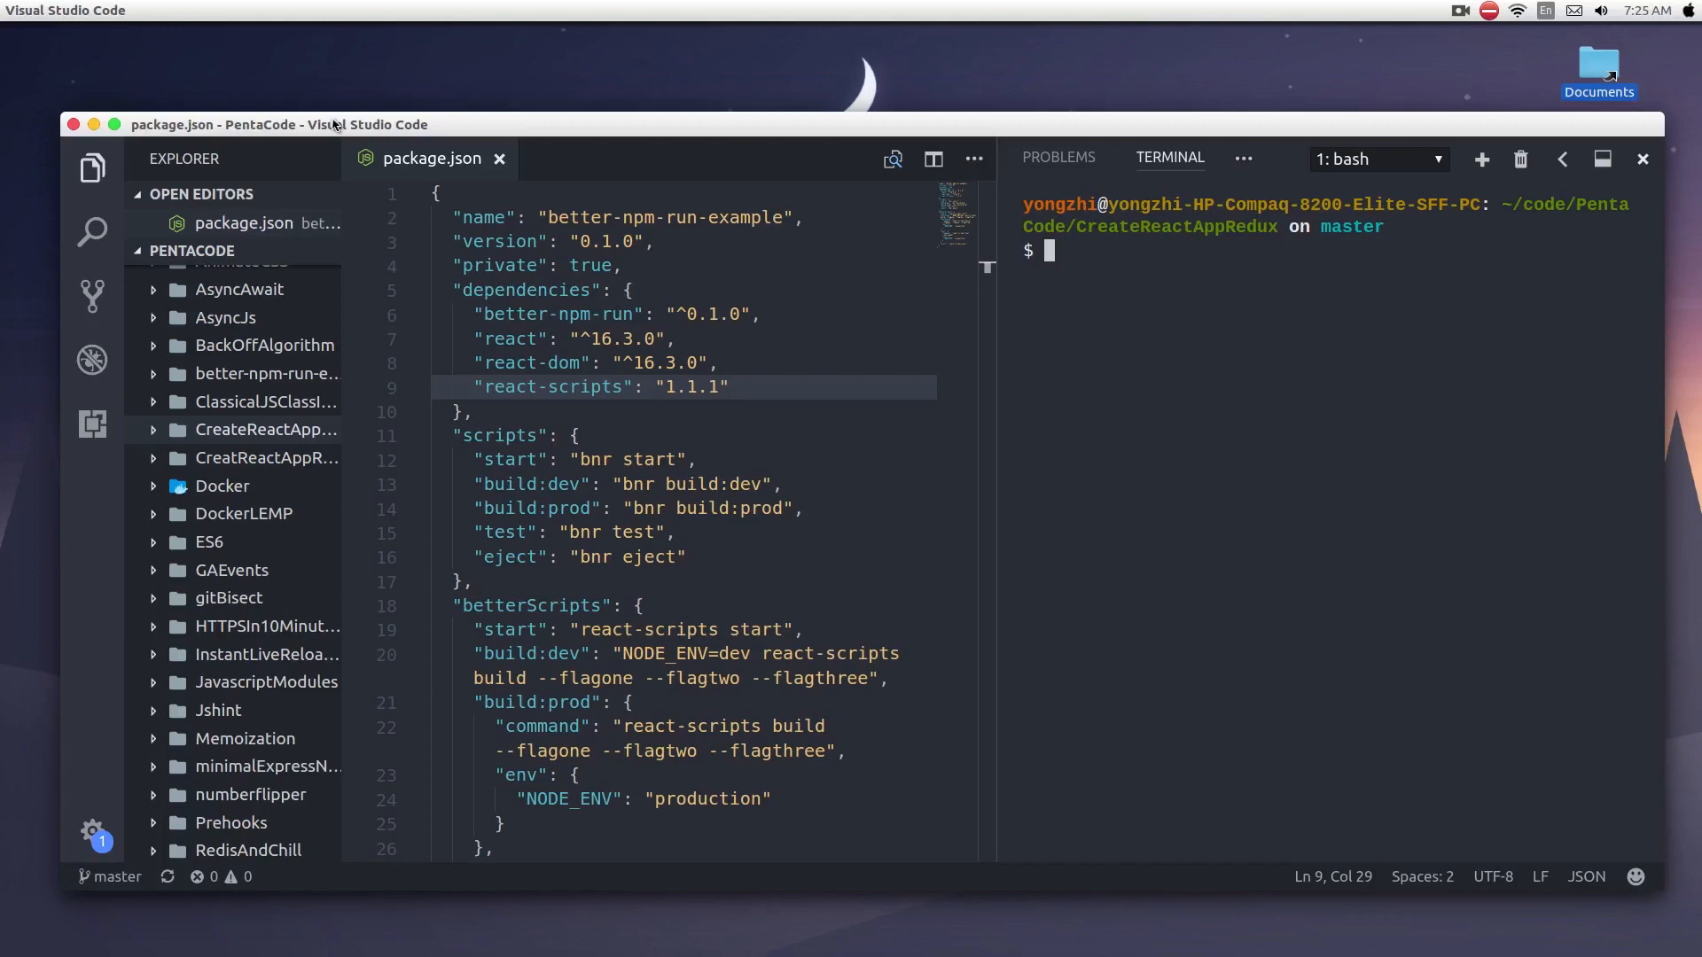
pyautogui.moveTo(1152, 328)
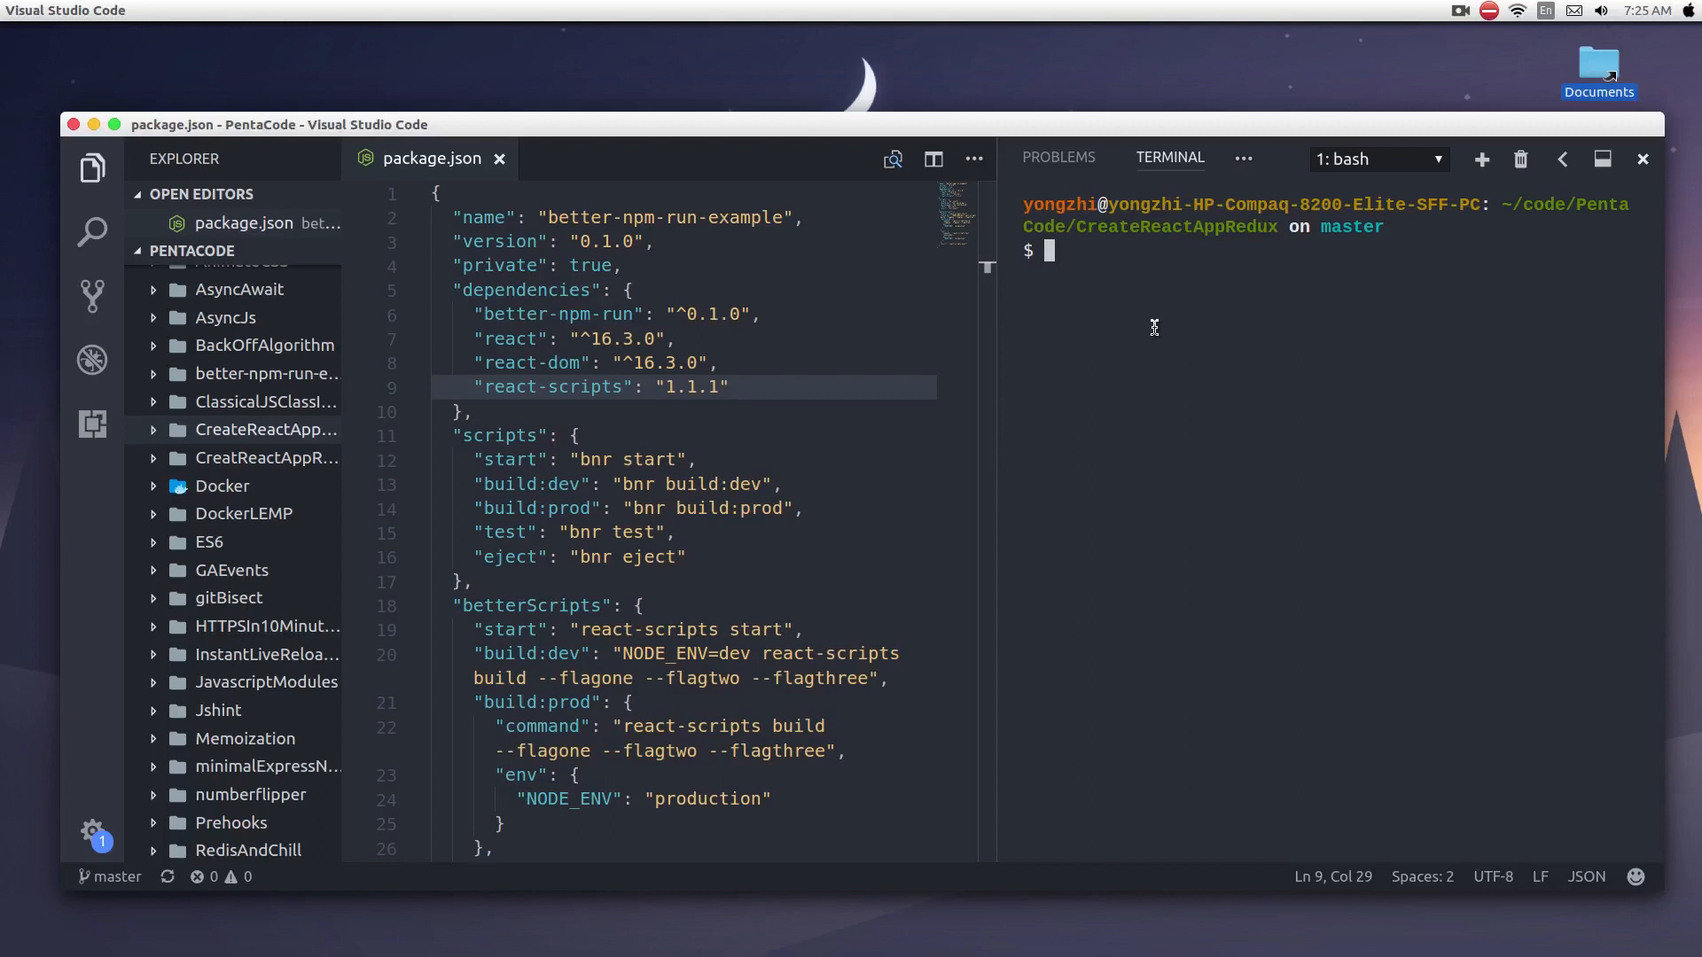
# Step: Run npm i npm -g in the integrated terminal to upgrade npm globally to 6.0.1
pyautogui.write('npm i npm -g')
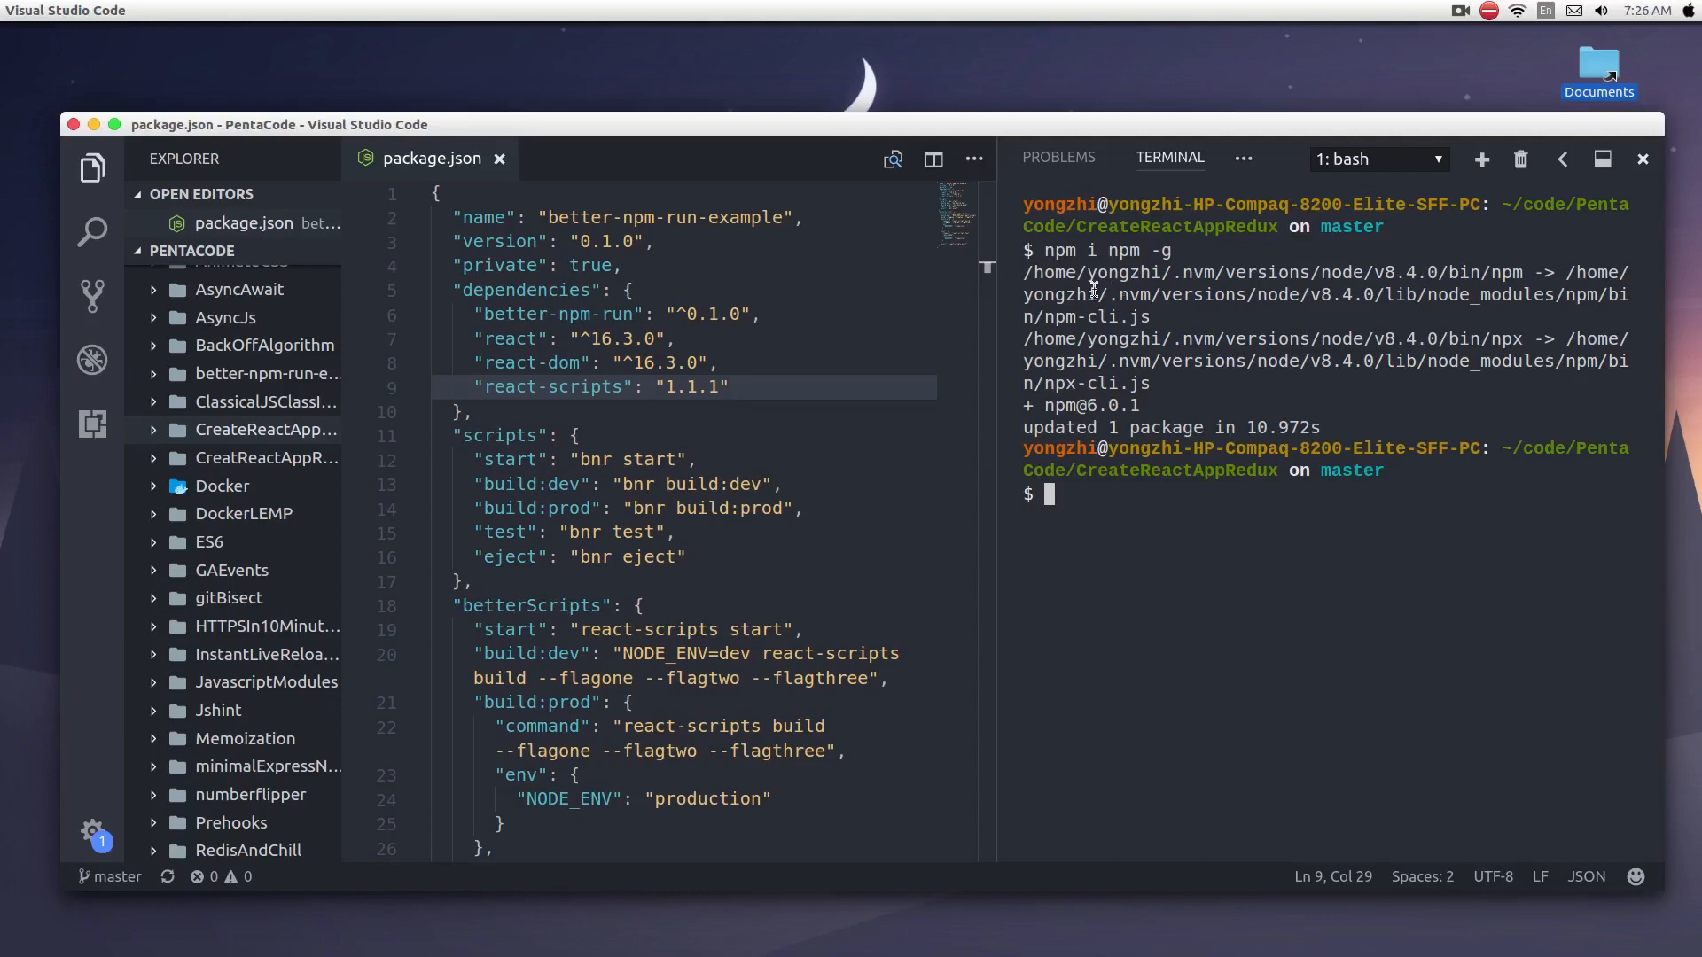
pyautogui.moveTo(264, 457)
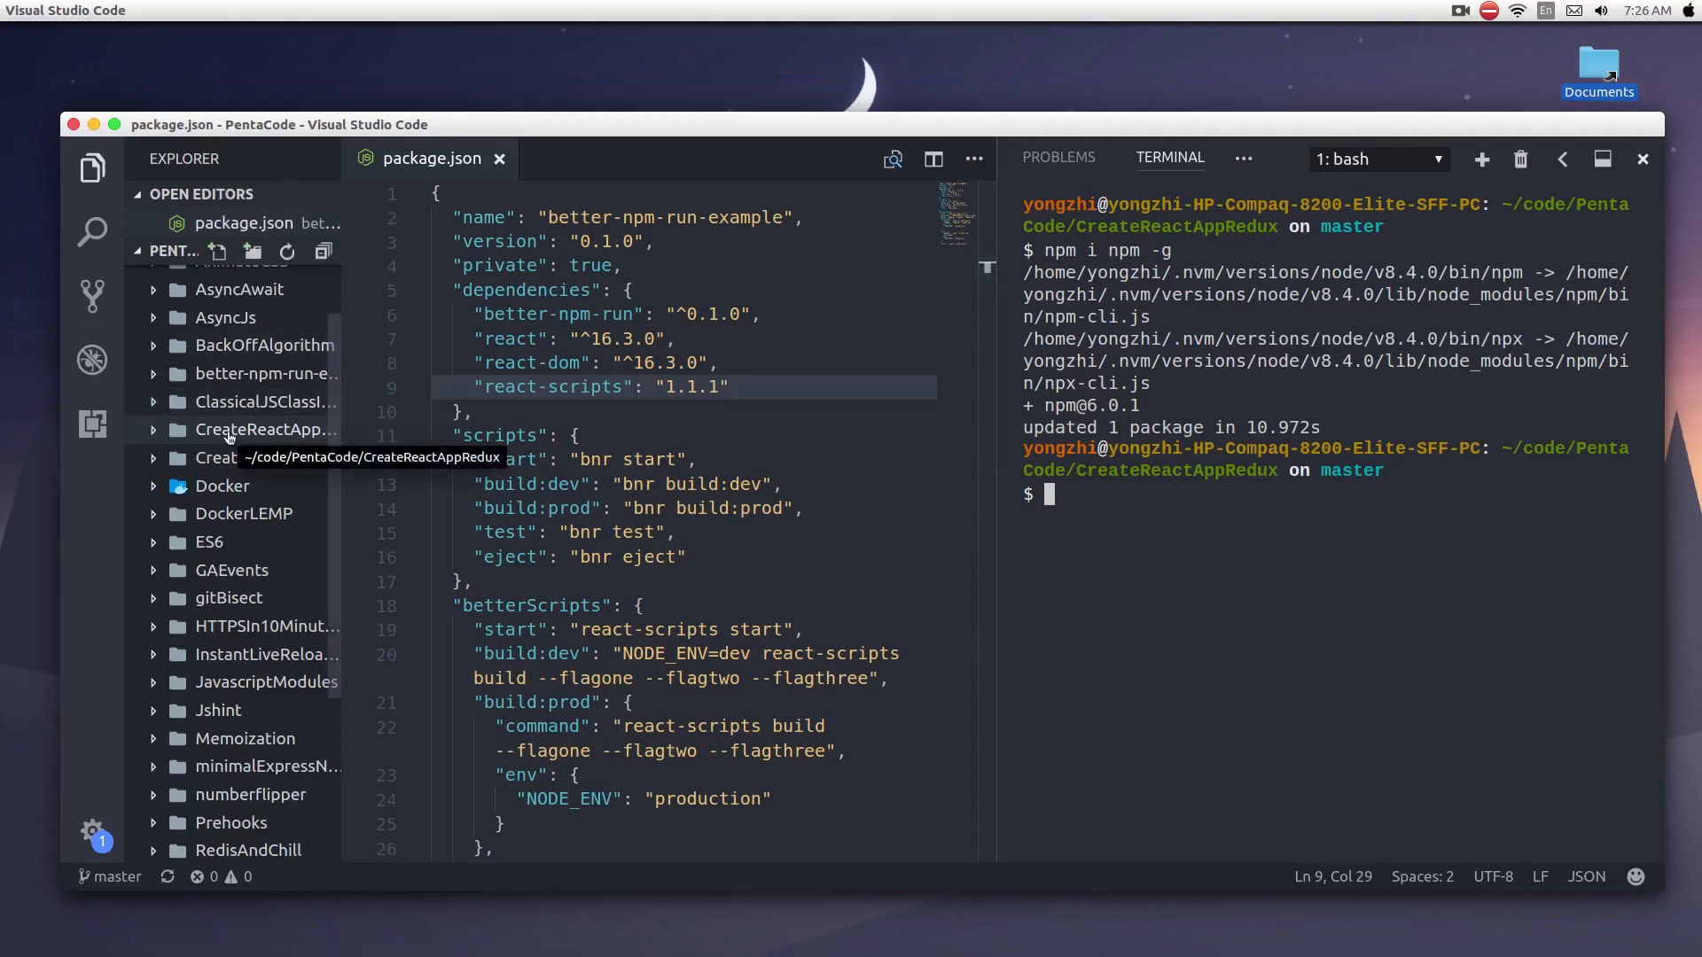
pyautogui.moveTo(183, 519)
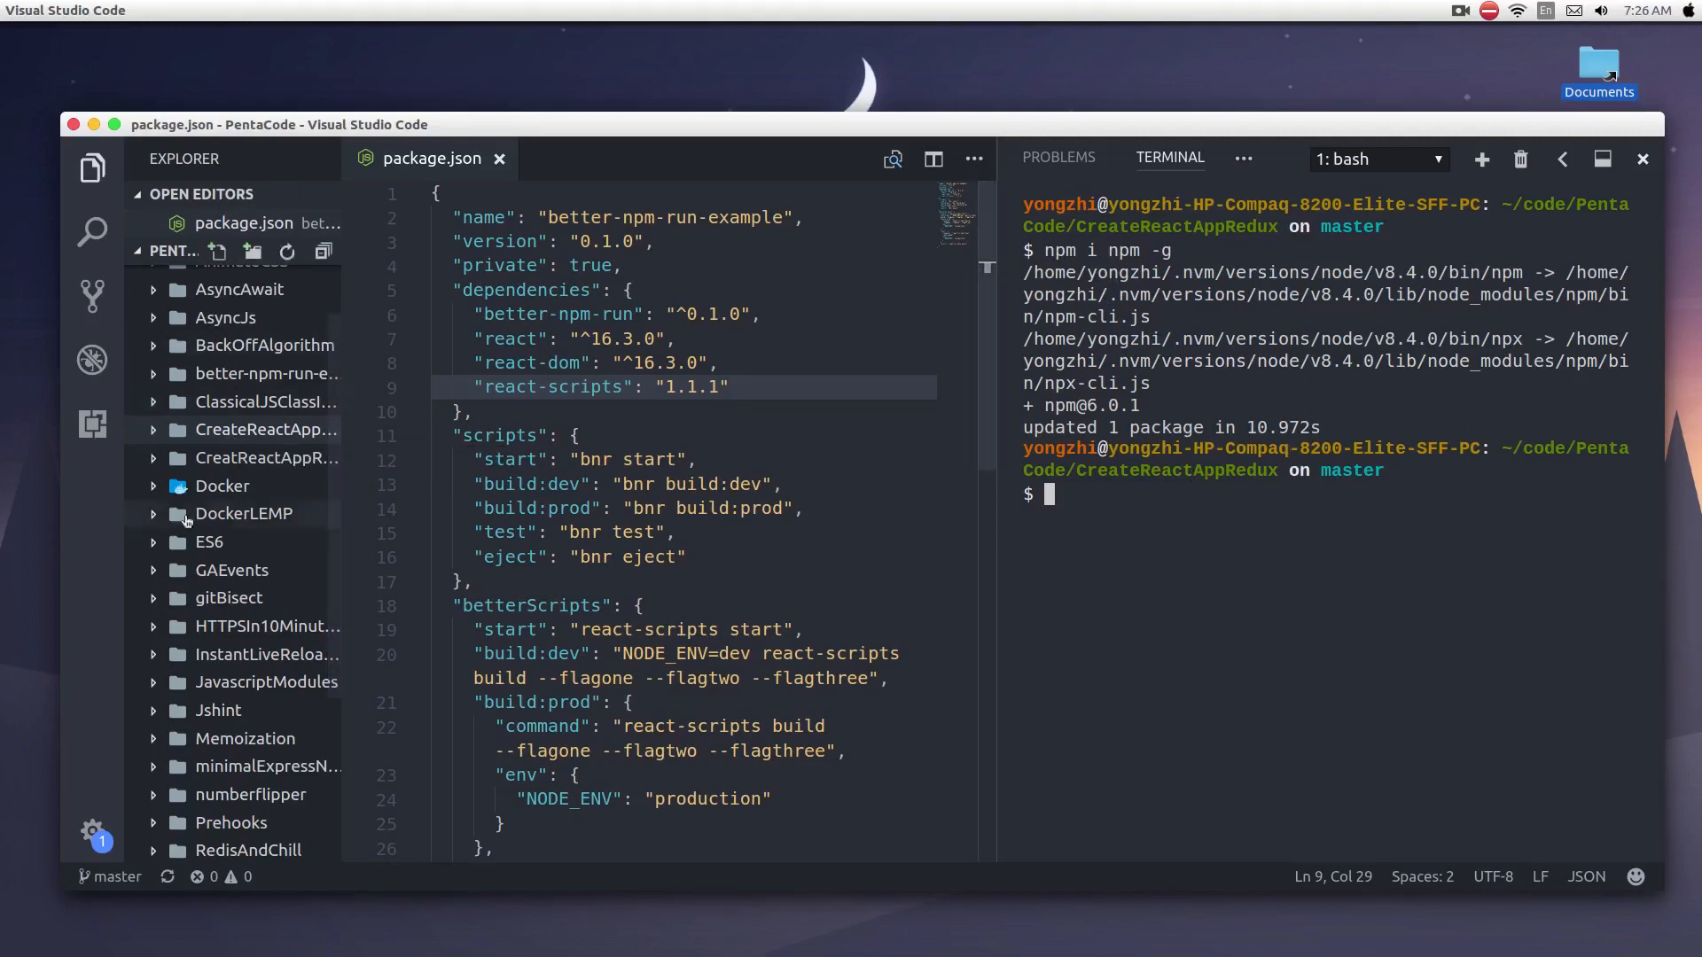
# Step: Expand the CreateReactAppRedux folder in the Explorer to reveal its files
pyautogui.click(265, 429)
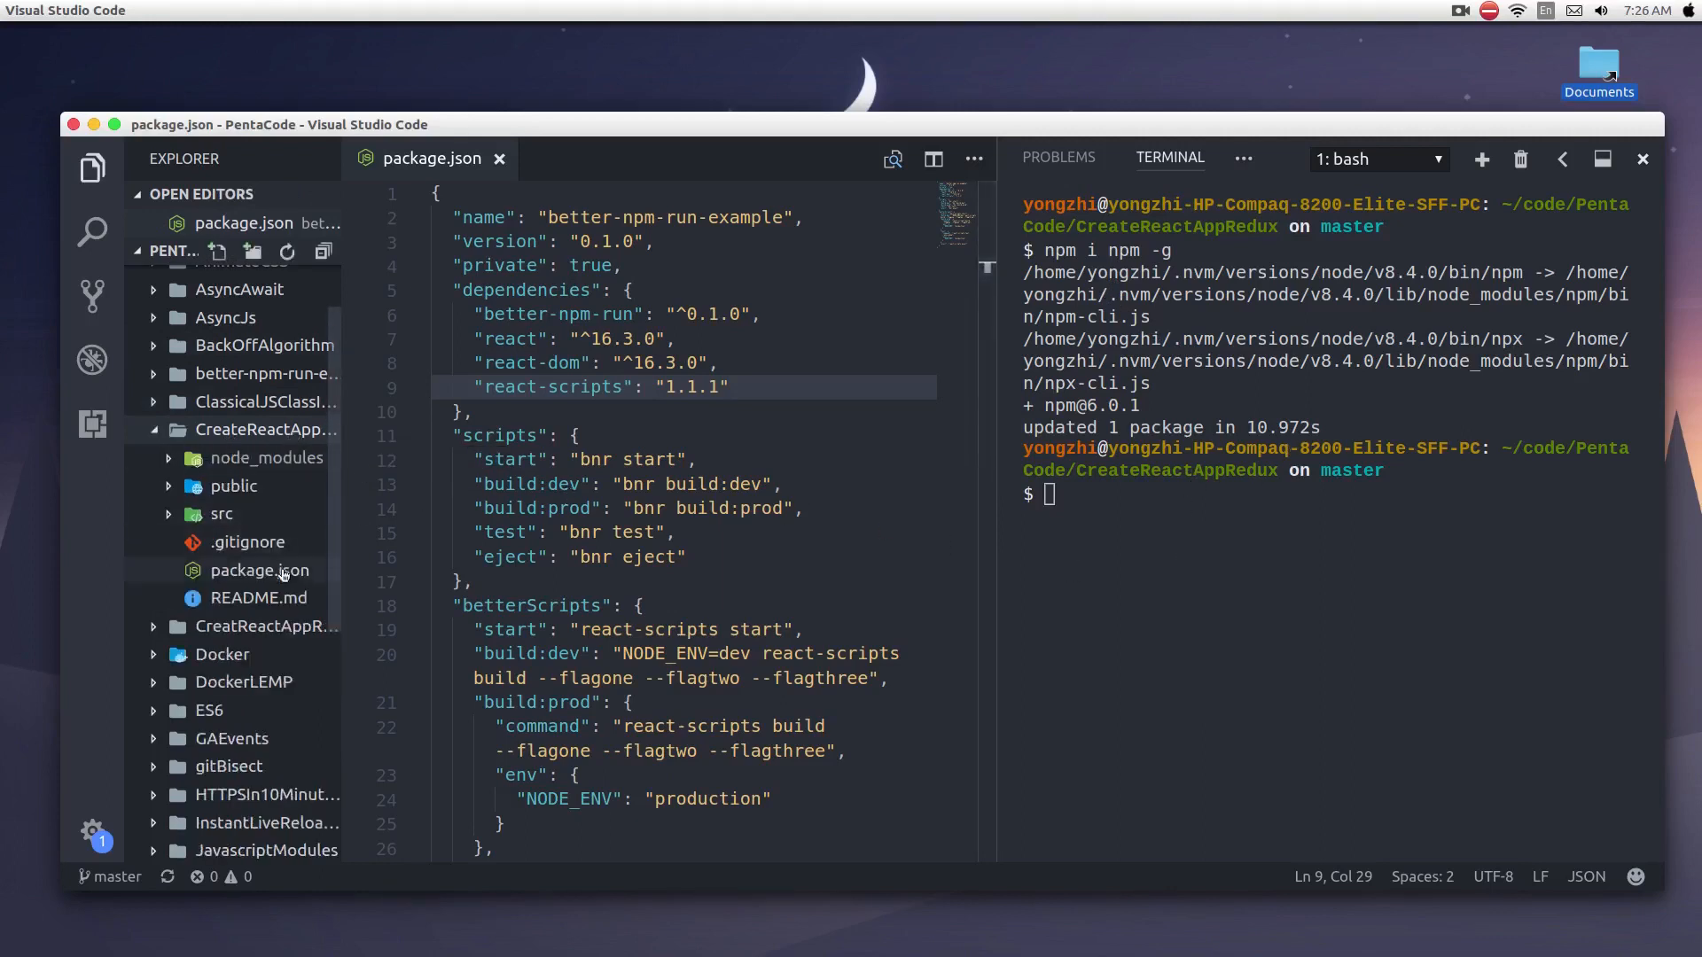
pyautogui.moveTo(259, 569)
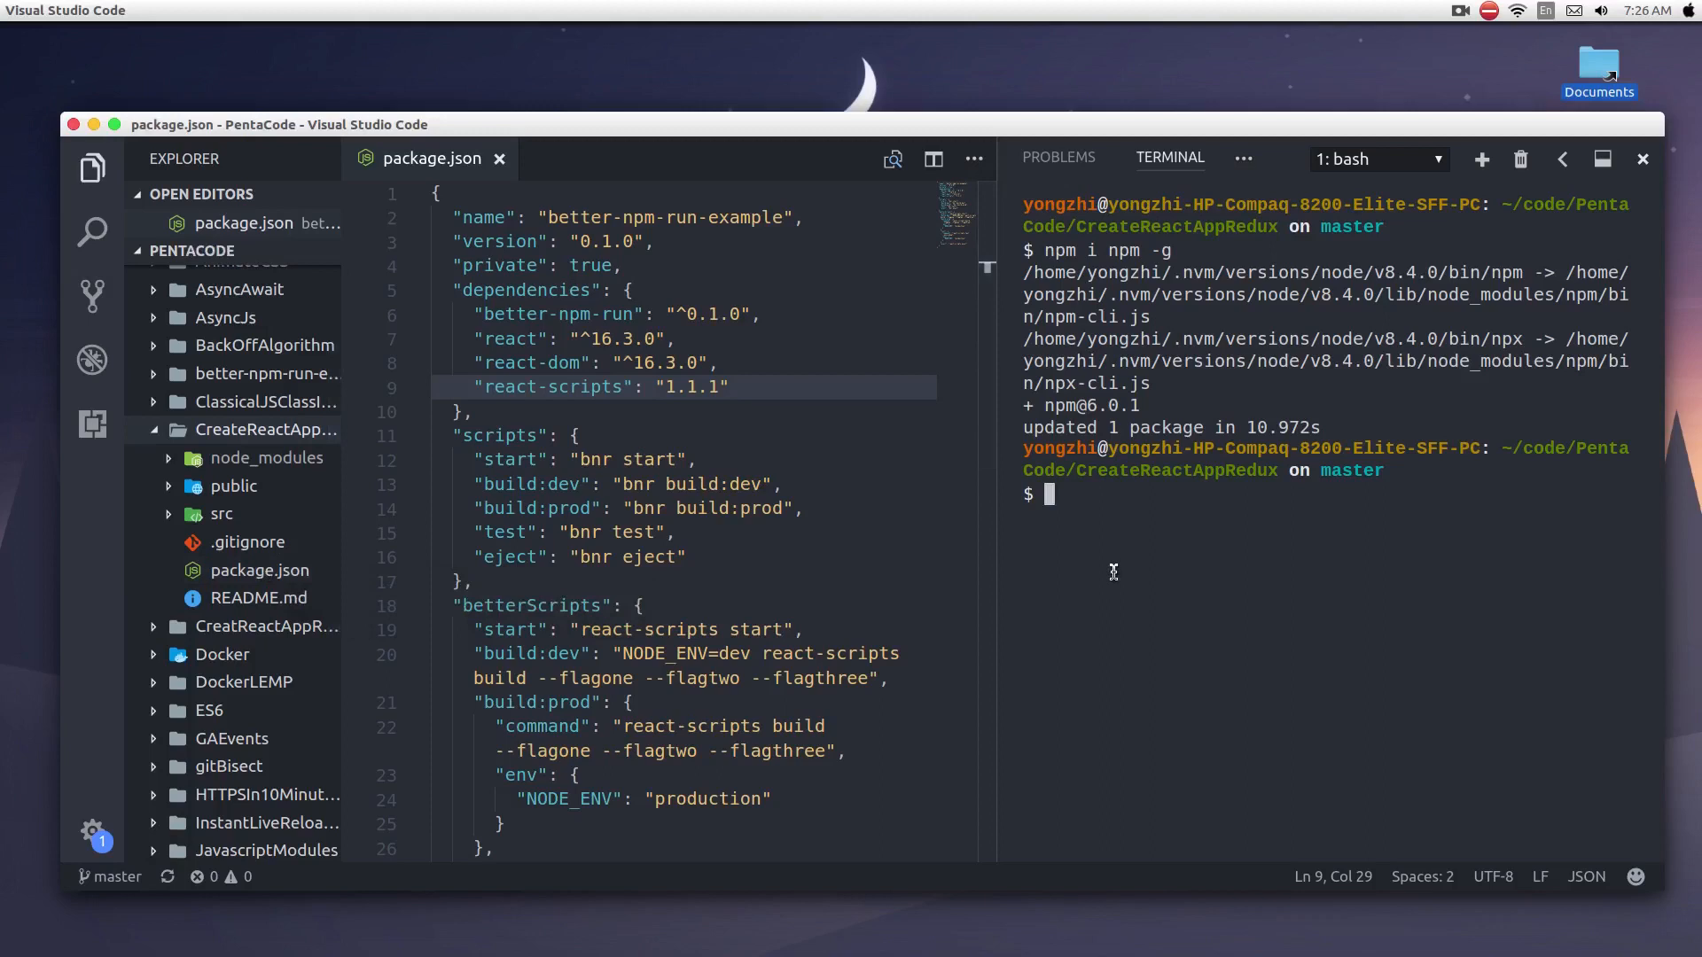
pyautogui.moveTo(1278, 529)
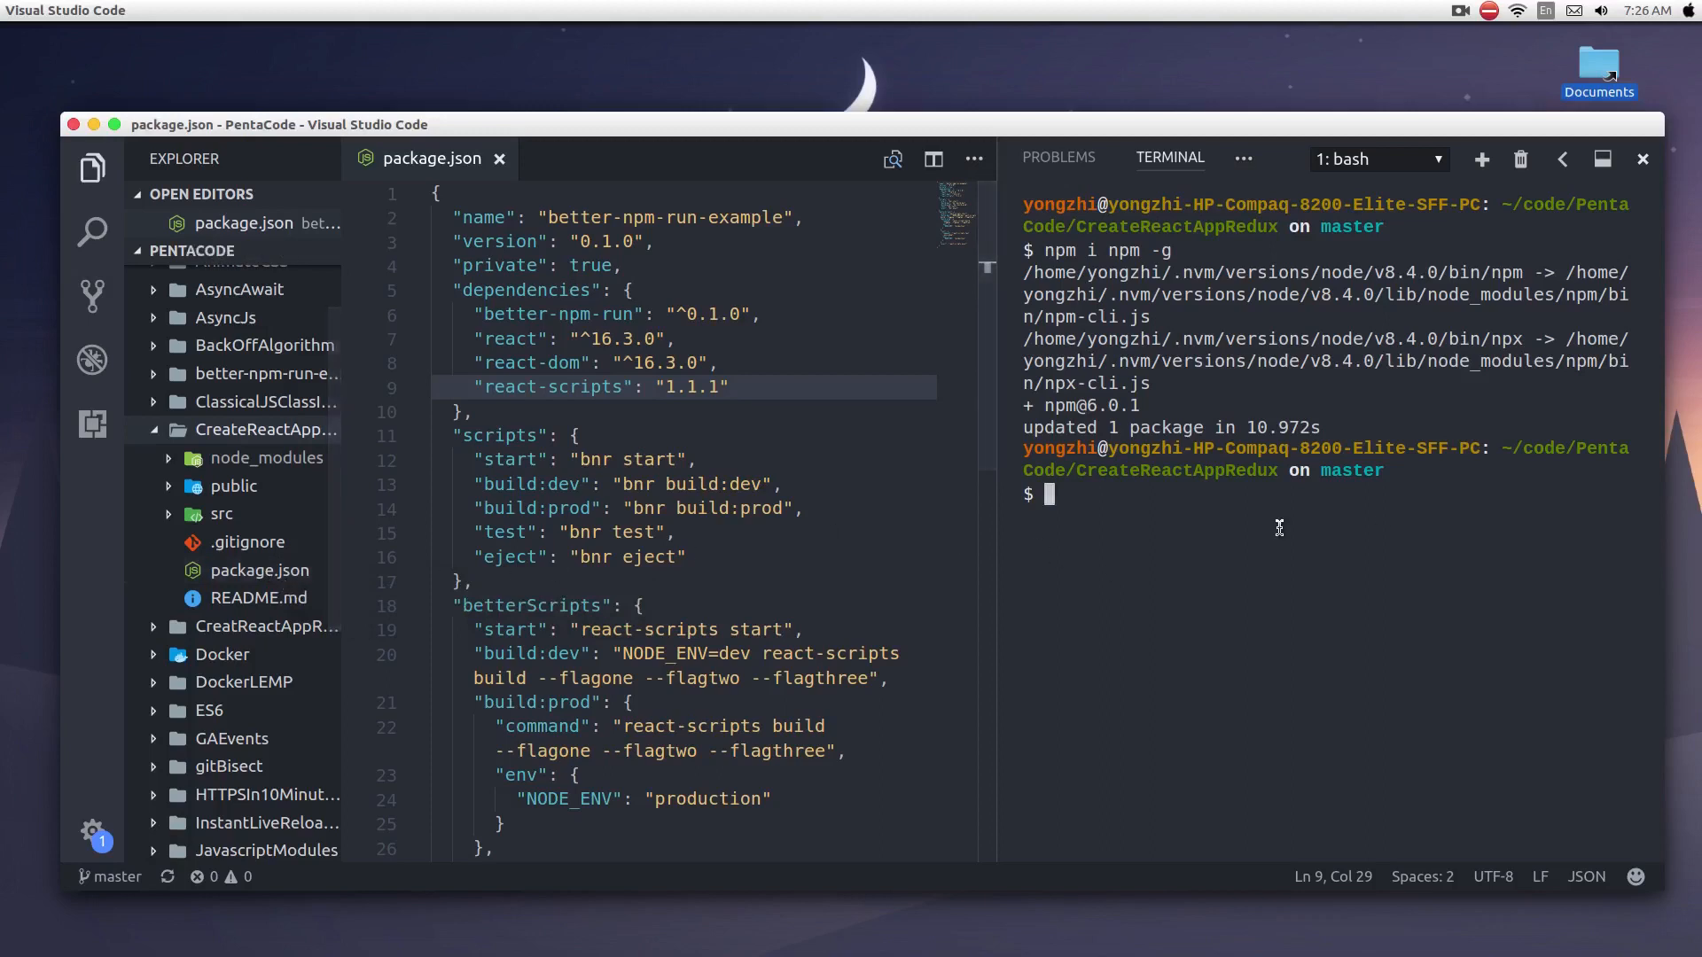
# Step: Run npm audit (fails without a lockfile), then npm i to generate package-lock.json, reporting 40 vulnerabilities
pyautogui.write('npm audit')
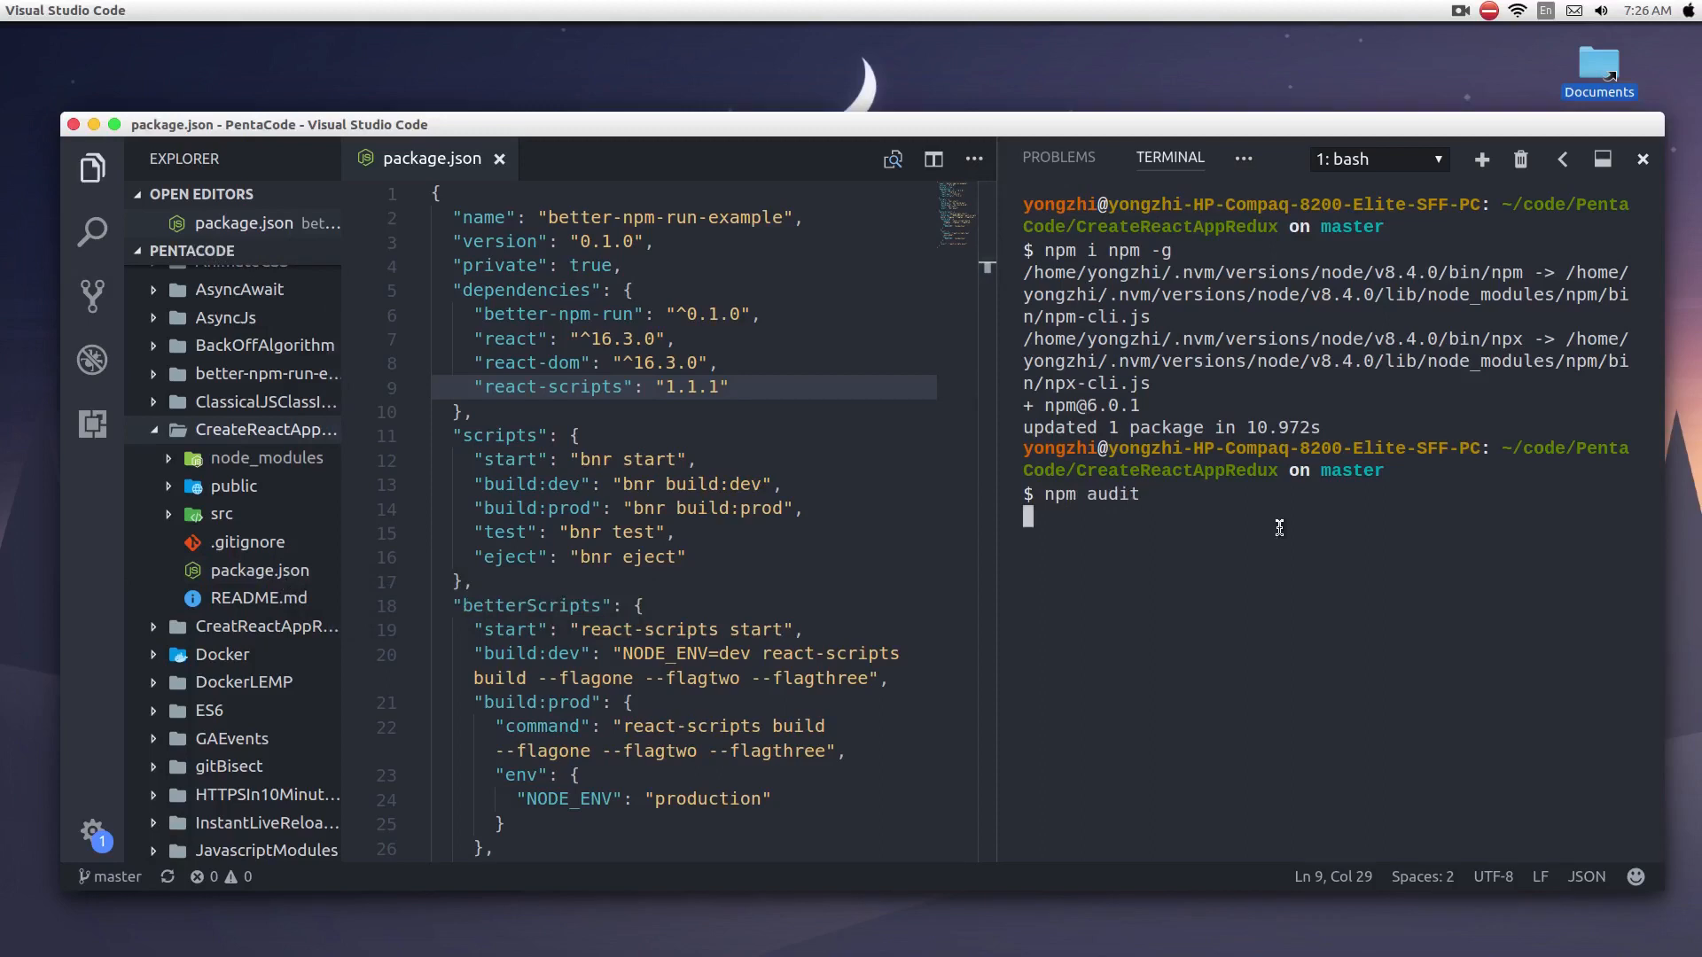
pyautogui.press('Return')
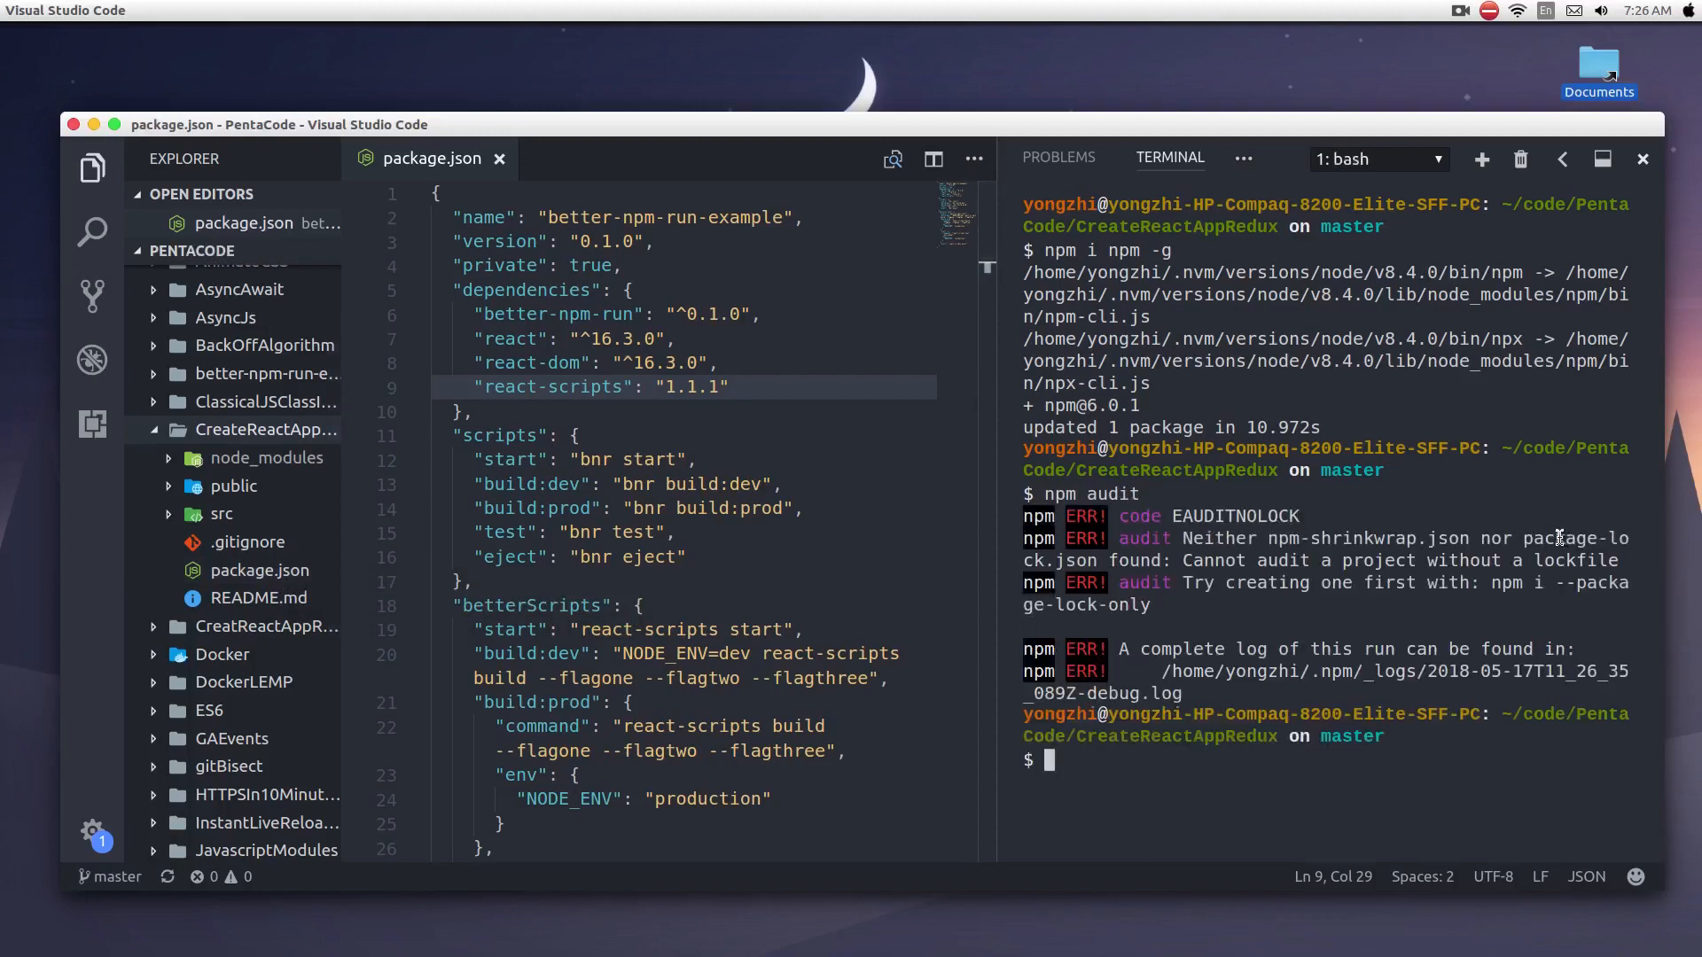
pyautogui.write('n')
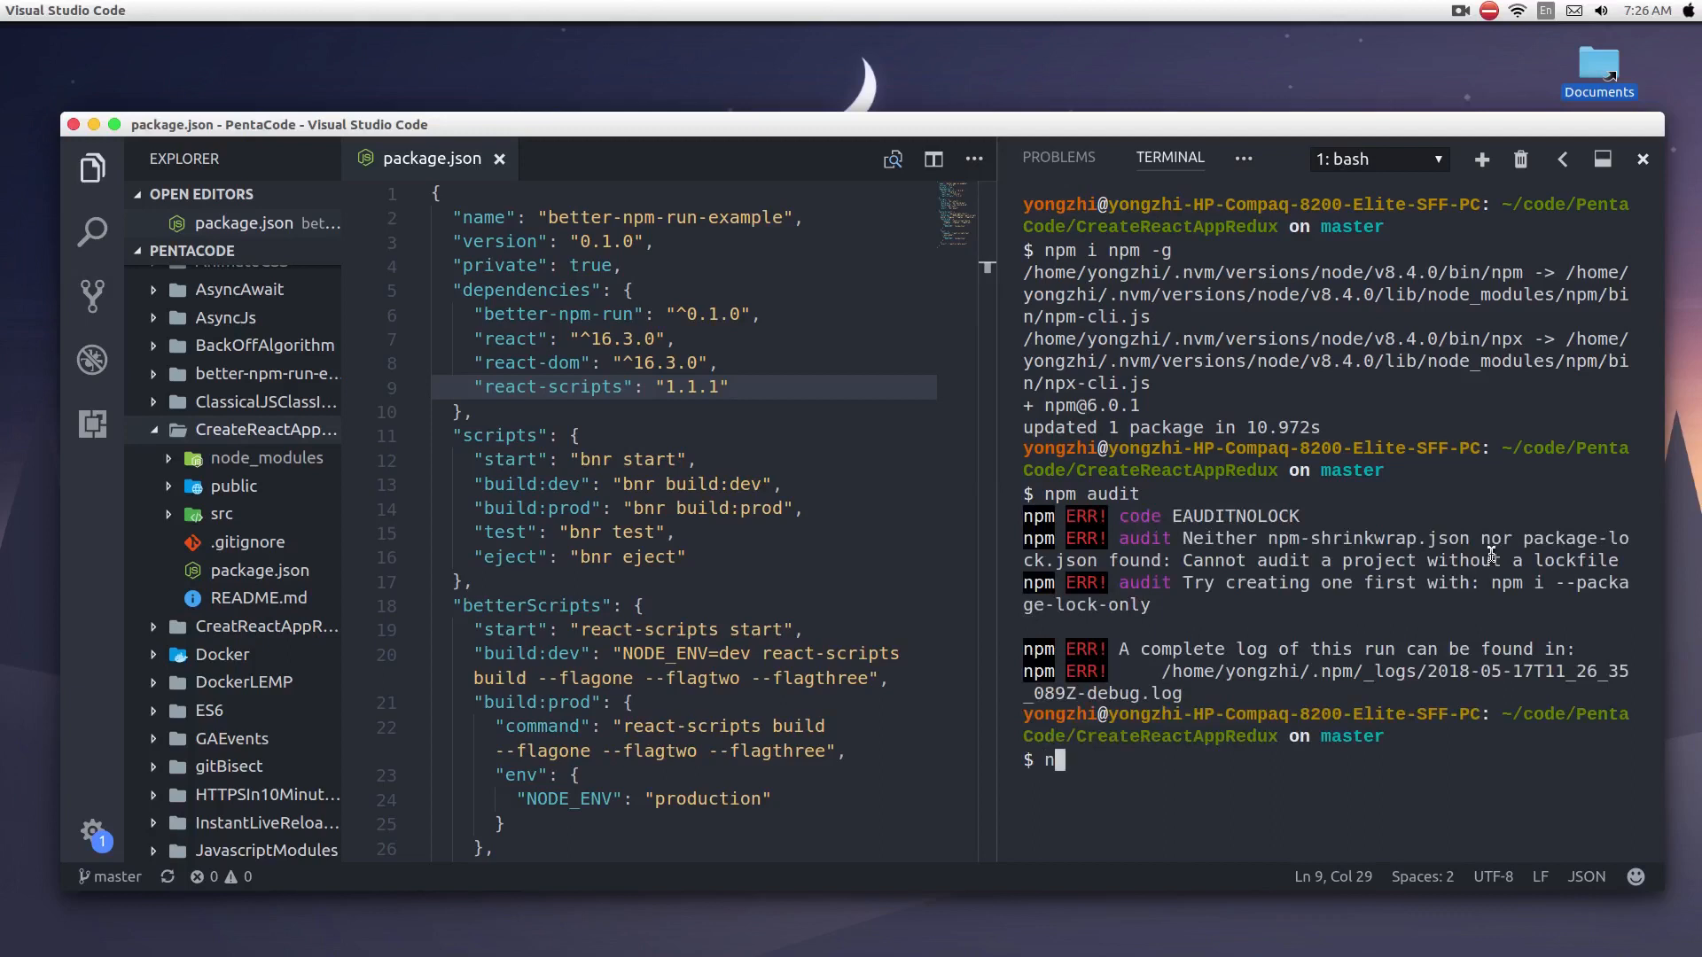
pyautogui.press('Return')
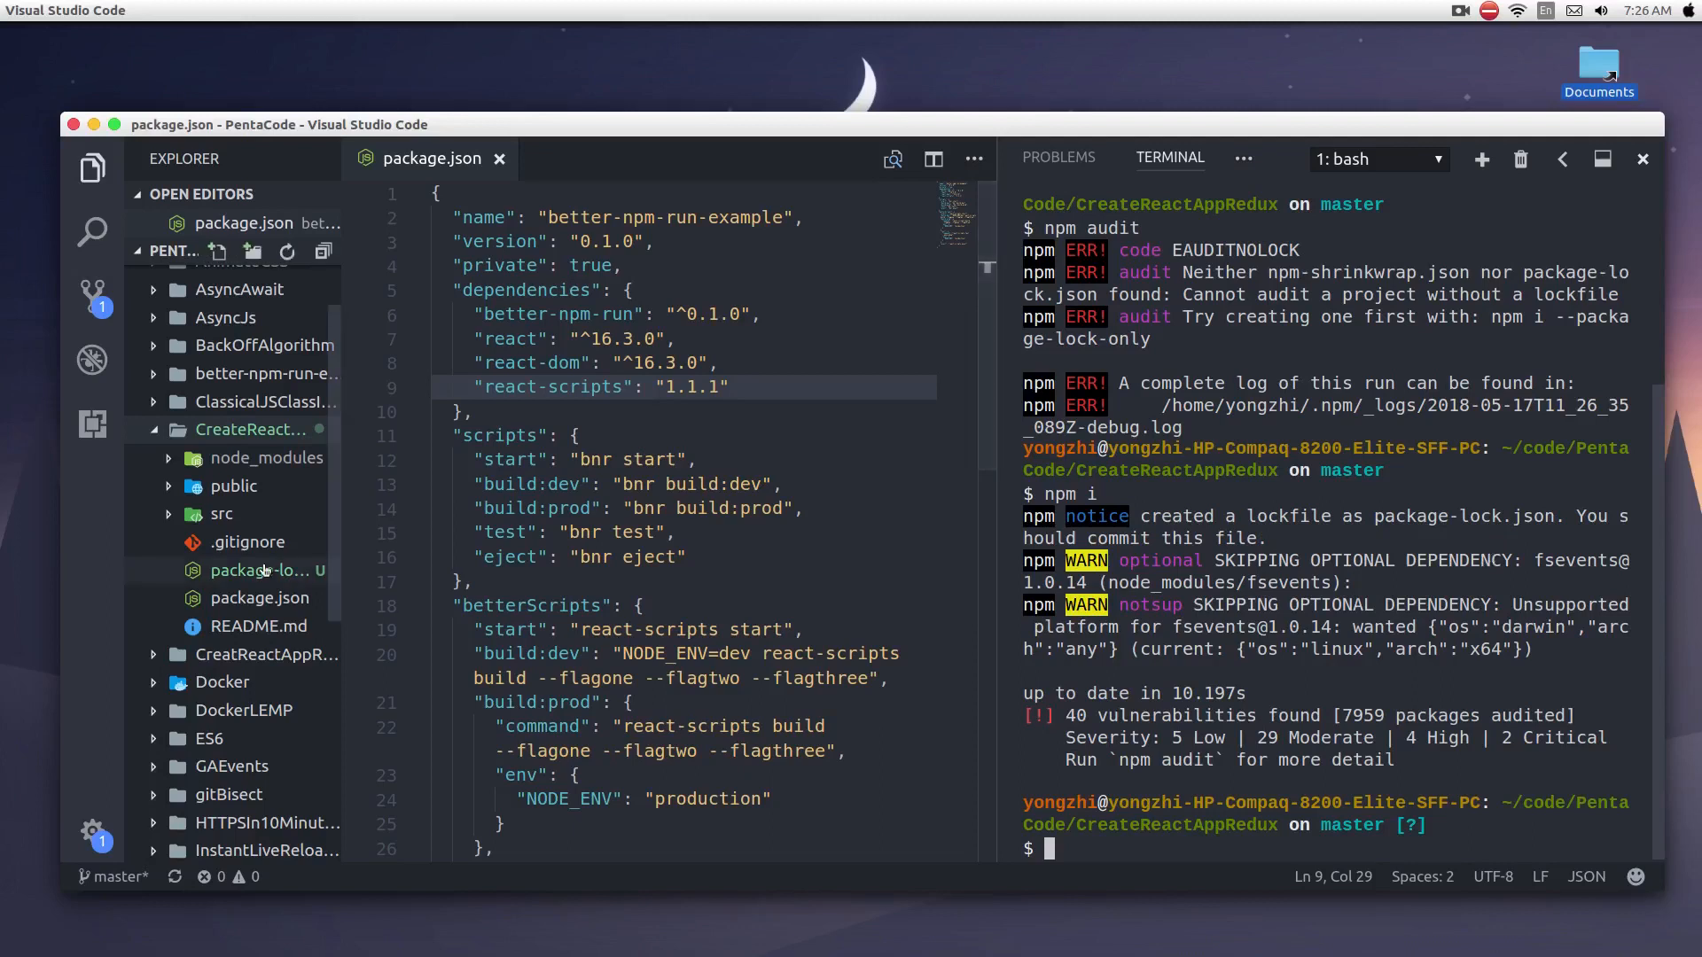
# Step: View the new package-lock.json in the editor, listing CreateReactAppRedux 0.0.1 and its dependencies
pyautogui.click(261, 569)
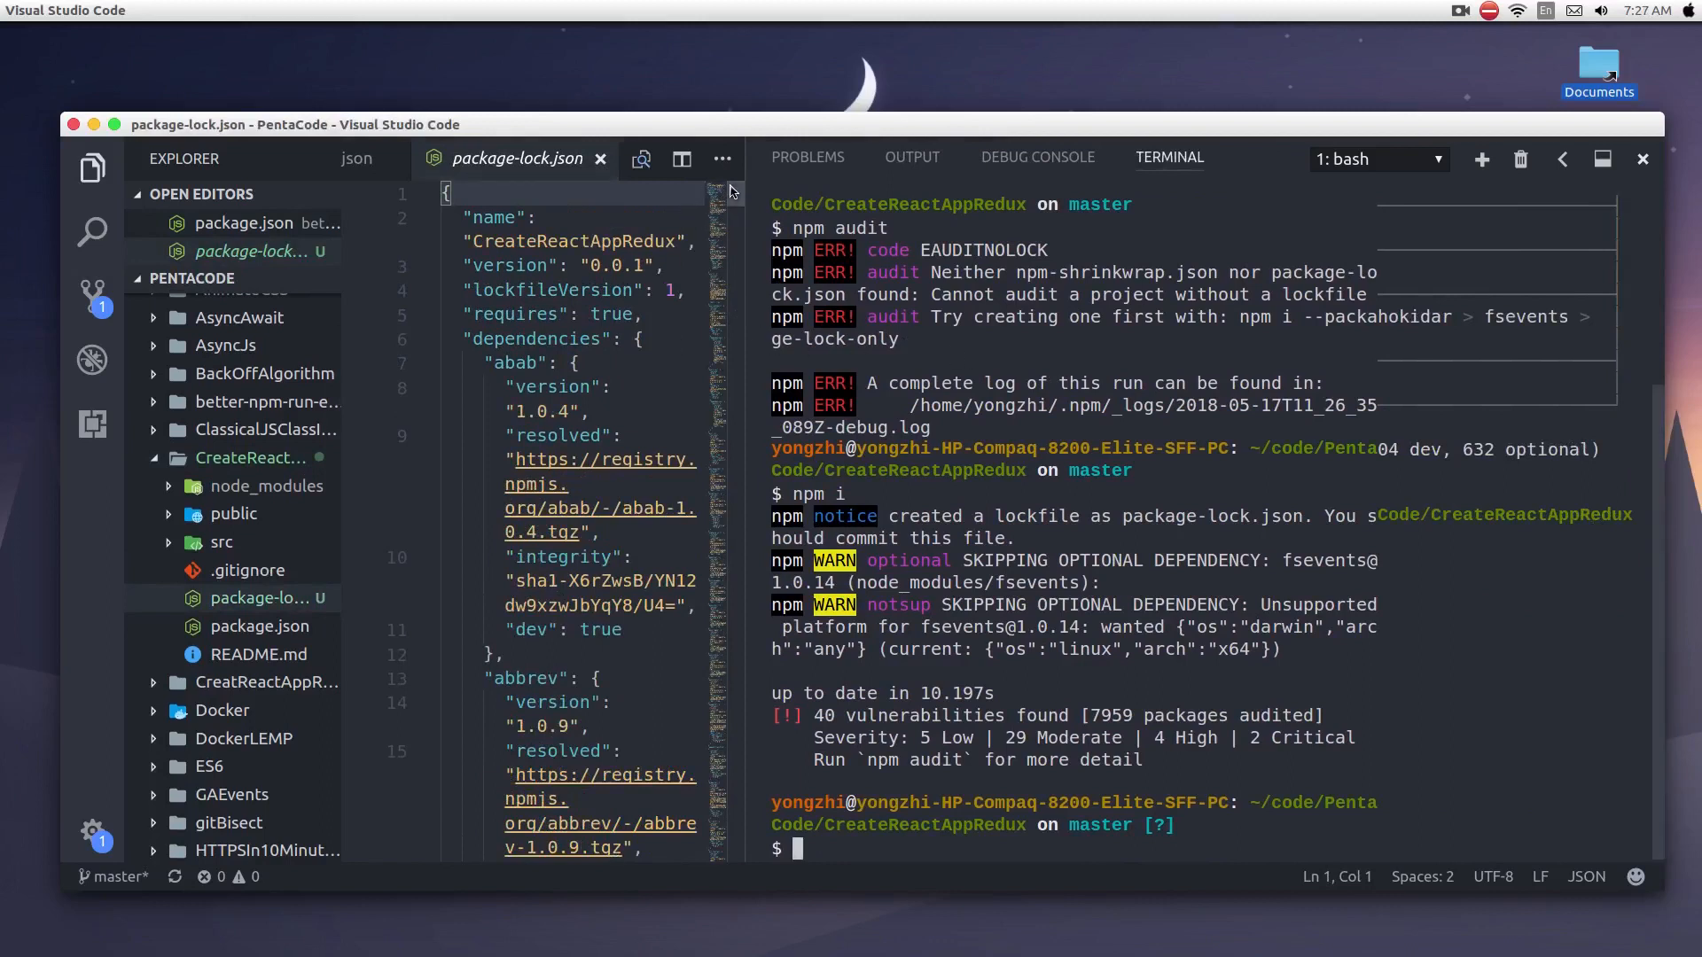
pyautogui.scroll(-3)
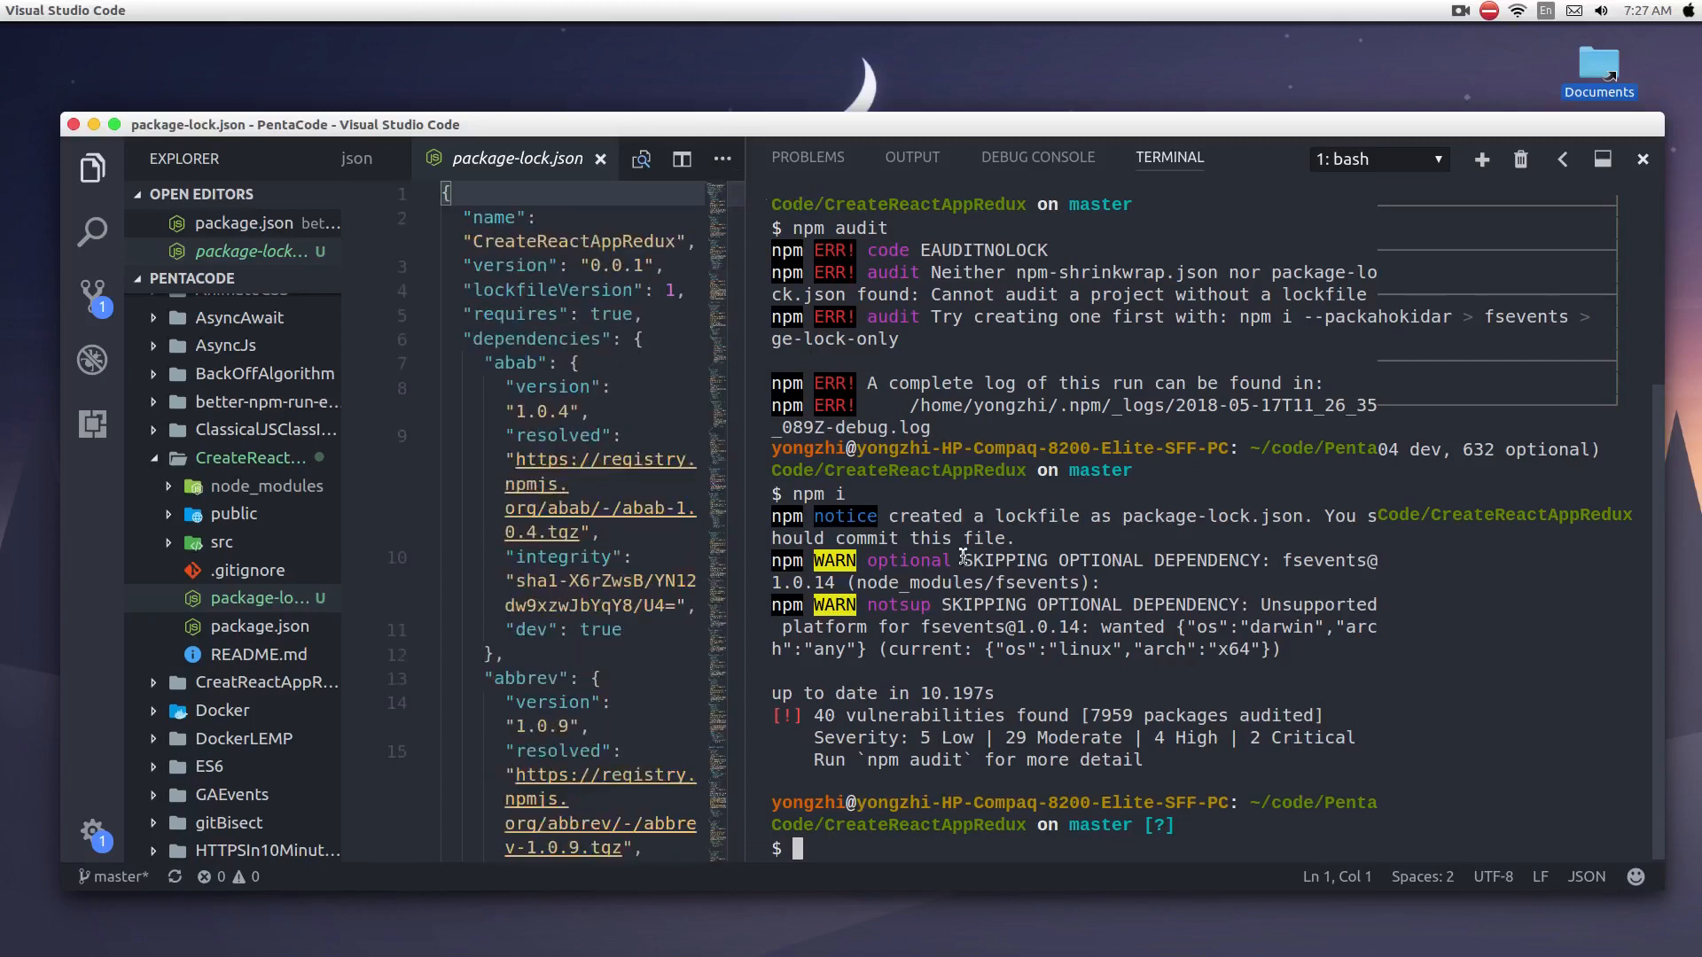
pyautogui.moveTo(782, 693)
pyautogui.write('npm audit')
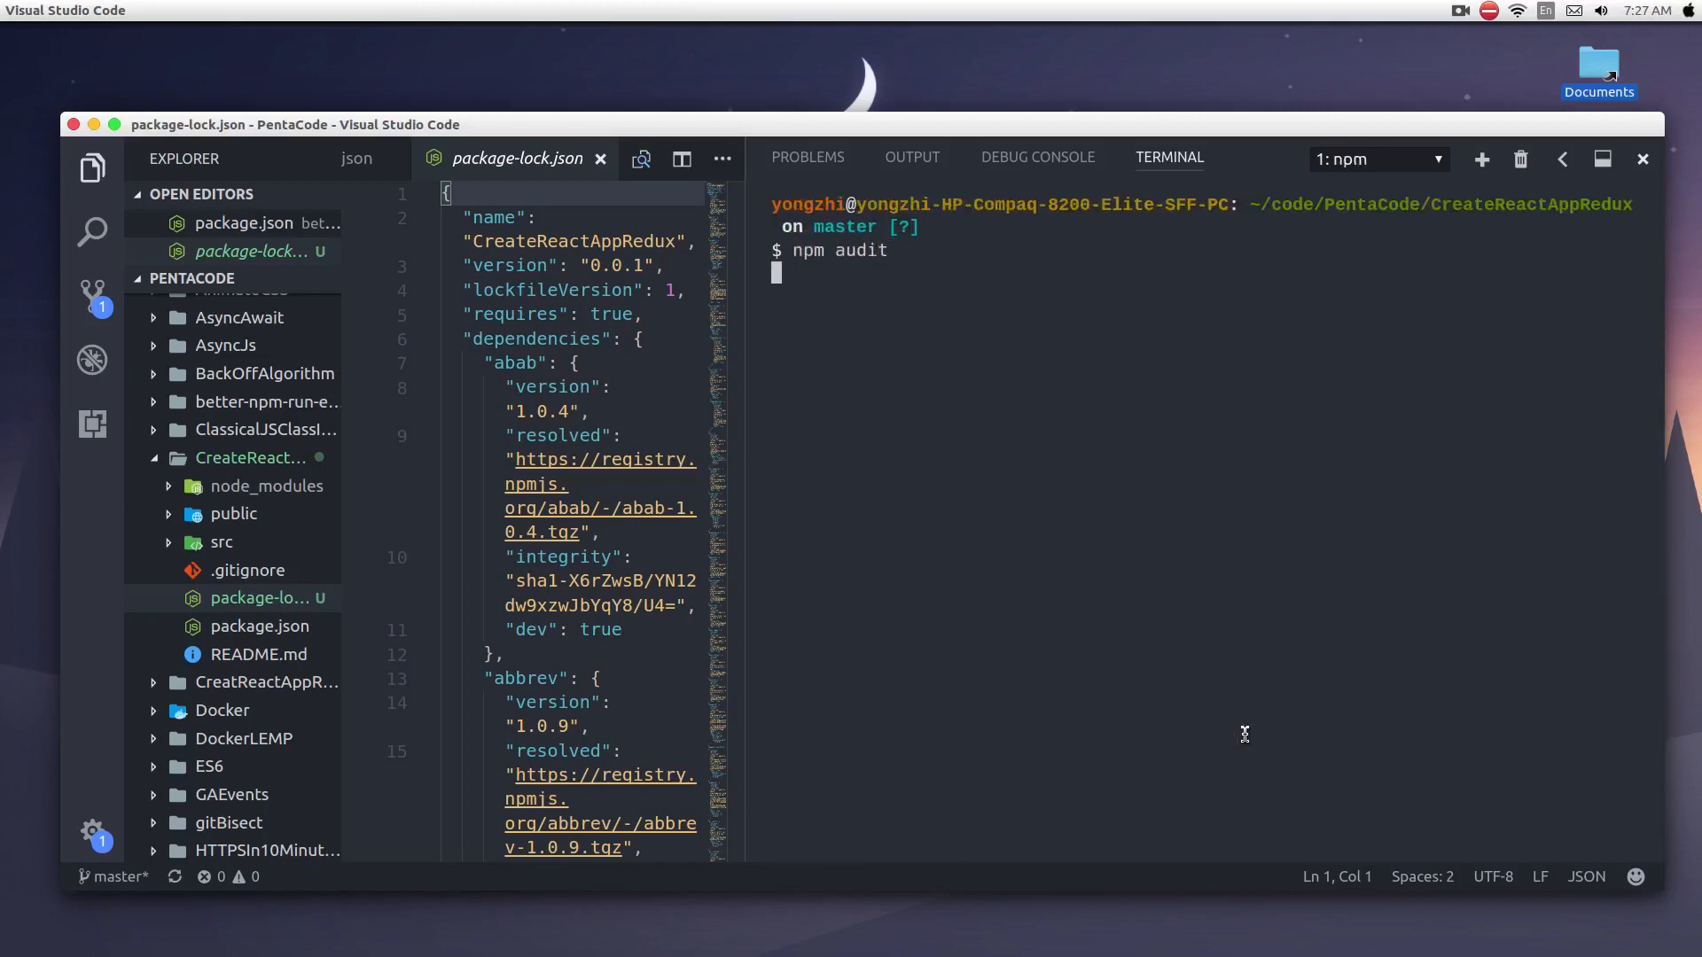
# Step: Run npm audit to produce the full security report, then scroll back to its top
pyautogui.press('Return')
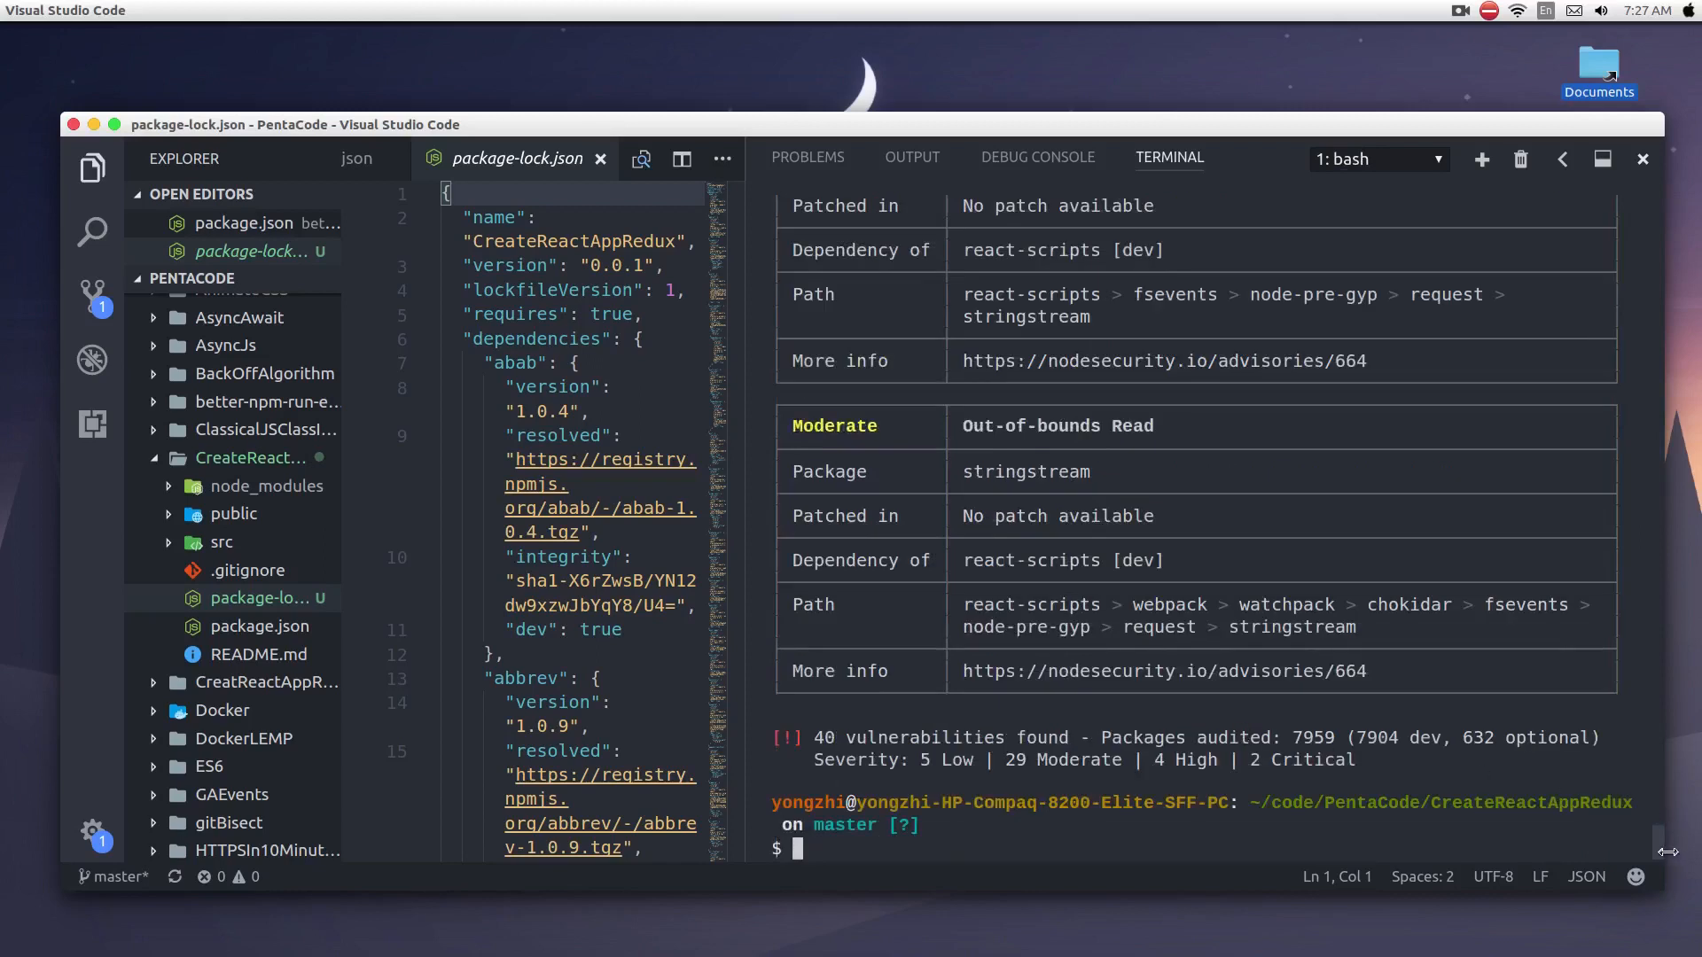
pyautogui.scroll(3)
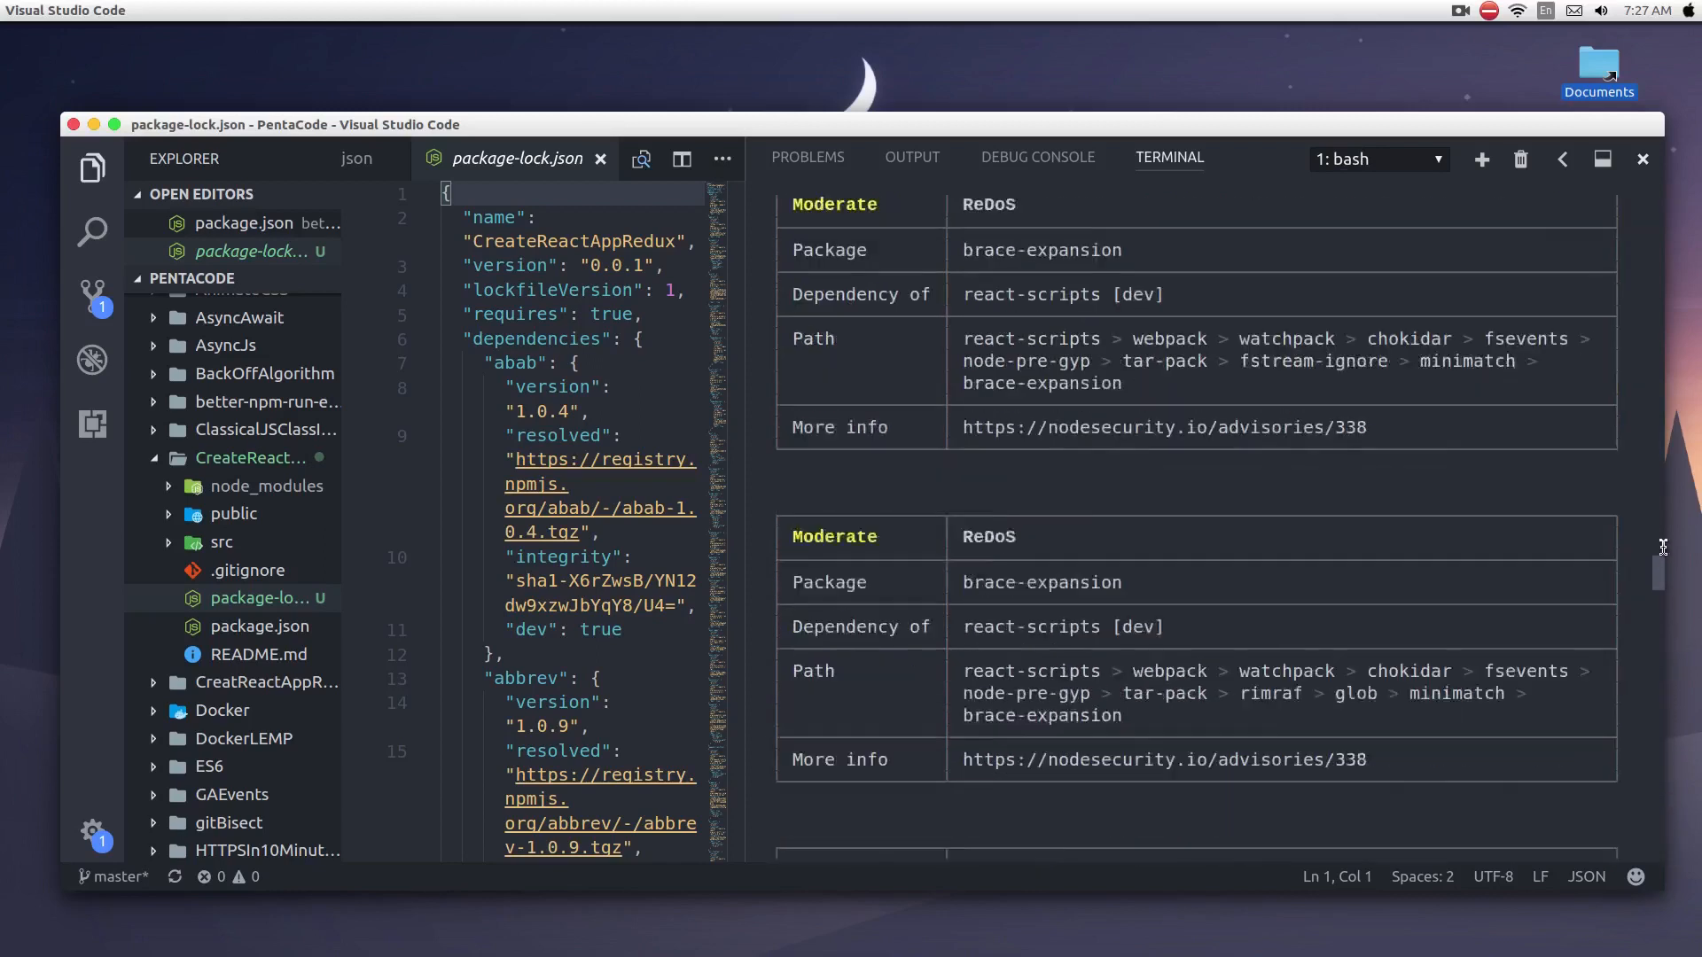
pyautogui.scroll(3)
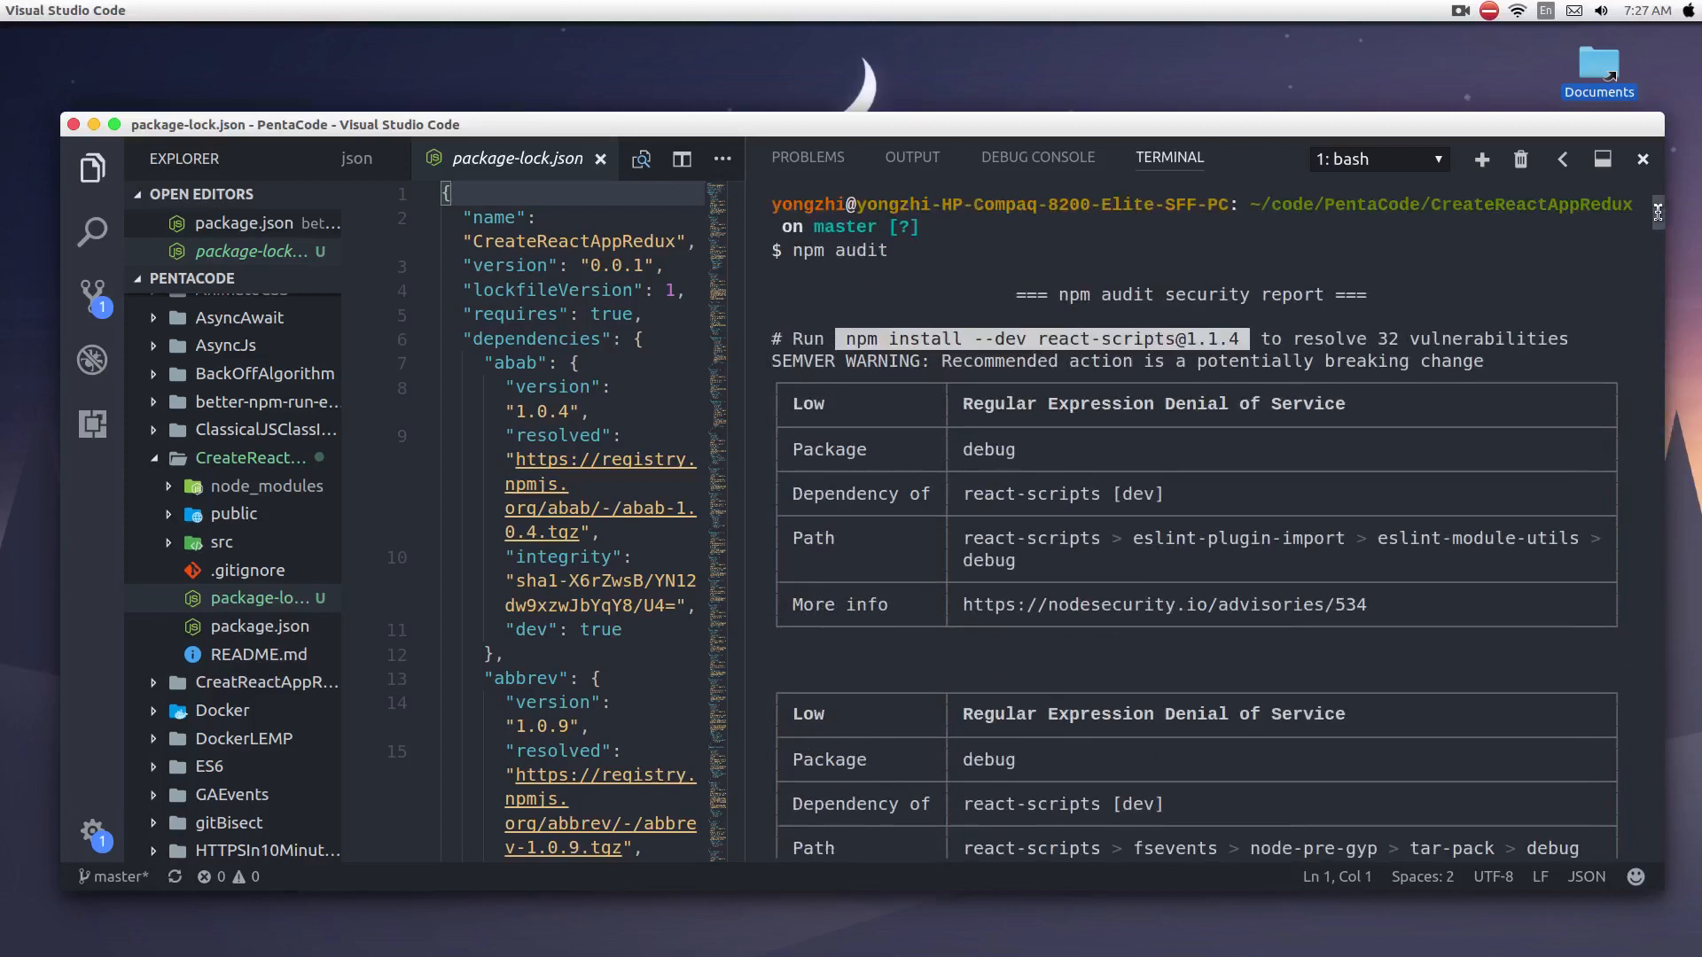
pyautogui.moveTo(1317, 393)
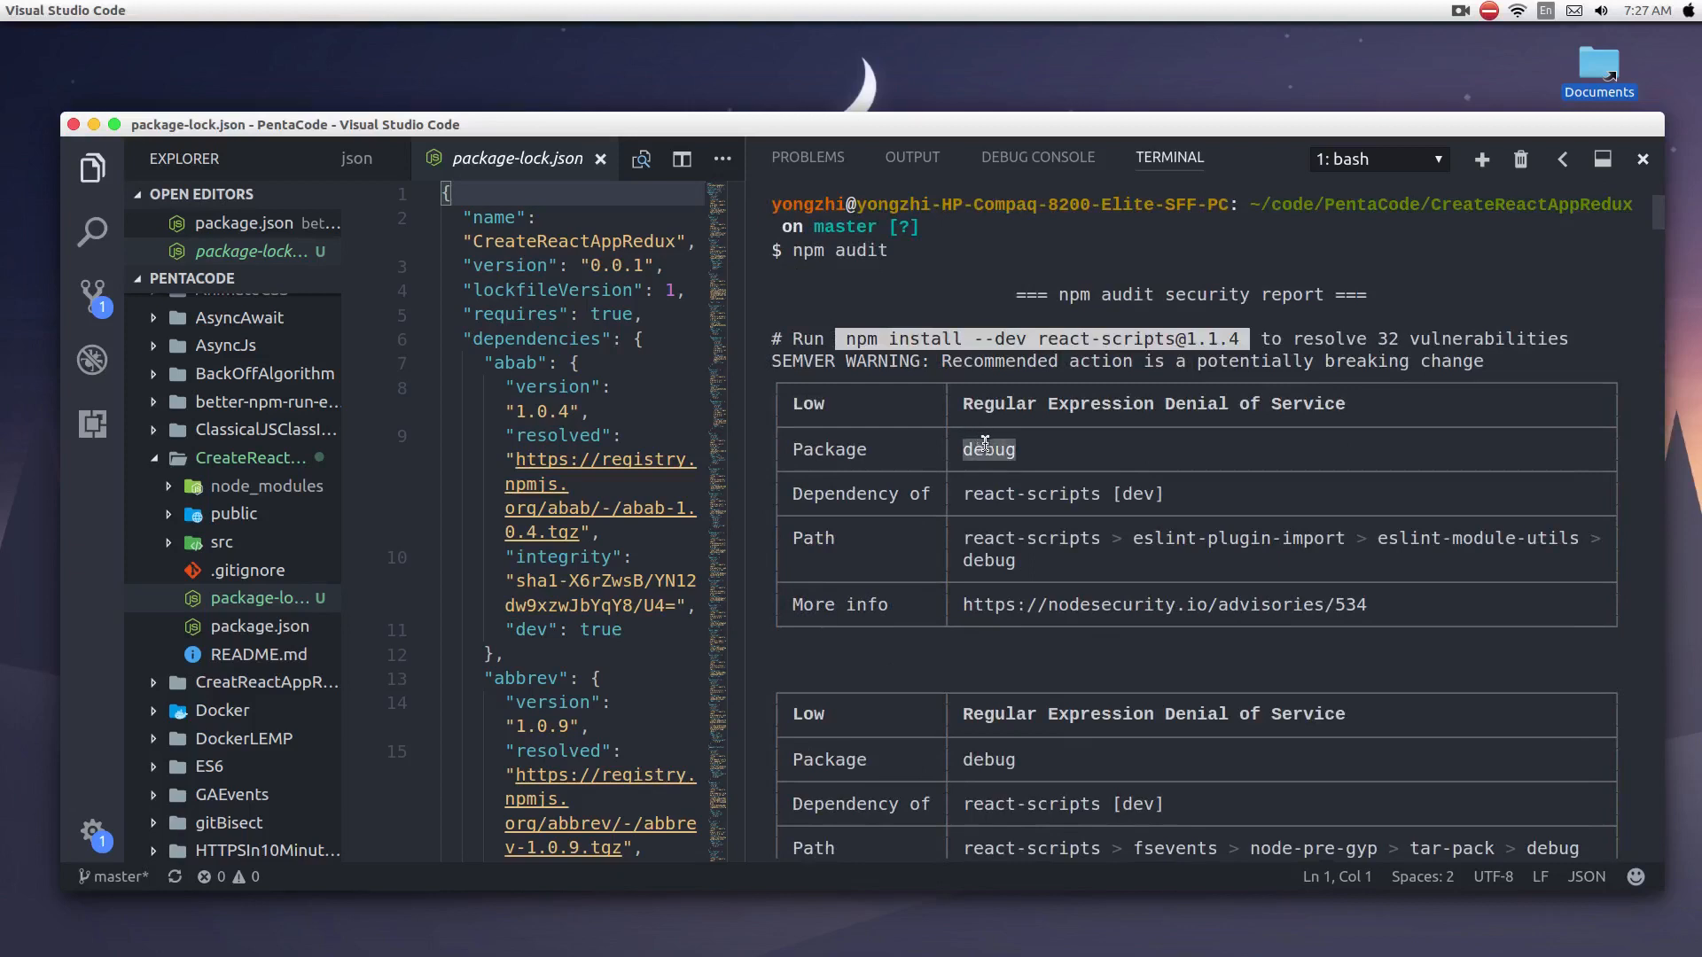
pyautogui.moveTo(1351, 406)
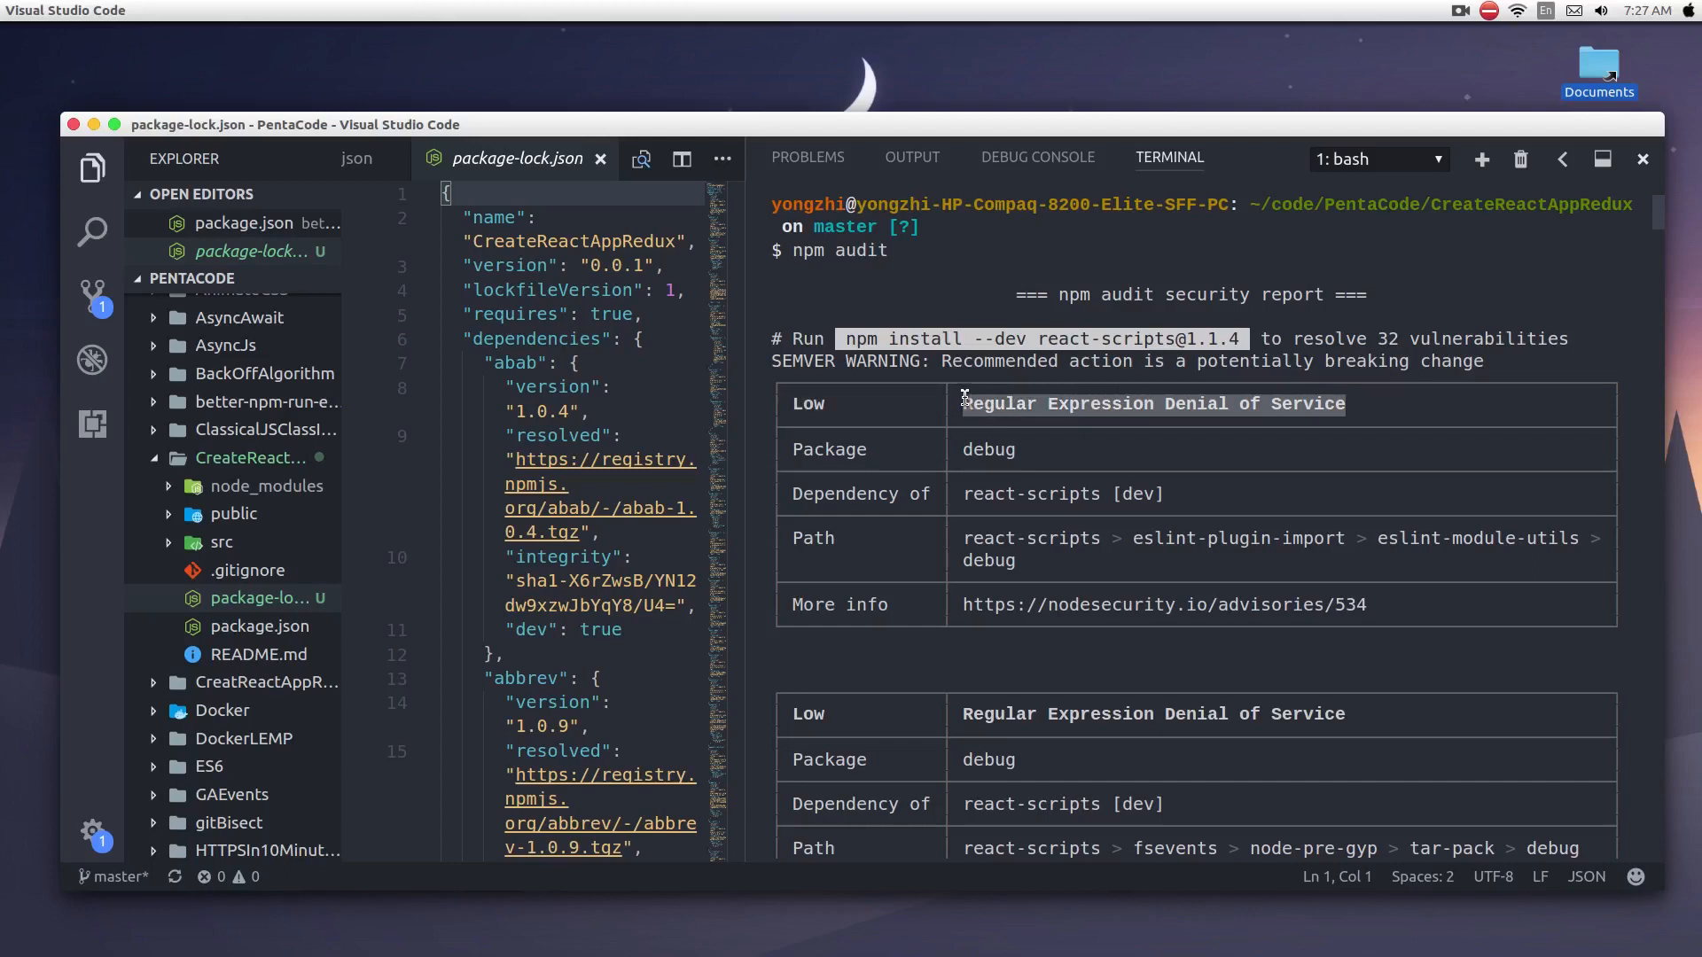
pyautogui.moveTo(1041, 438)
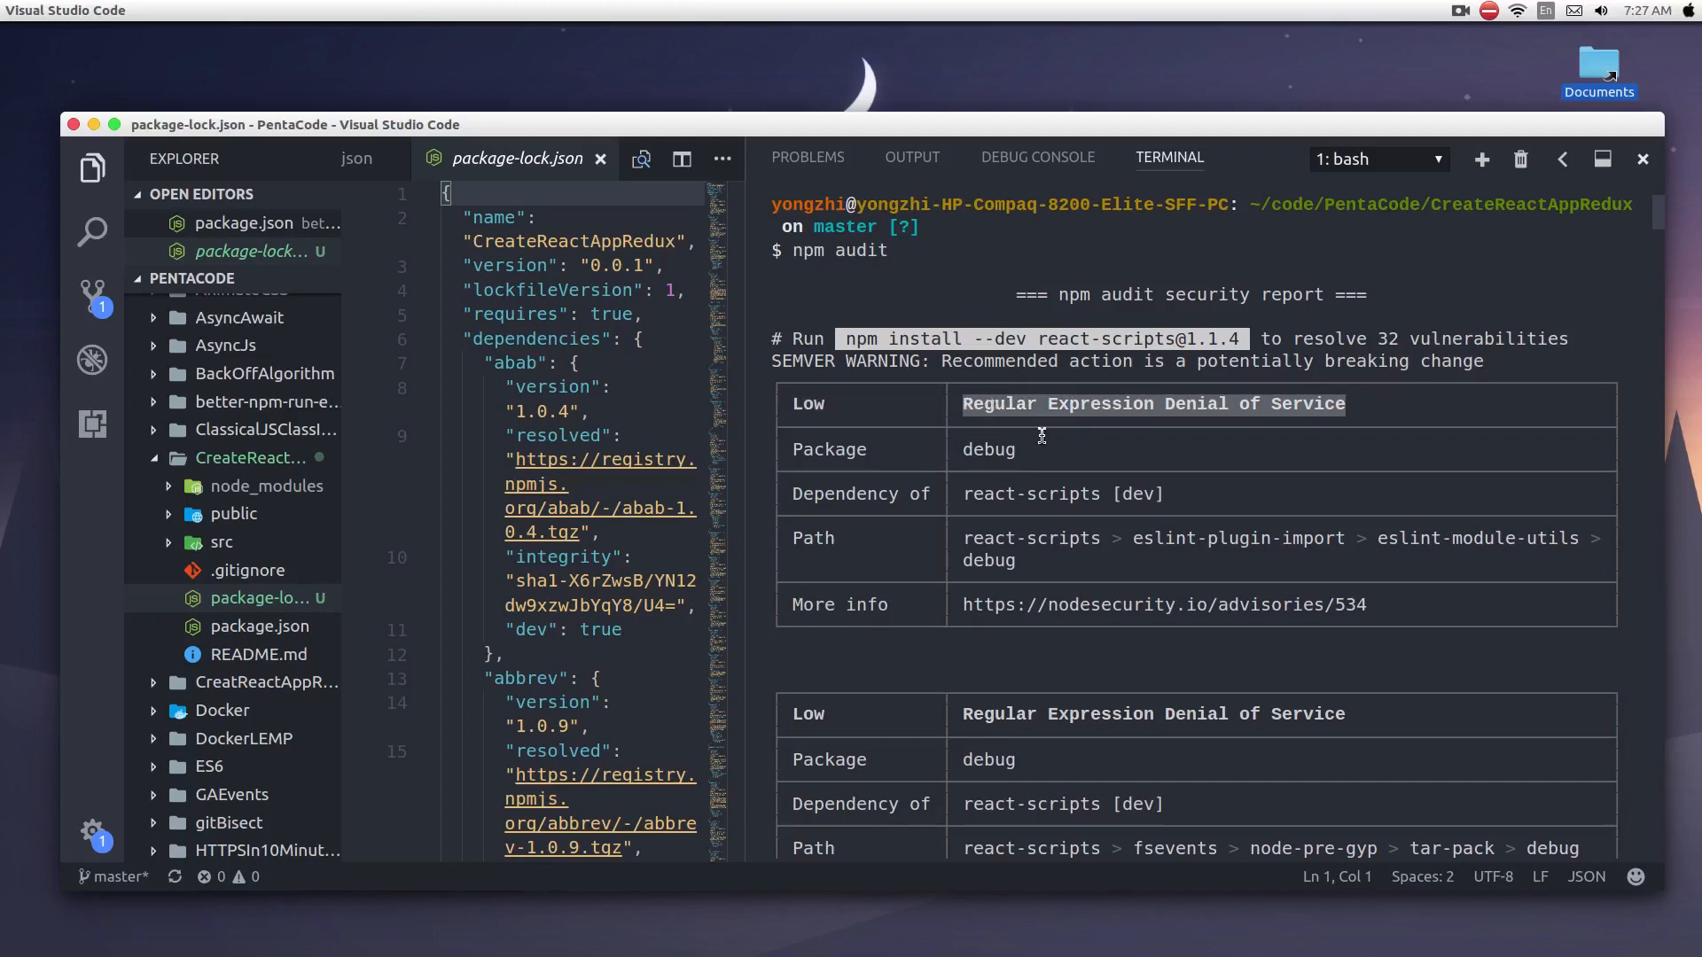
pyautogui.moveTo(833, 553)
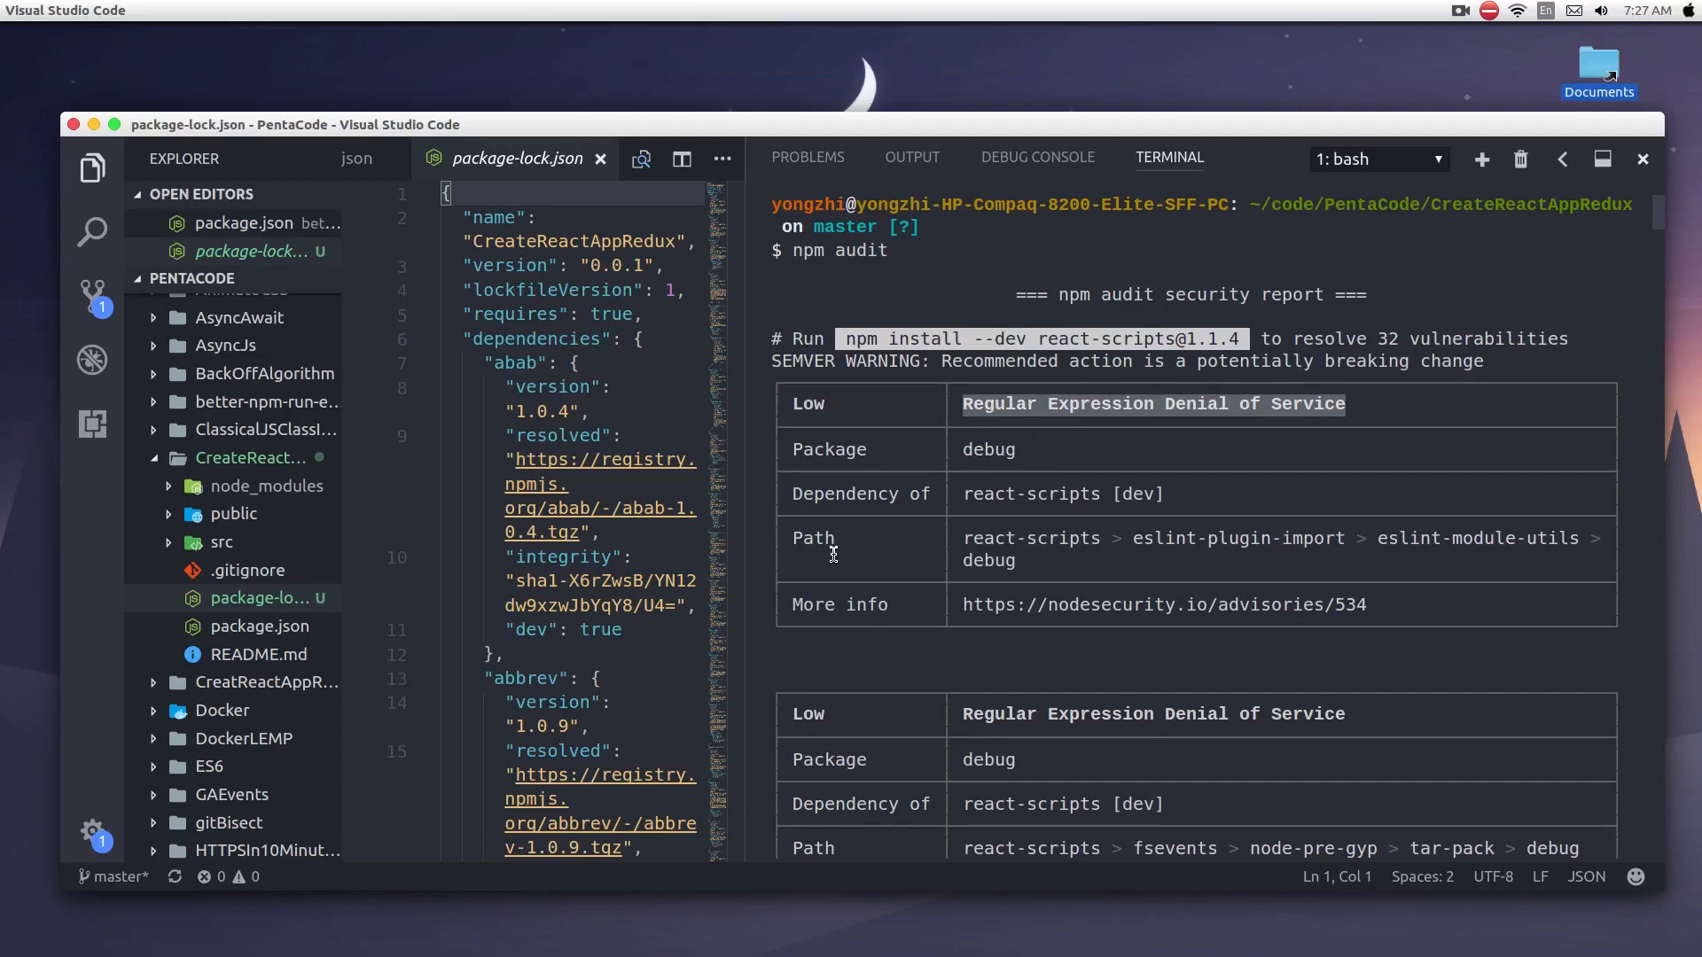
pyautogui.moveTo(977, 497)
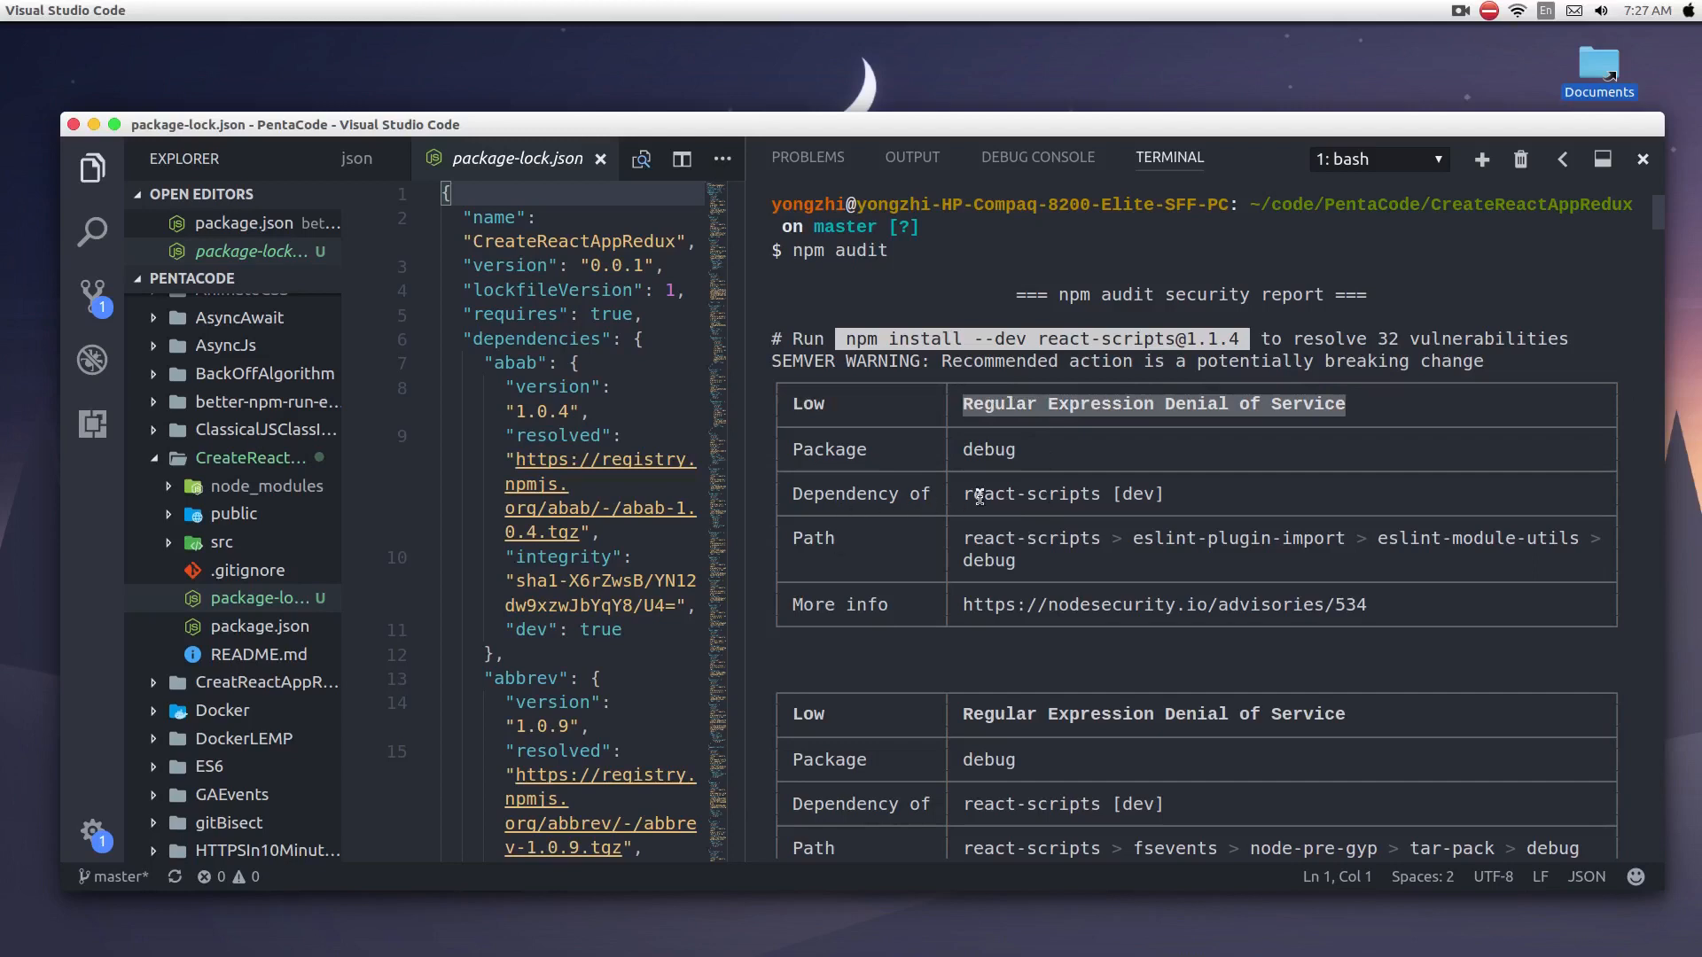
pyautogui.doubleClick(1030, 494)
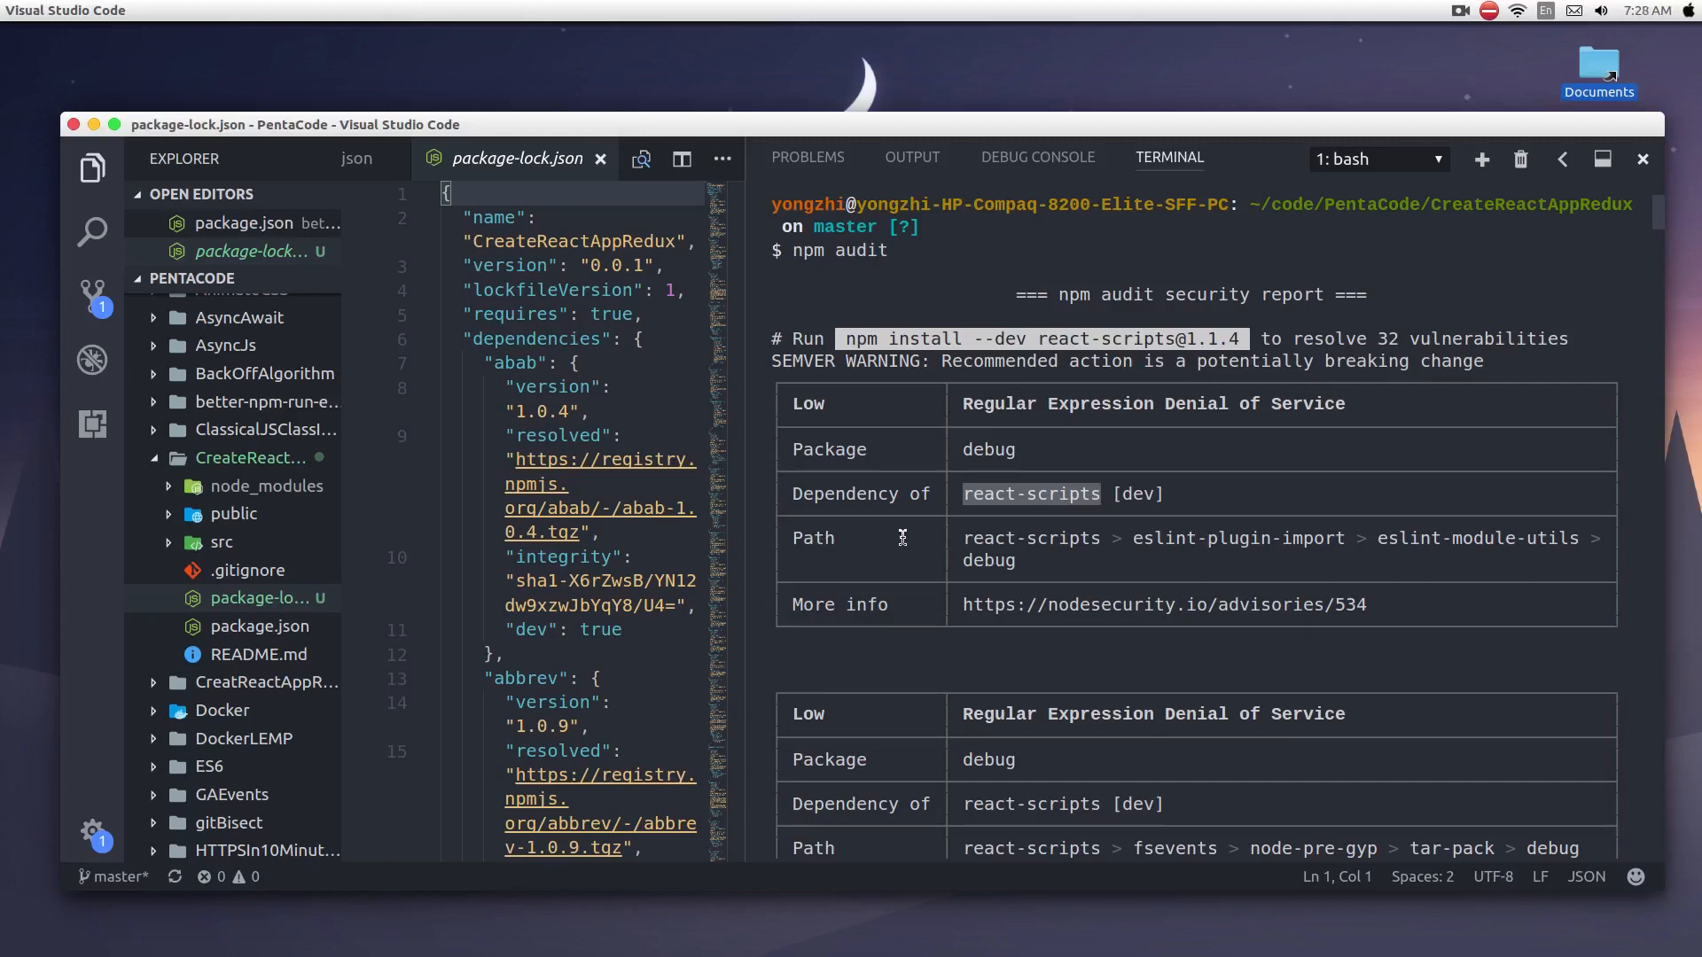
pyautogui.moveTo(964, 539)
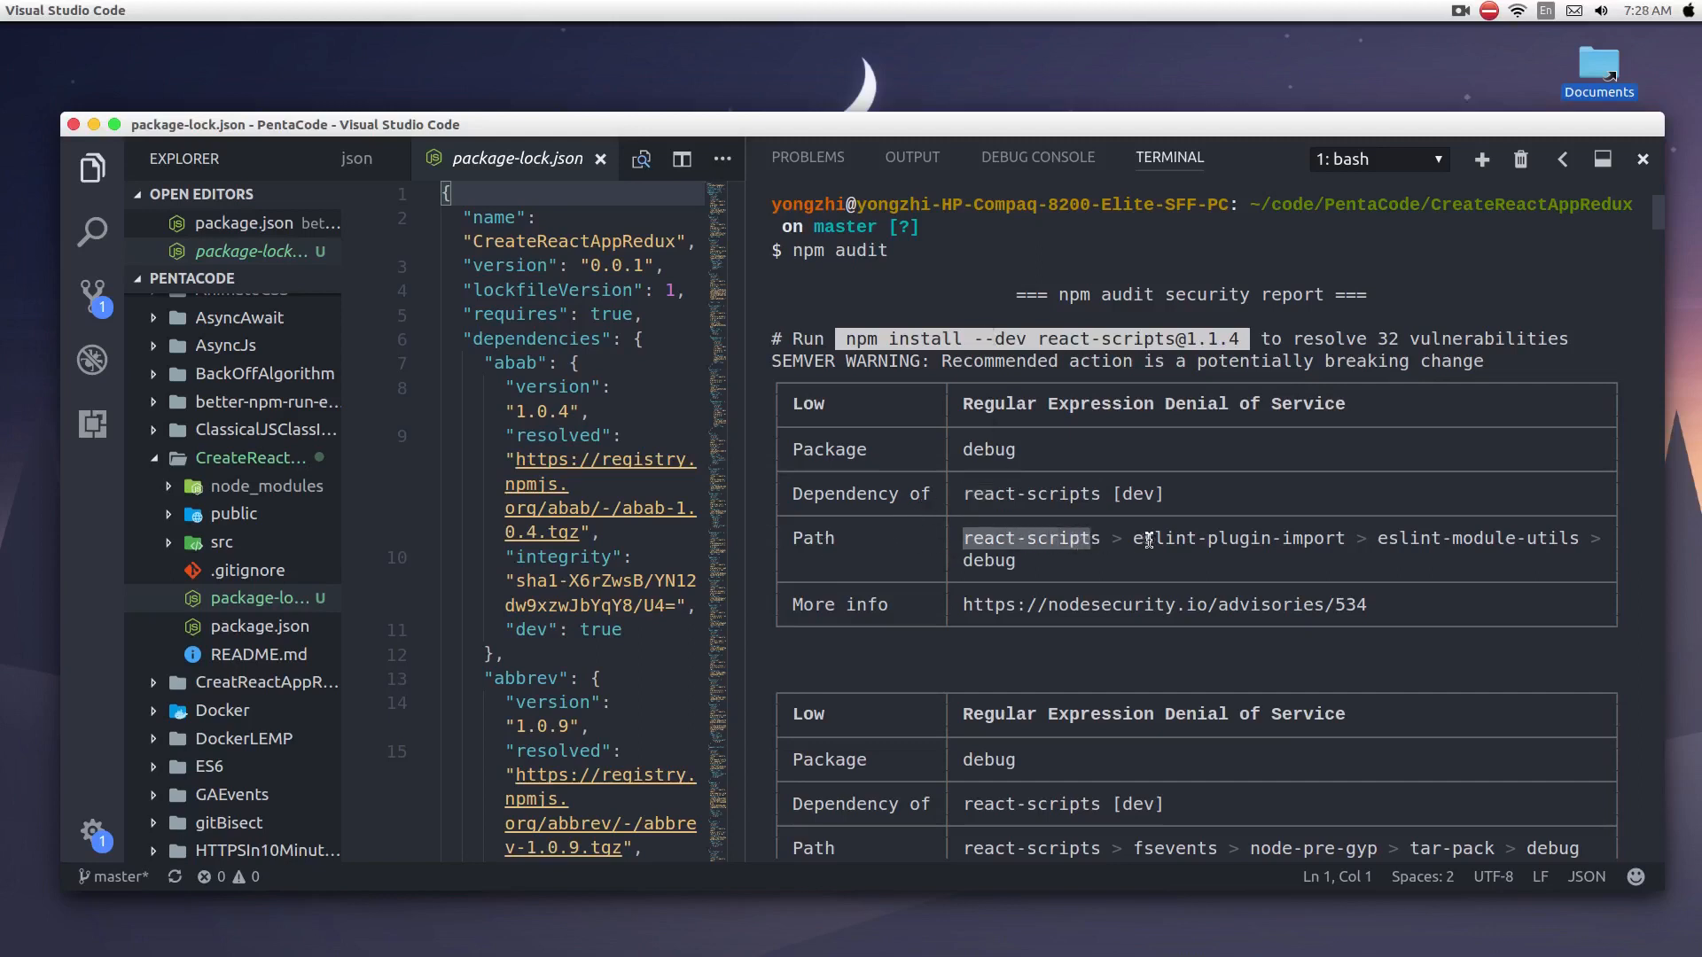
pyautogui.doubleClick(1237, 539)
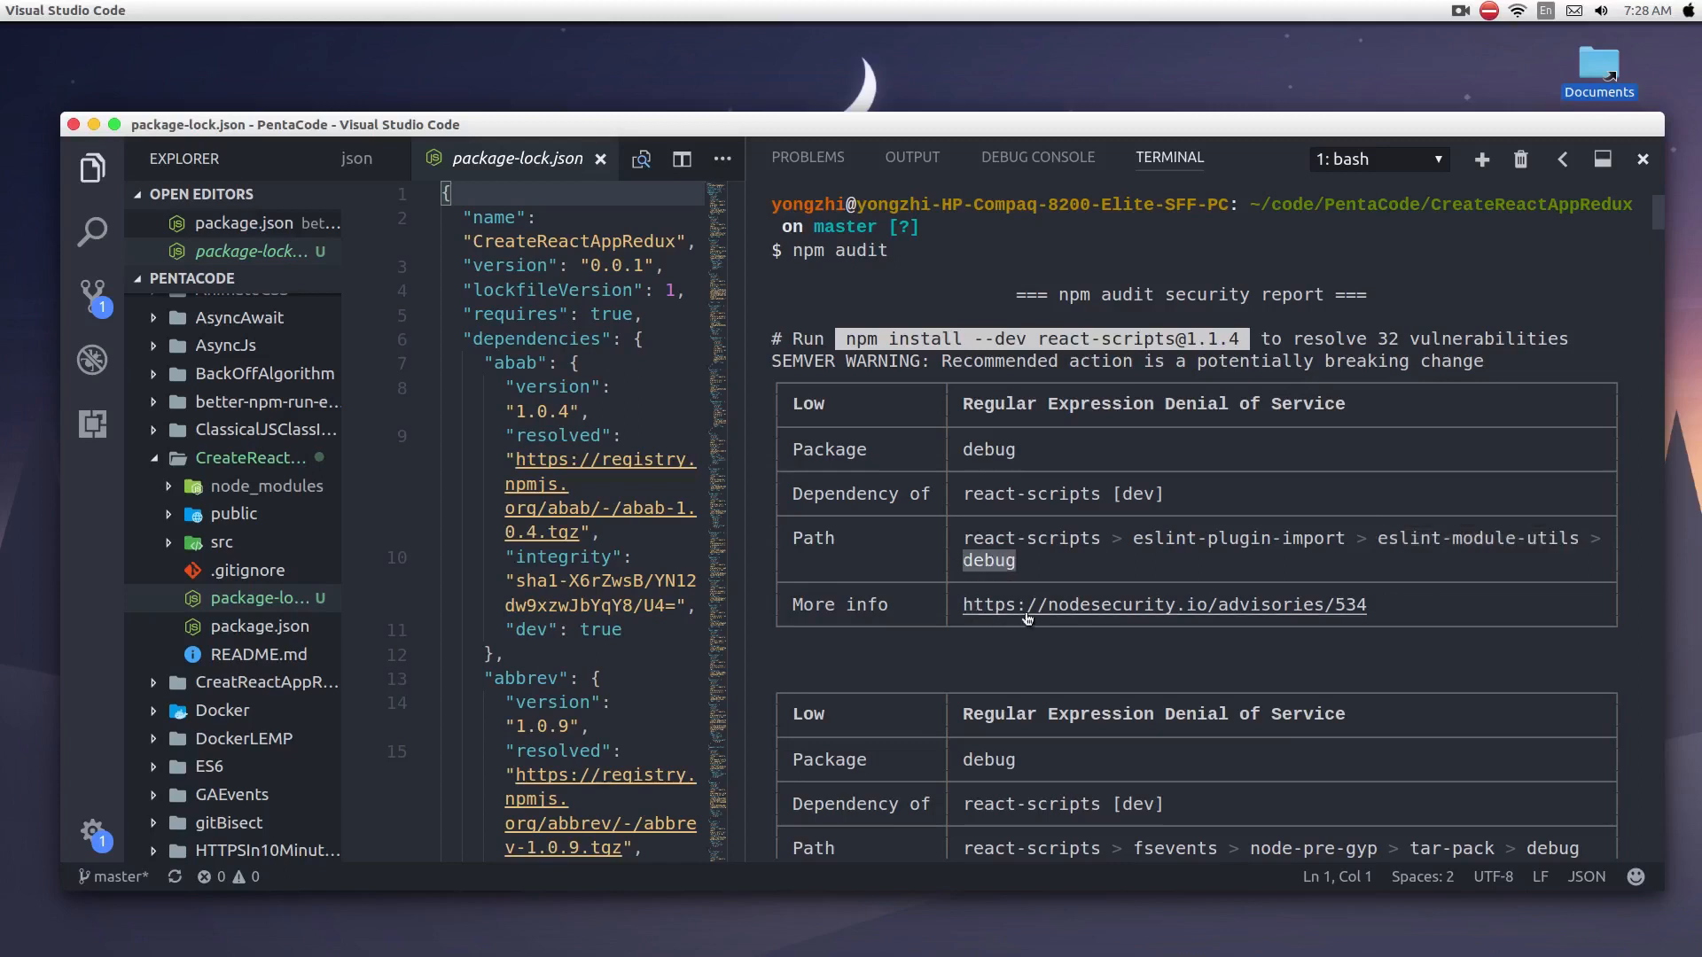
pyautogui.moveTo(1634, 316)
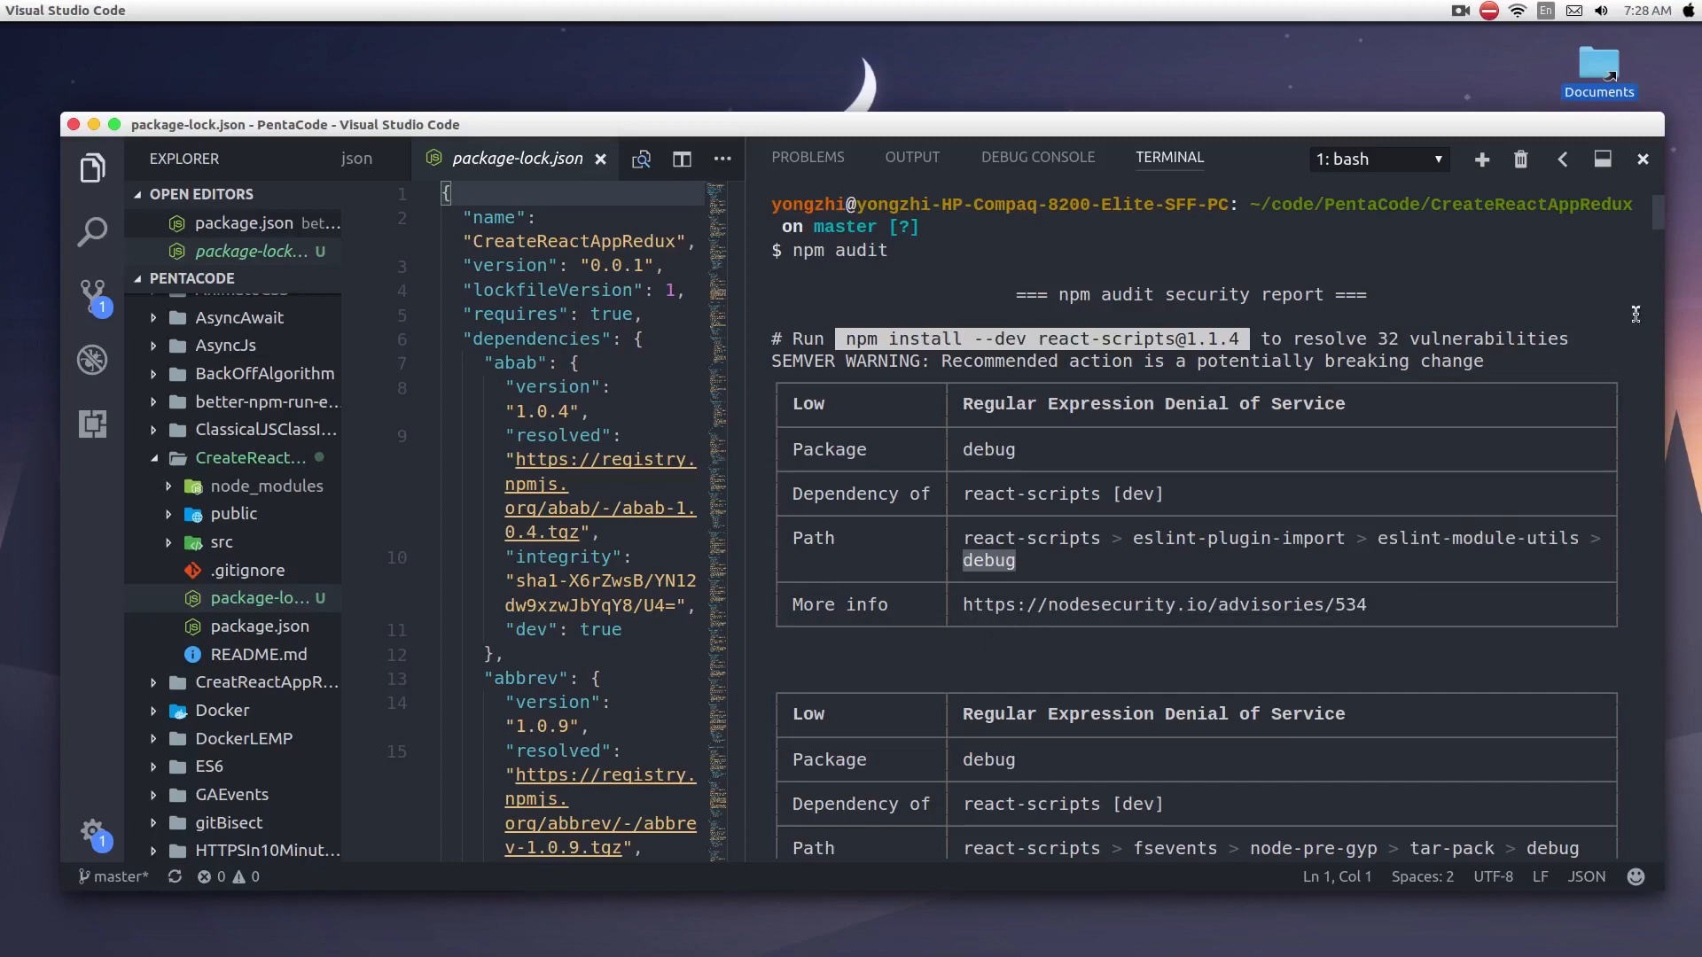
# Step: Scroll the audit report past the brace-expansion ReDoS entries to the hoek and sshpk advisories
pyautogui.scroll(-3)
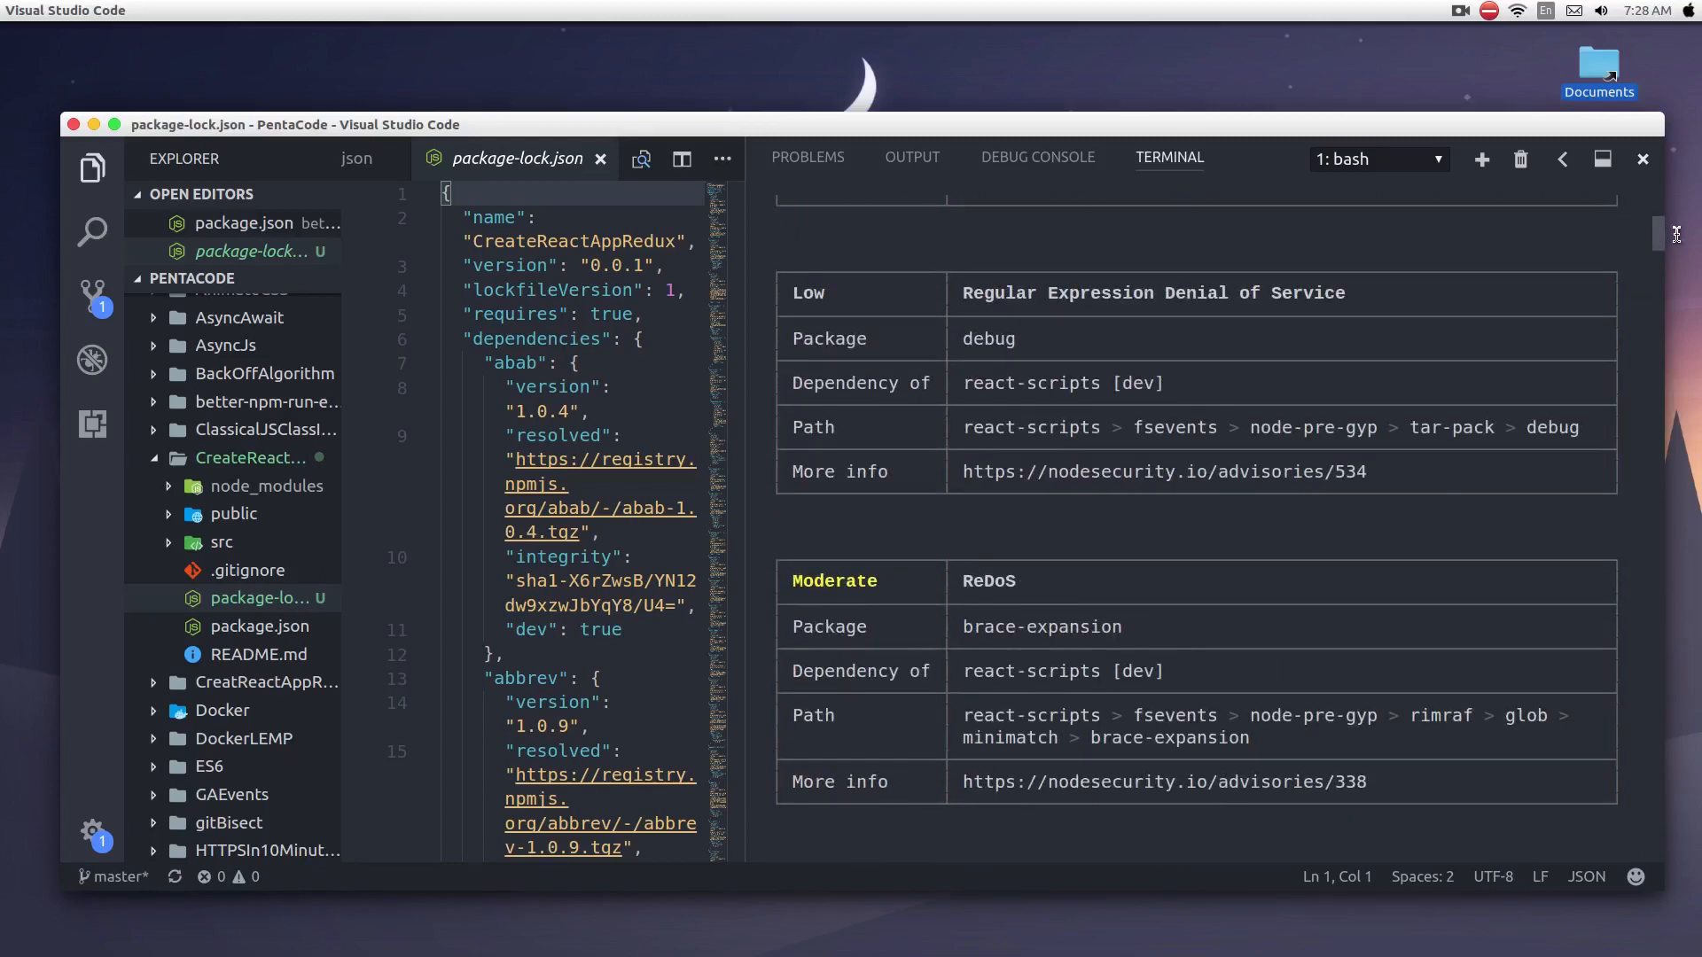
pyautogui.scroll(3)
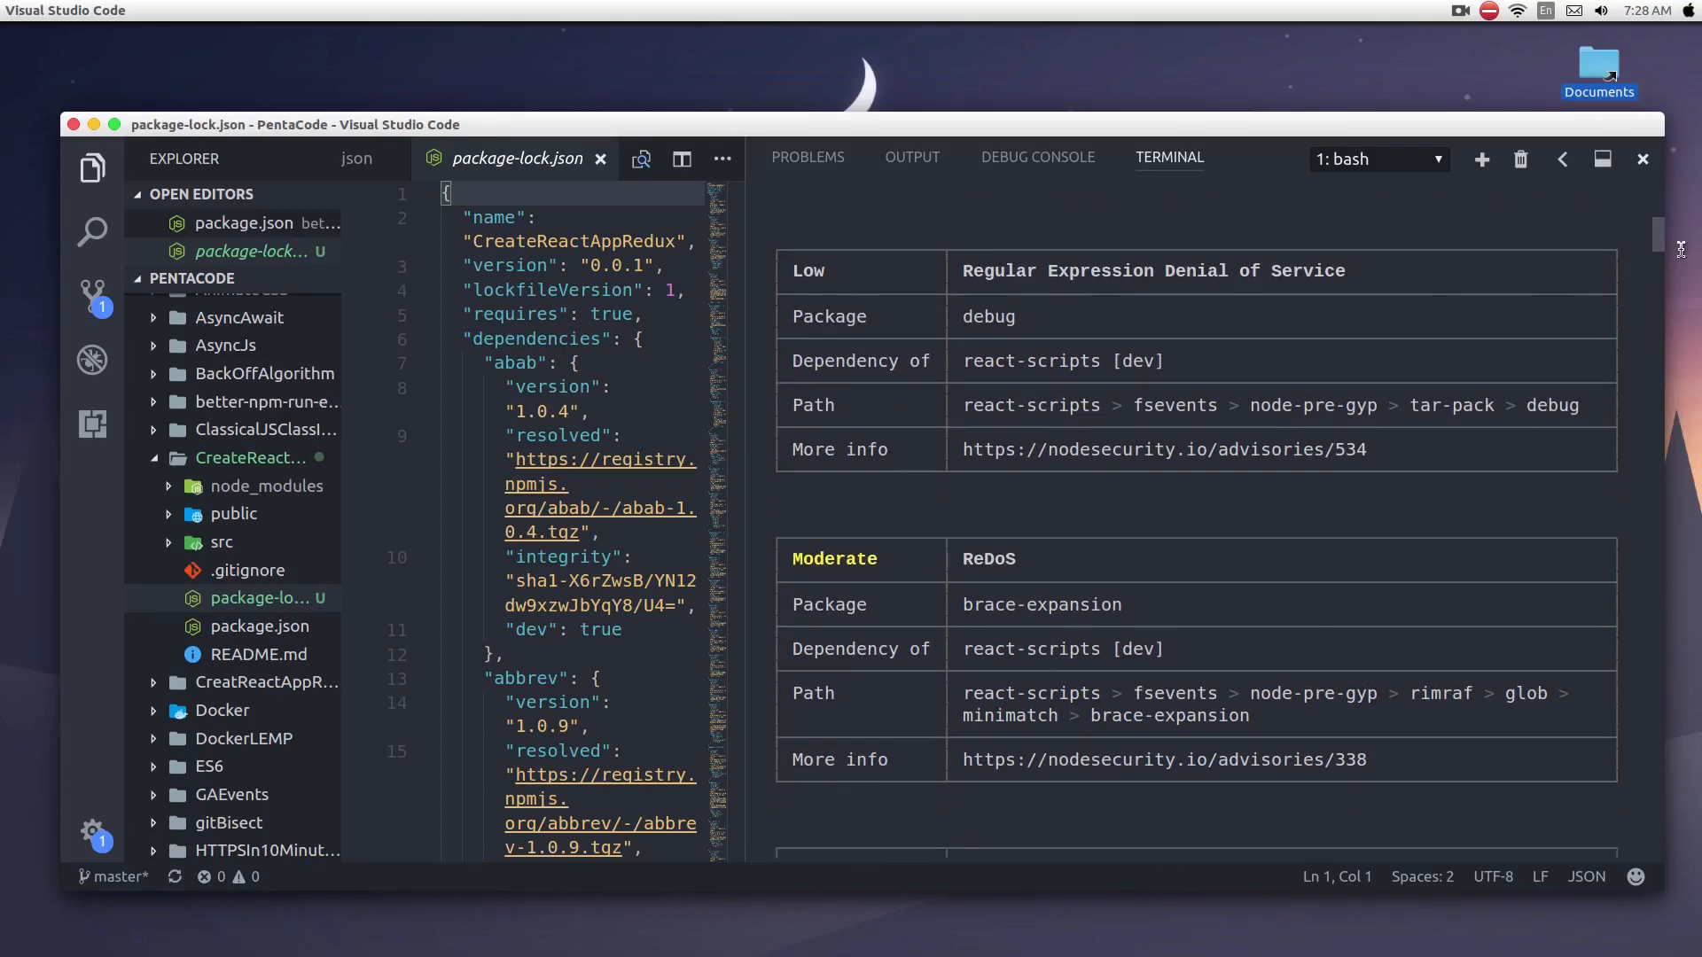
pyautogui.scroll(-3)
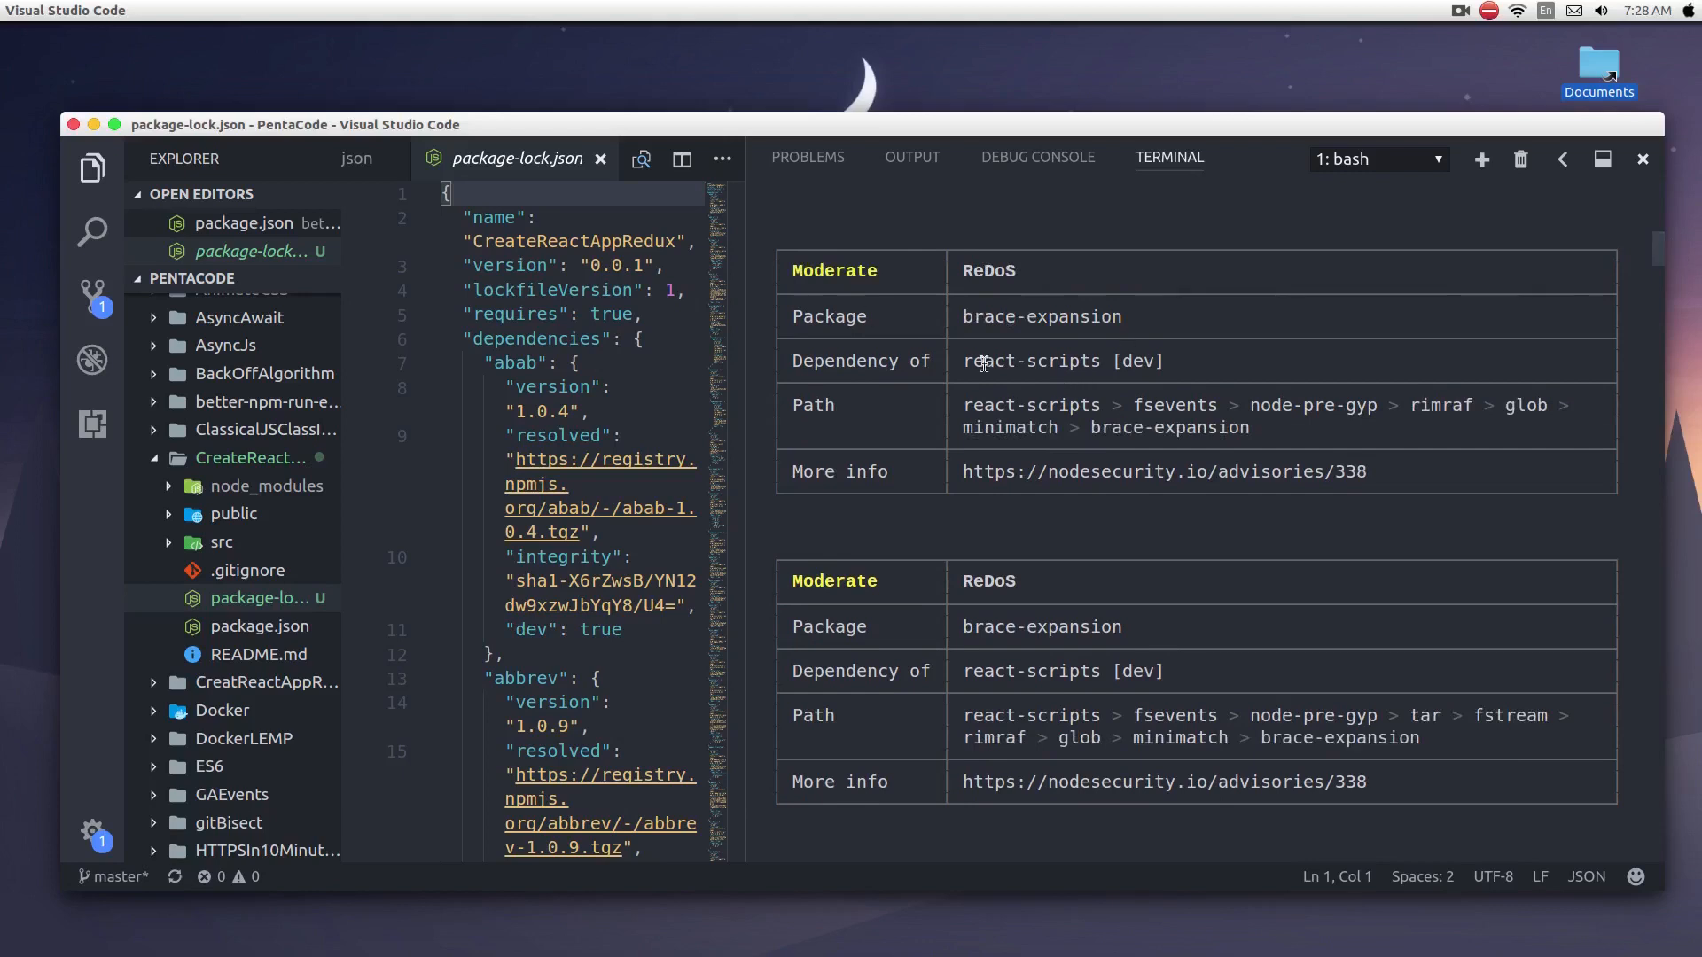
pyautogui.scroll(-3)
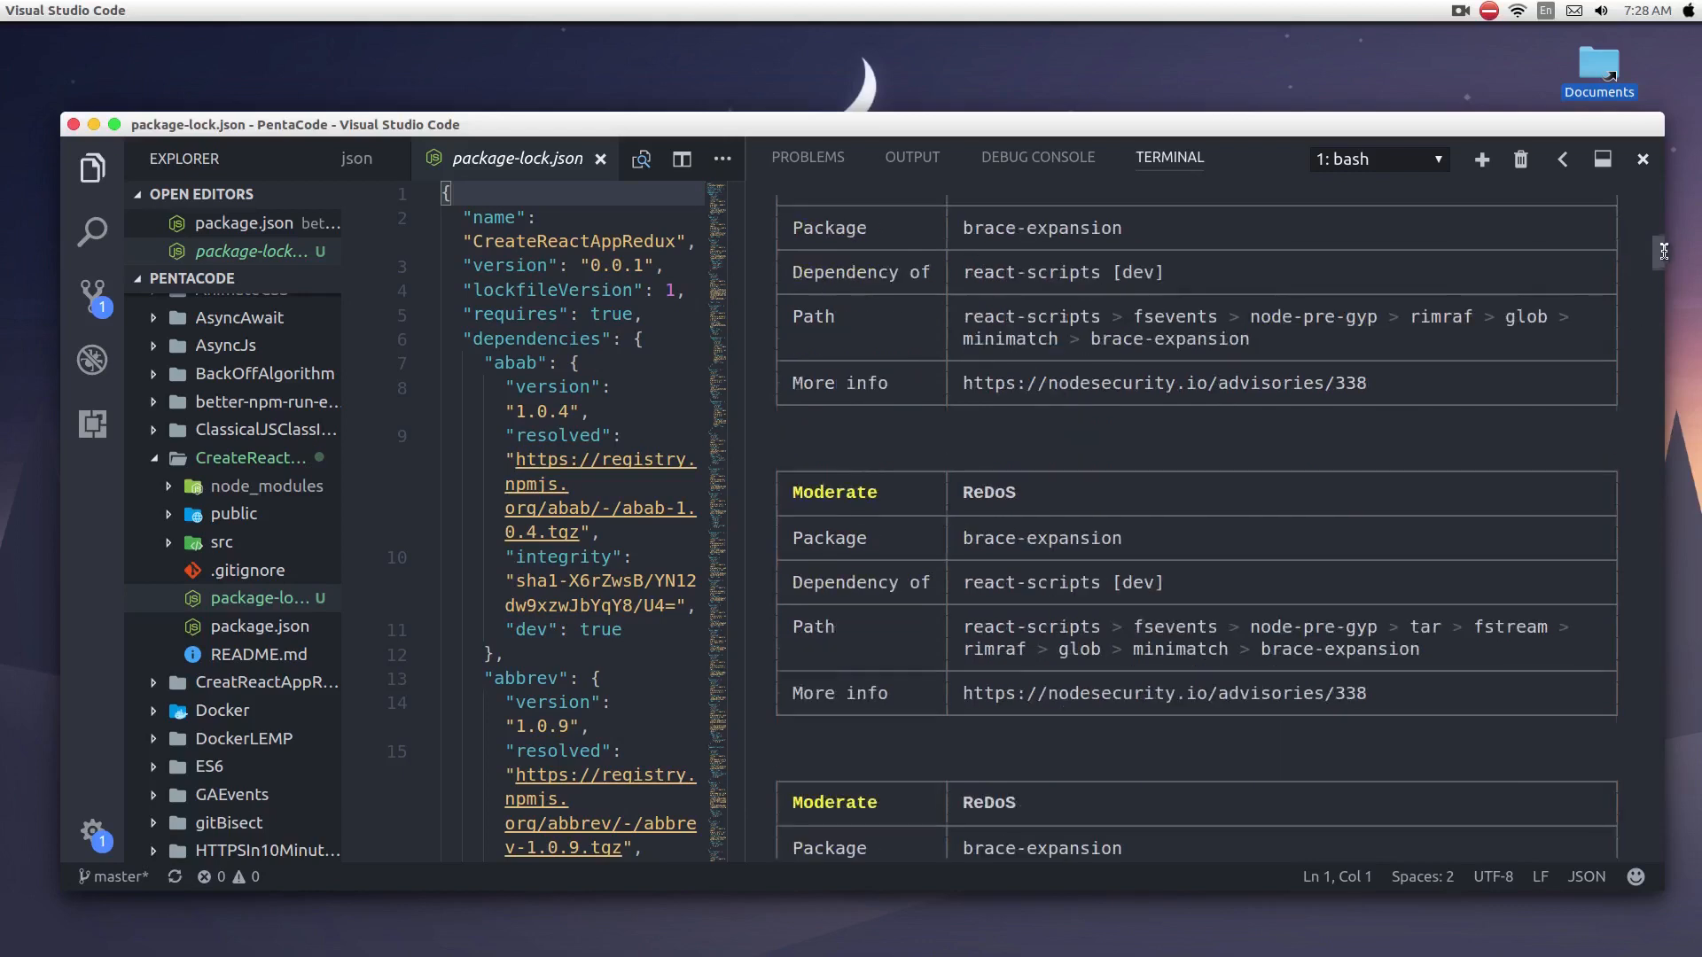
pyautogui.scroll(-3)
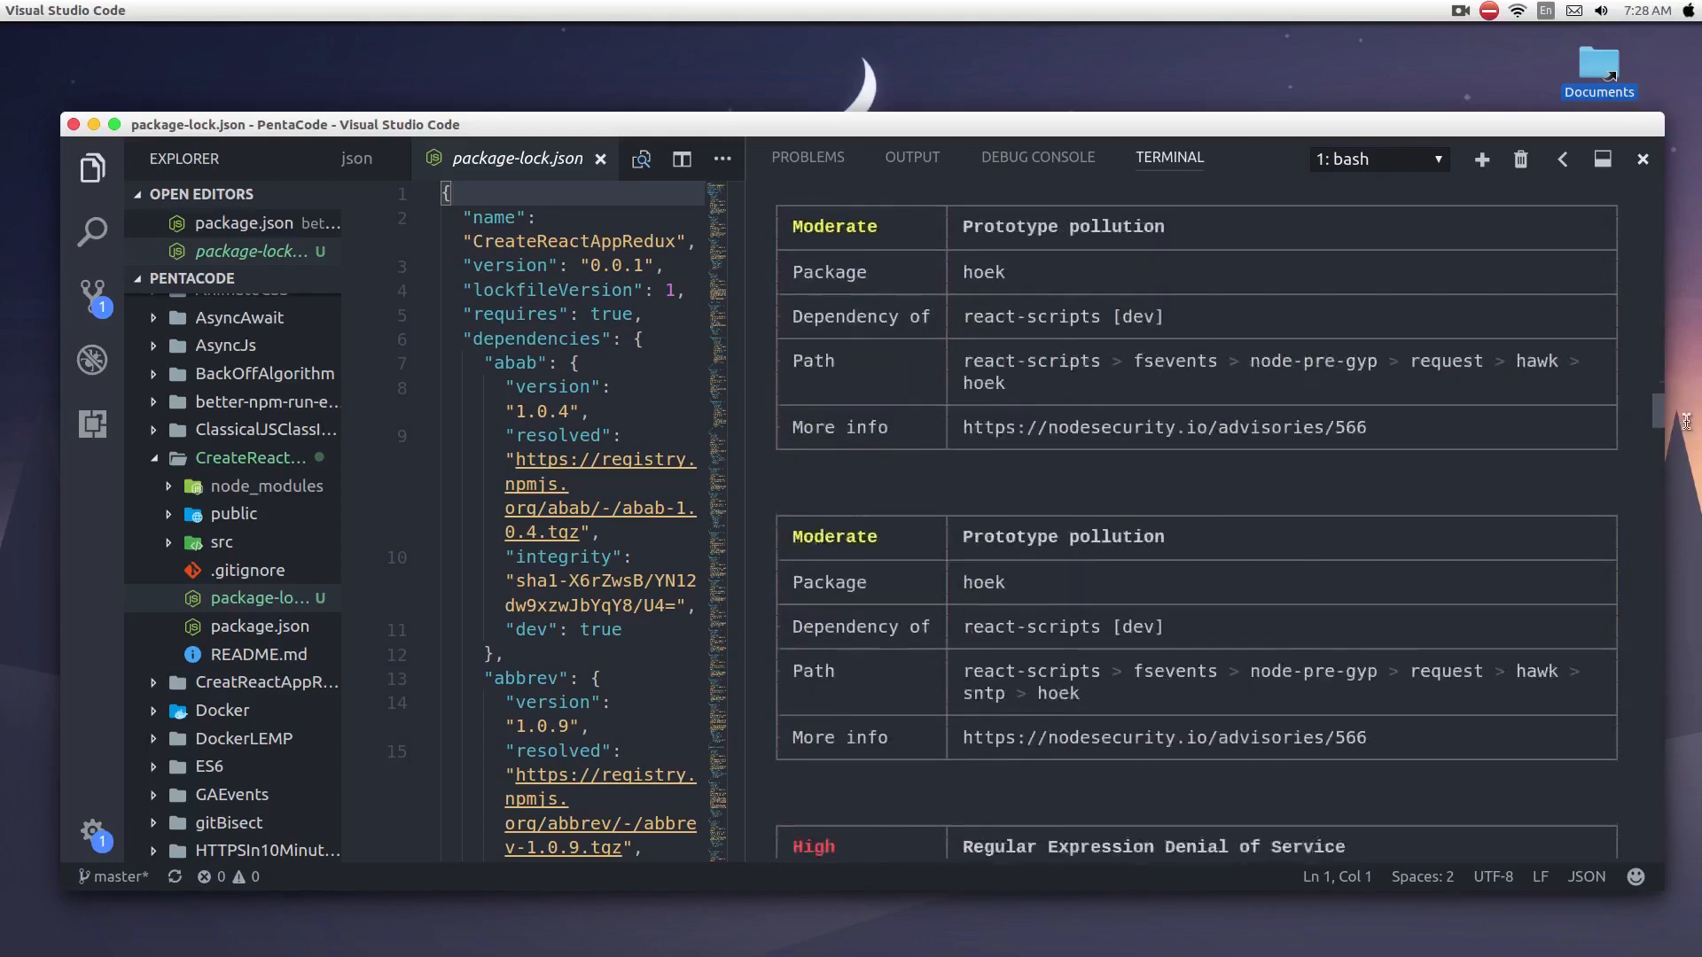
pyautogui.scroll(-3)
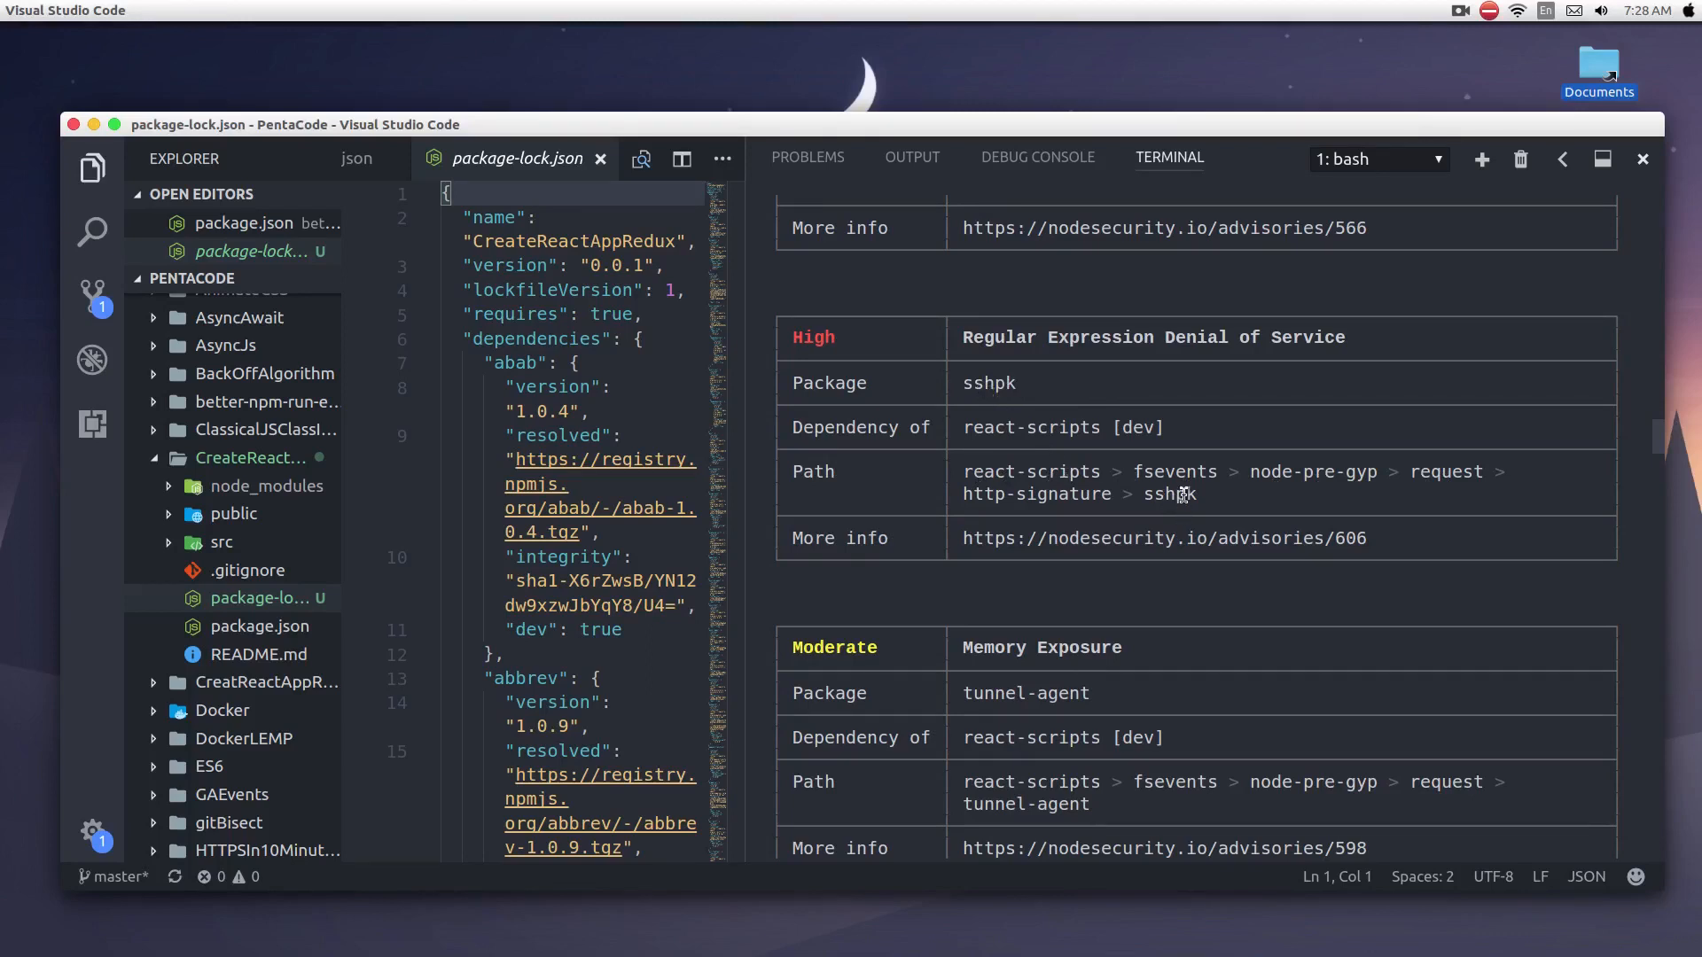
pyautogui.moveTo(1069, 495)
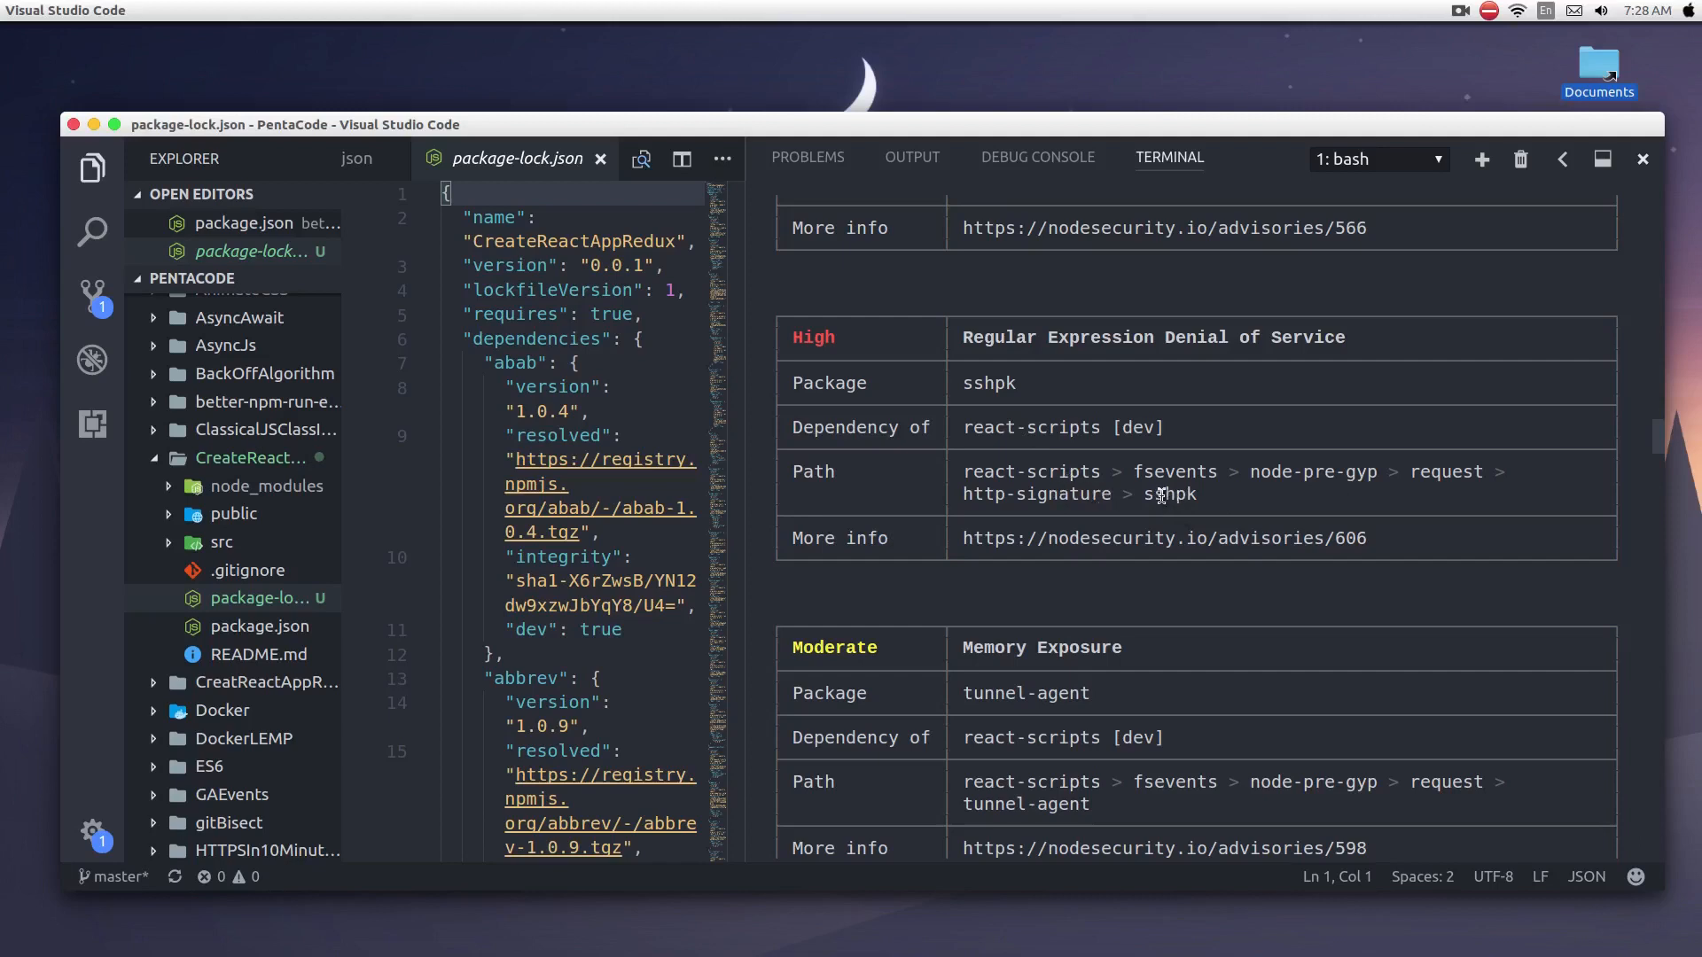
pyautogui.moveTo(1177, 495)
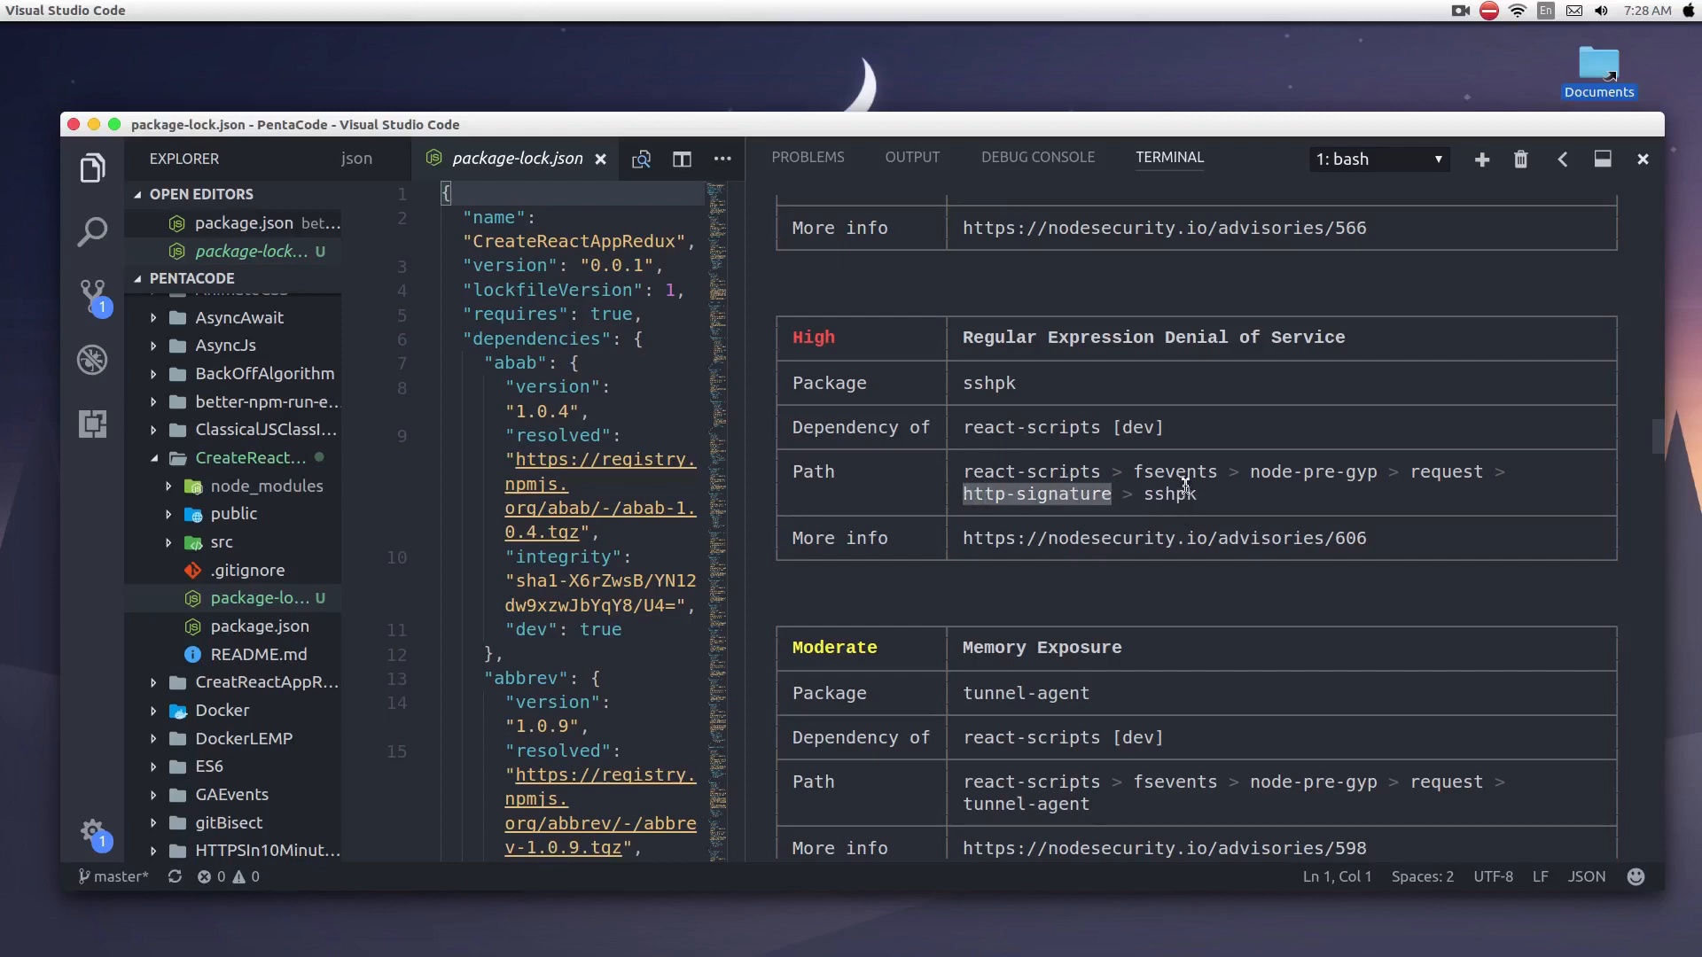
pyautogui.moveTo(1546, 461)
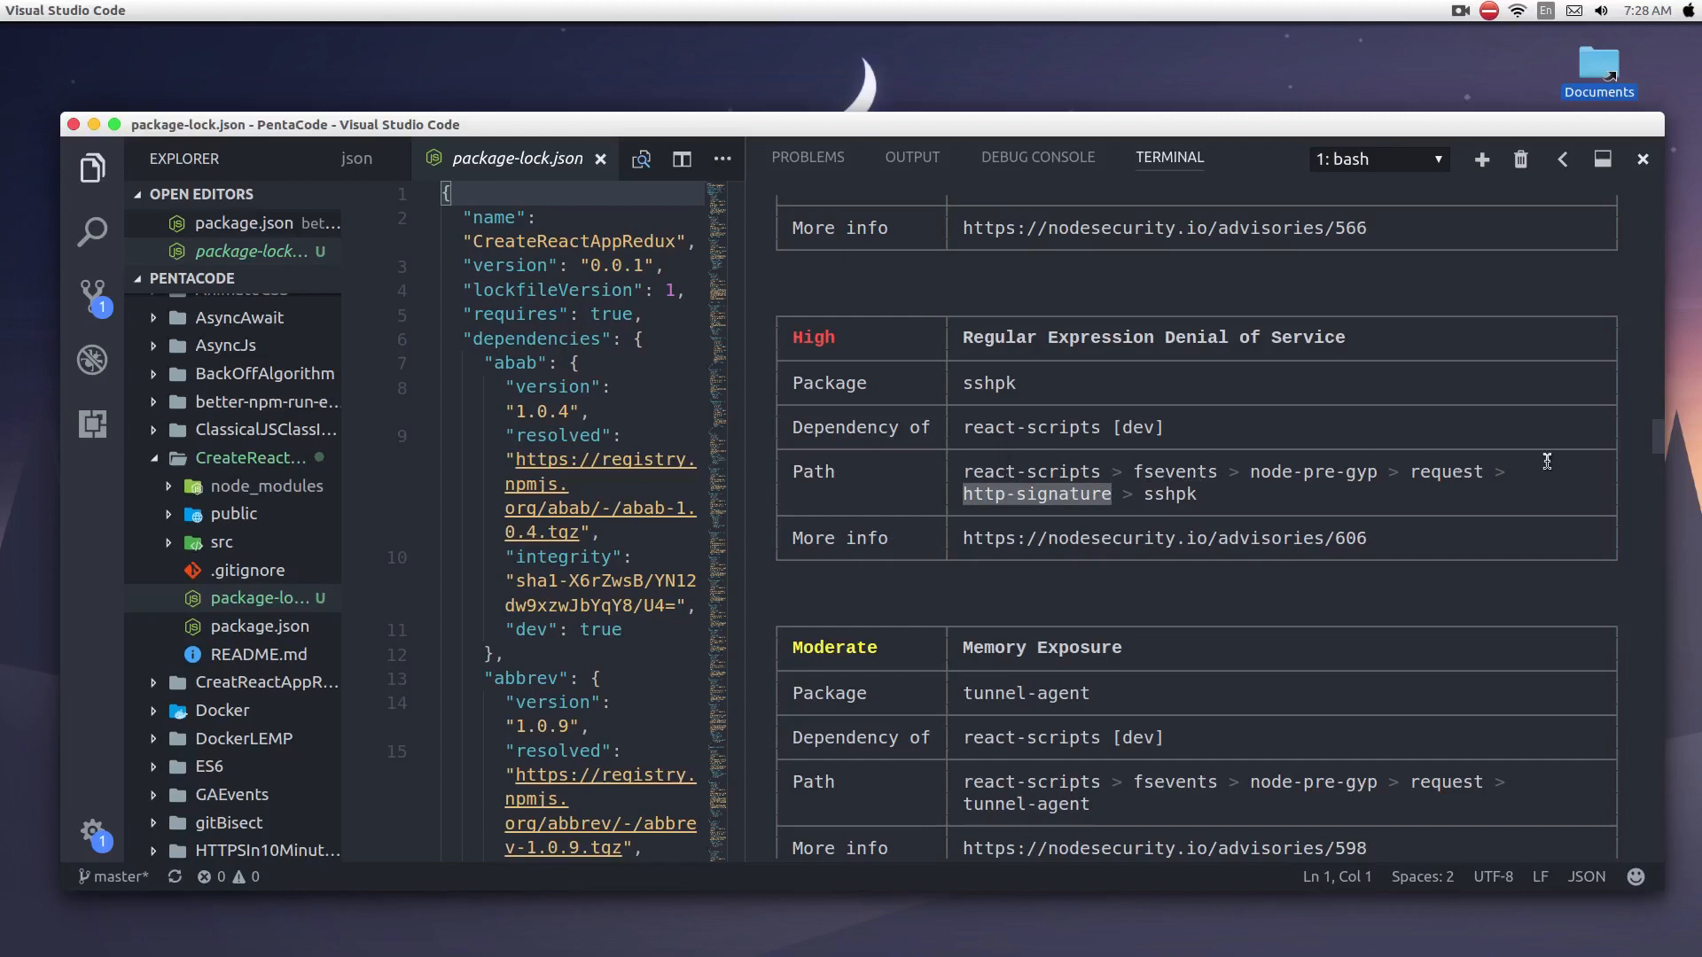
# Step: Scroll through the webpack-path and tunnel-agent advisories down to the Manual Review notice
pyautogui.scroll(-3)
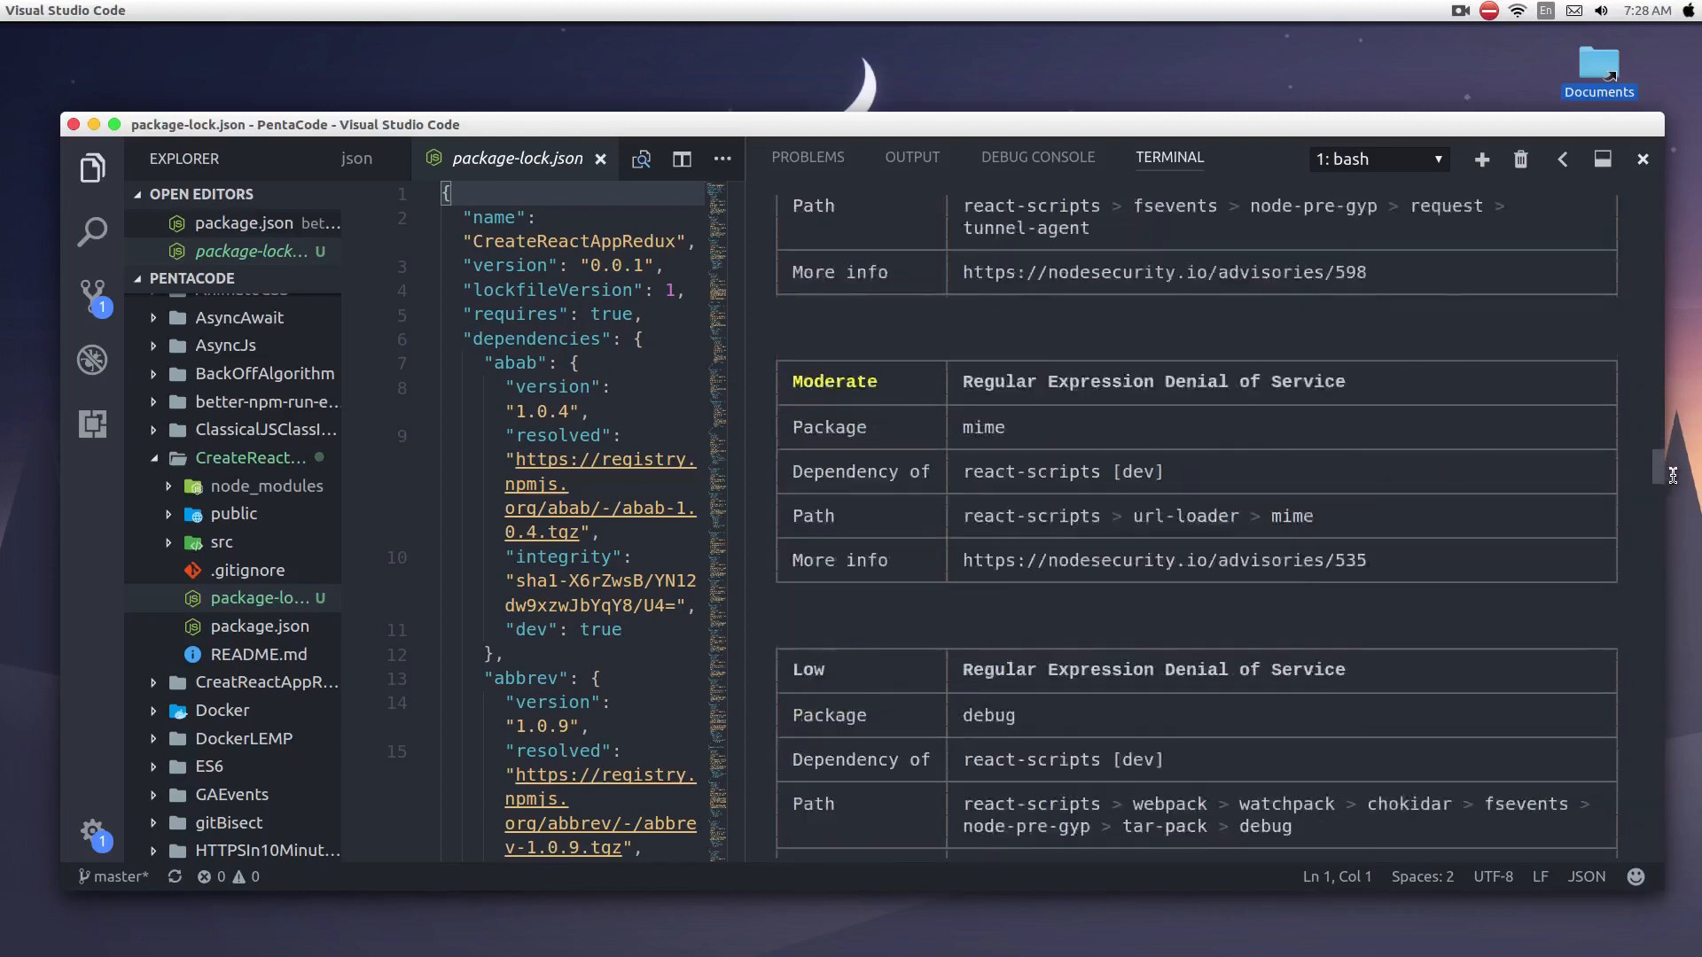
pyautogui.scroll(-3)
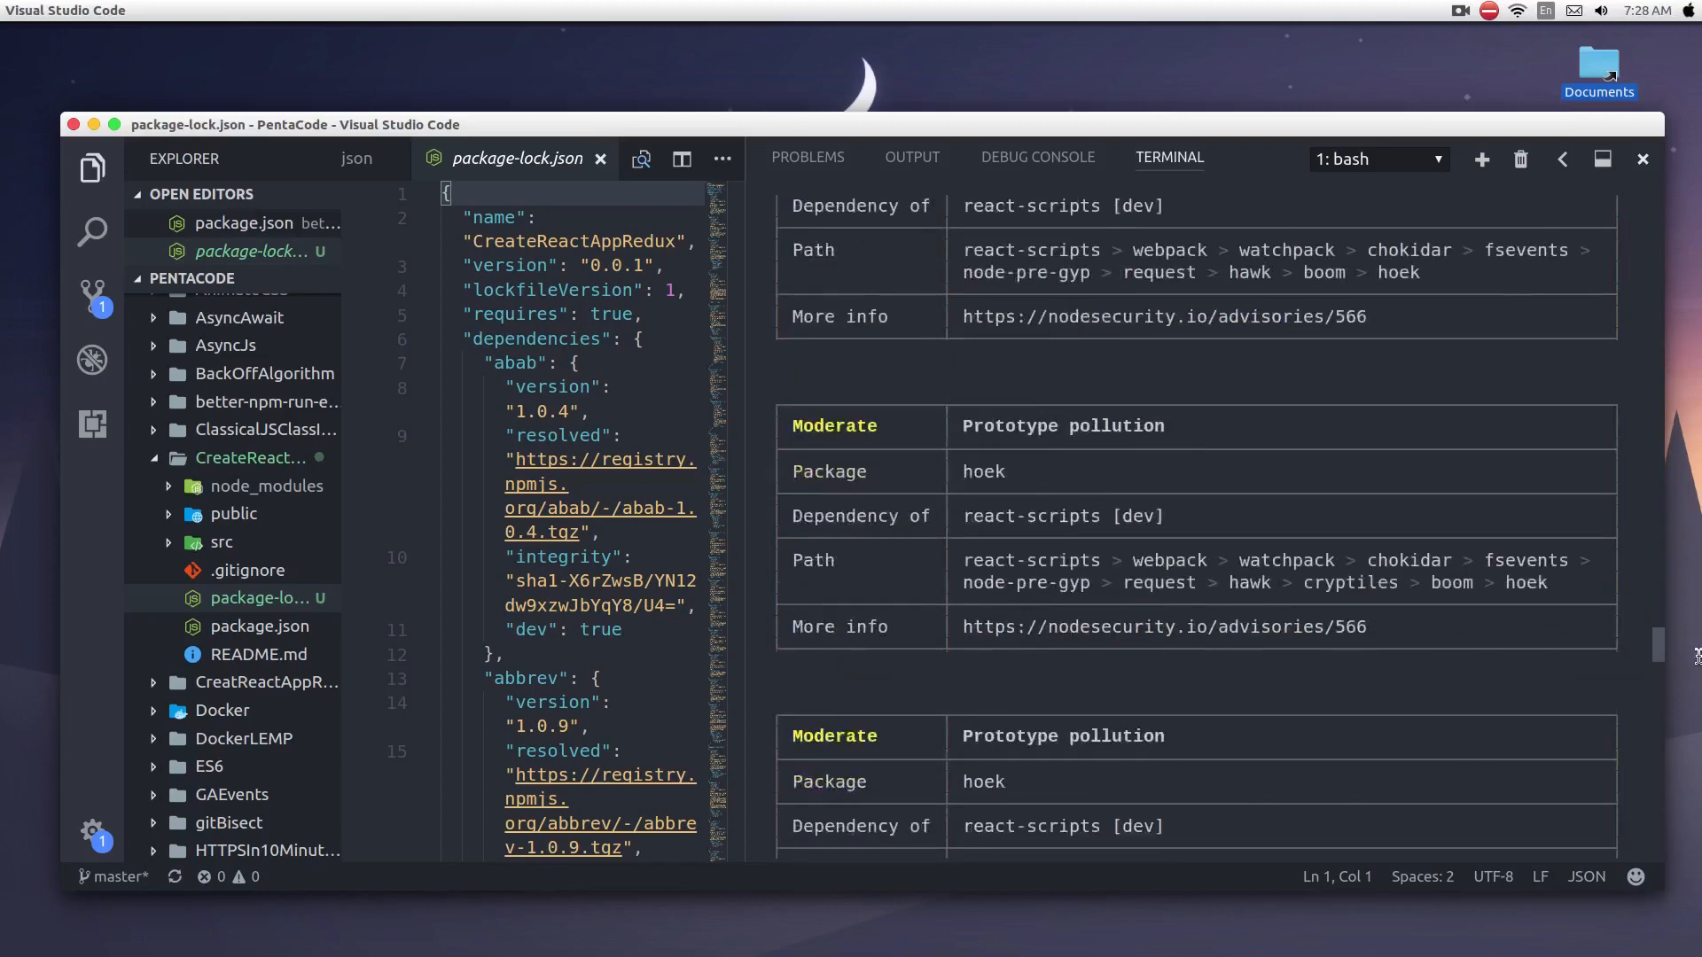
pyautogui.scroll(-3)
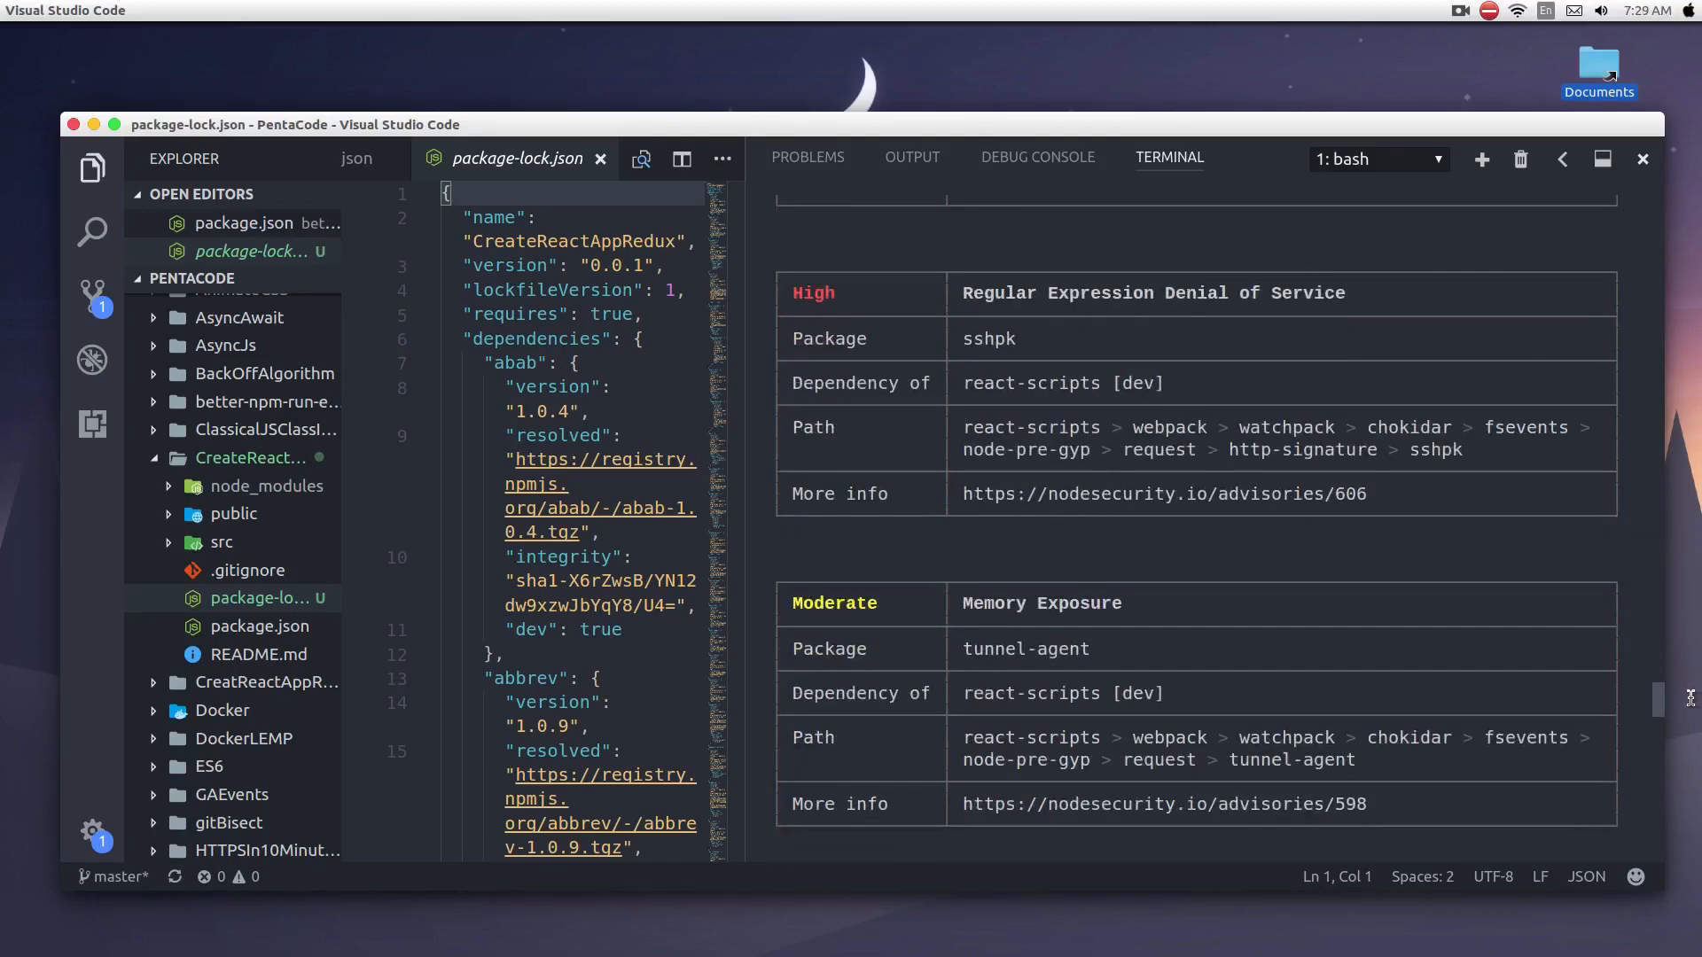
pyautogui.scroll(-3)
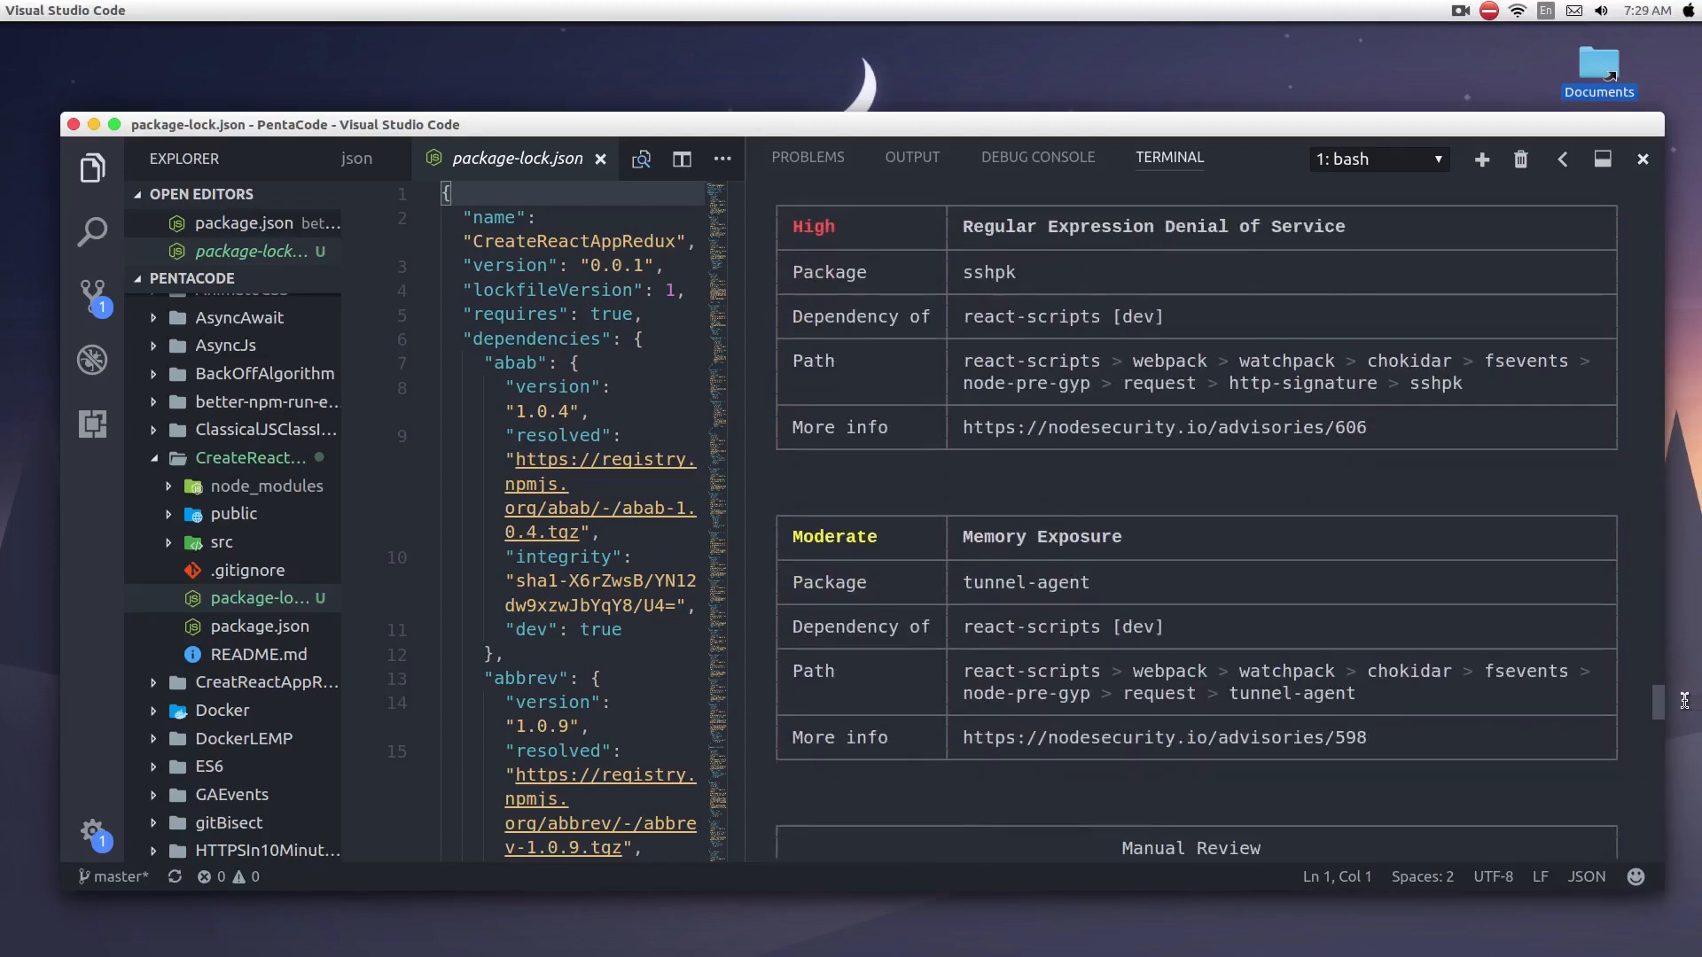
pyautogui.scroll(-3)
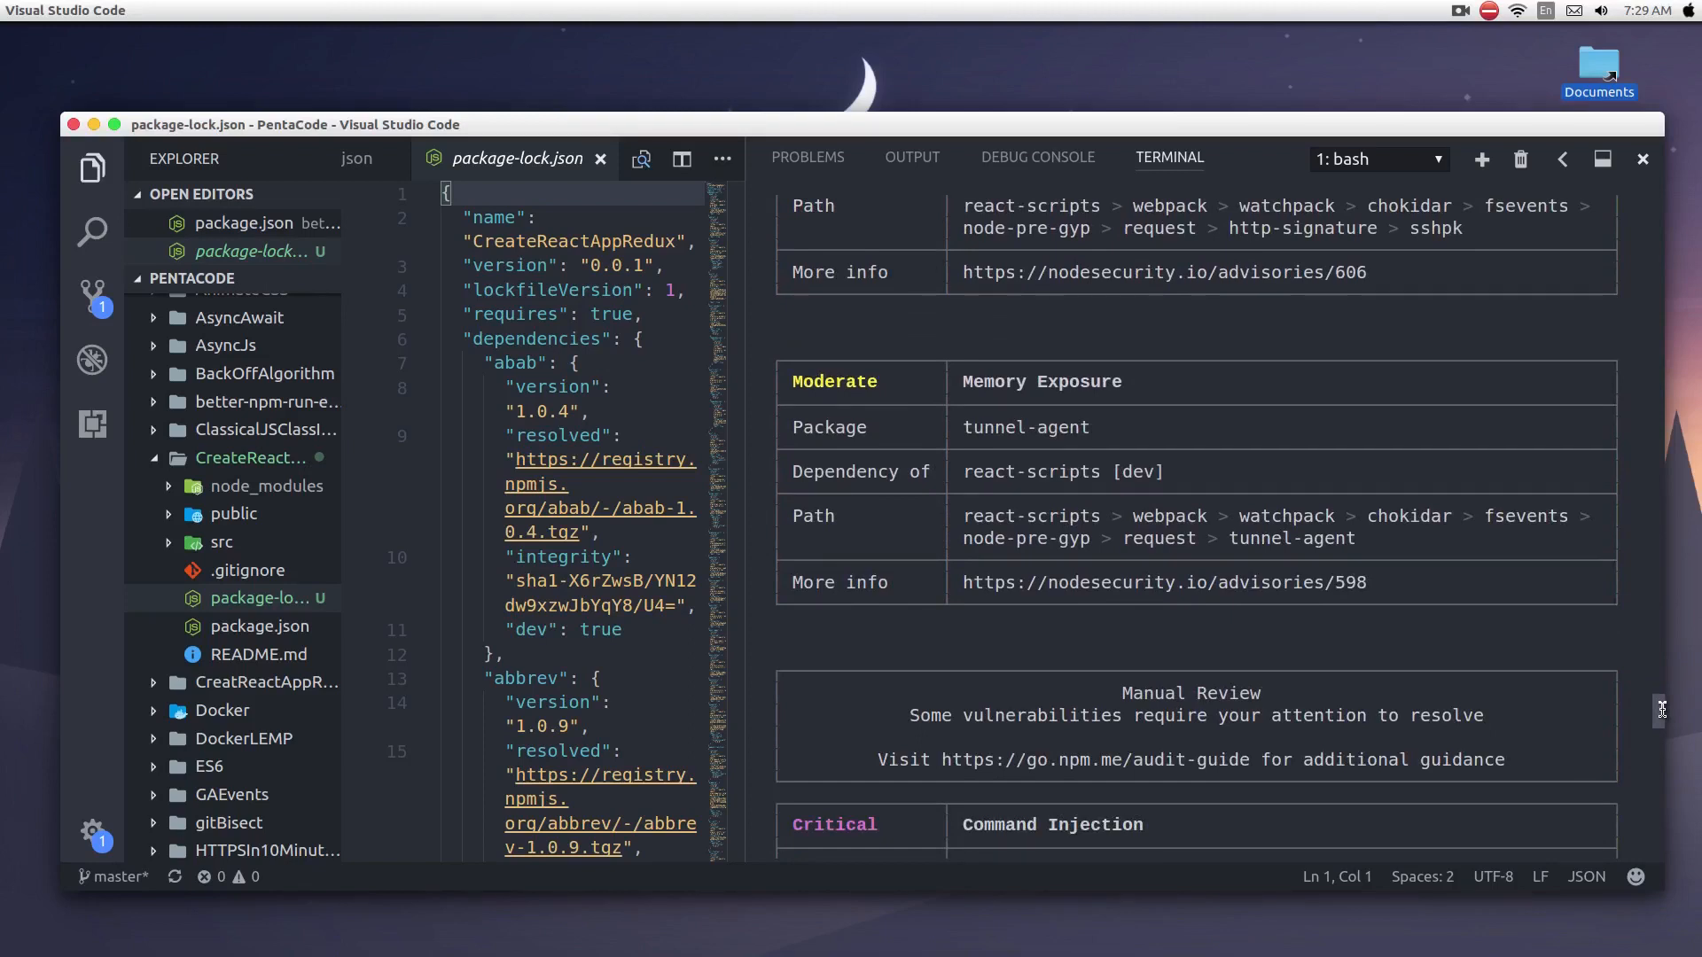
# Step: Bring the critical macaddress Command Injection advisory, no patch available, into view
pyautogui.scroll(-3)
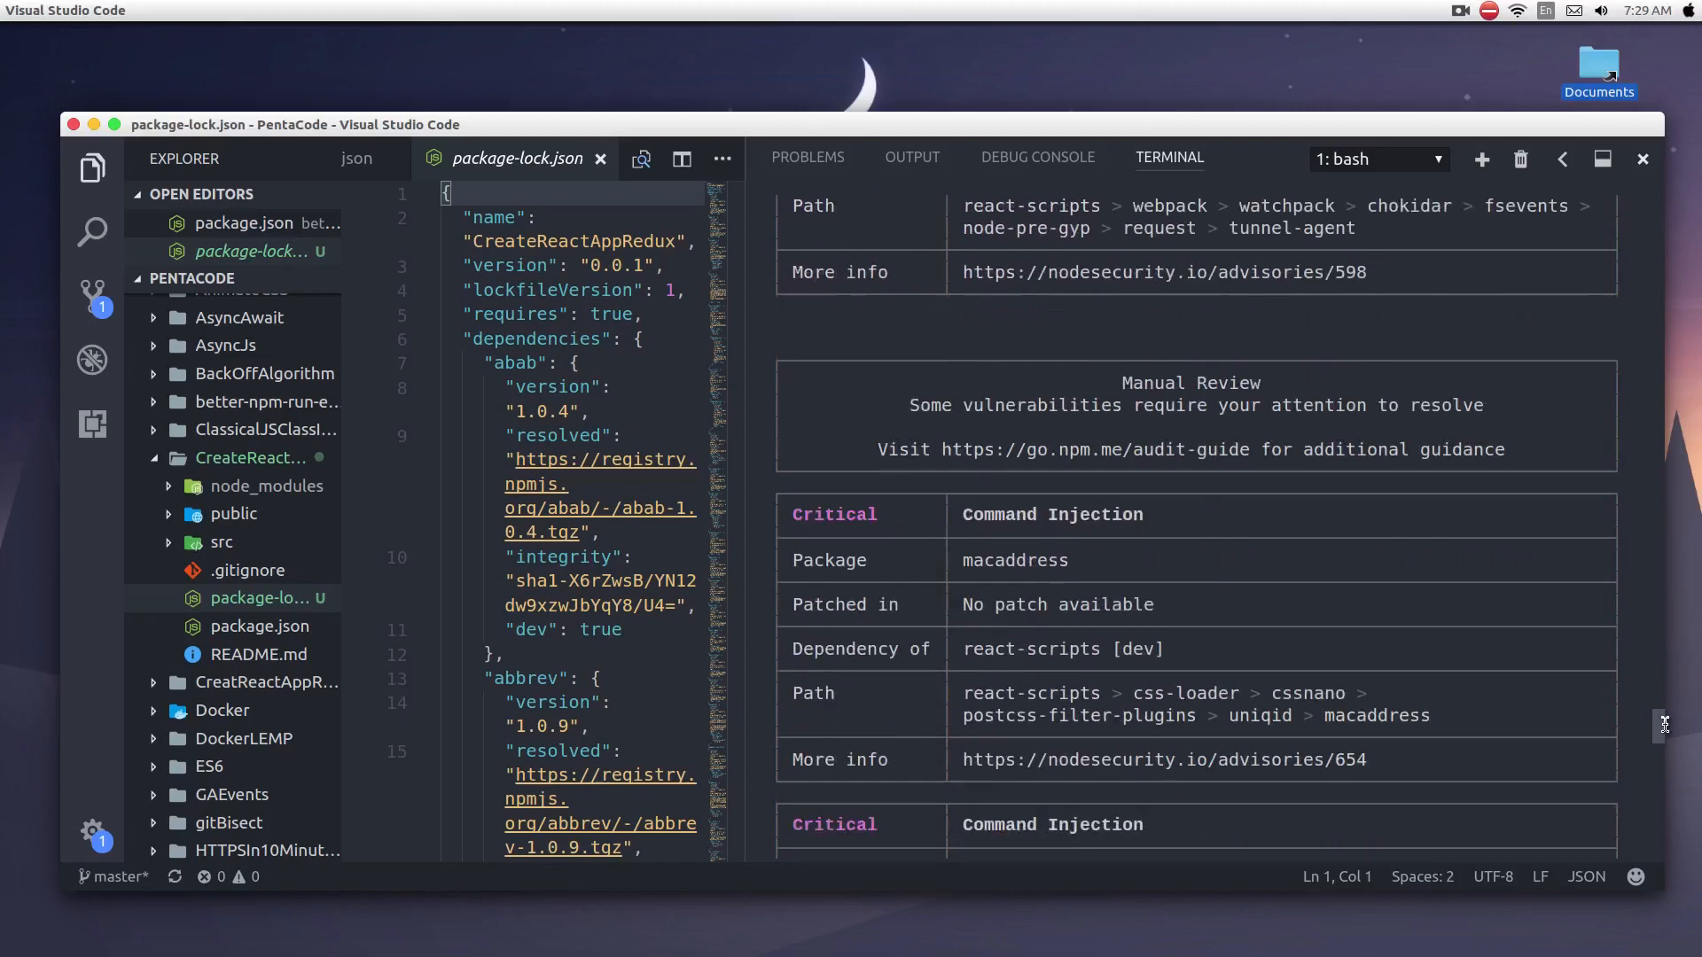
pyautogui.moveTo(1162, 273)
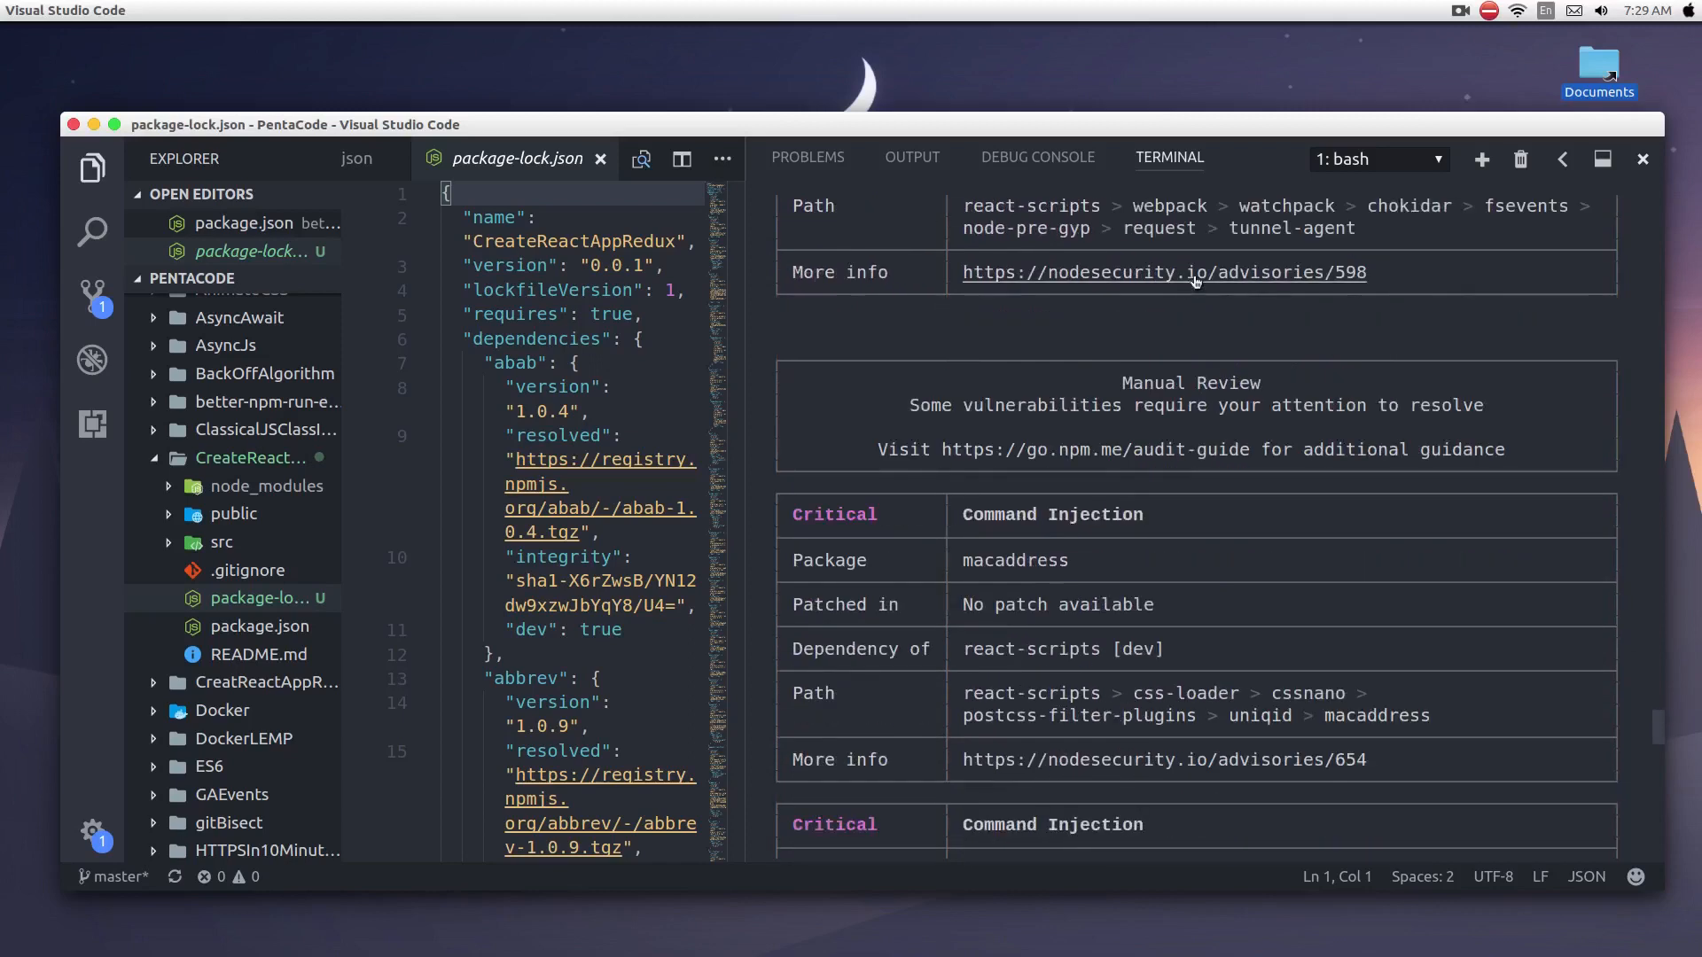
pyautogui.moveTo(1003, 399)
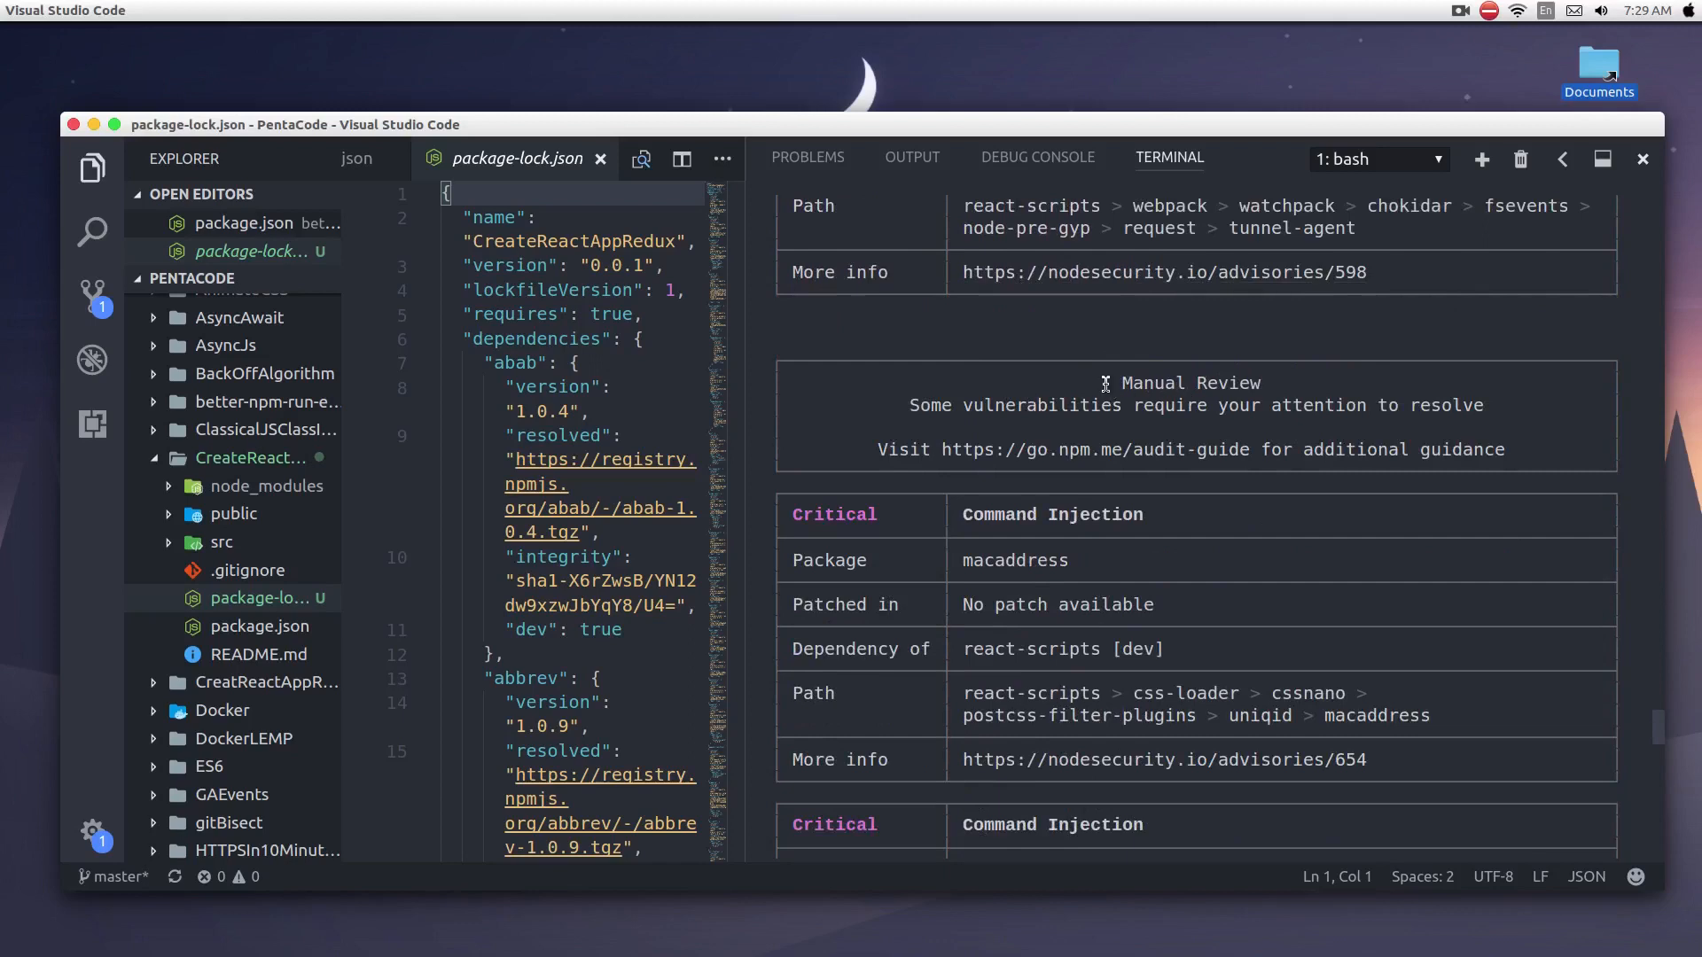
pyautogui.moveTo(1434, 415)
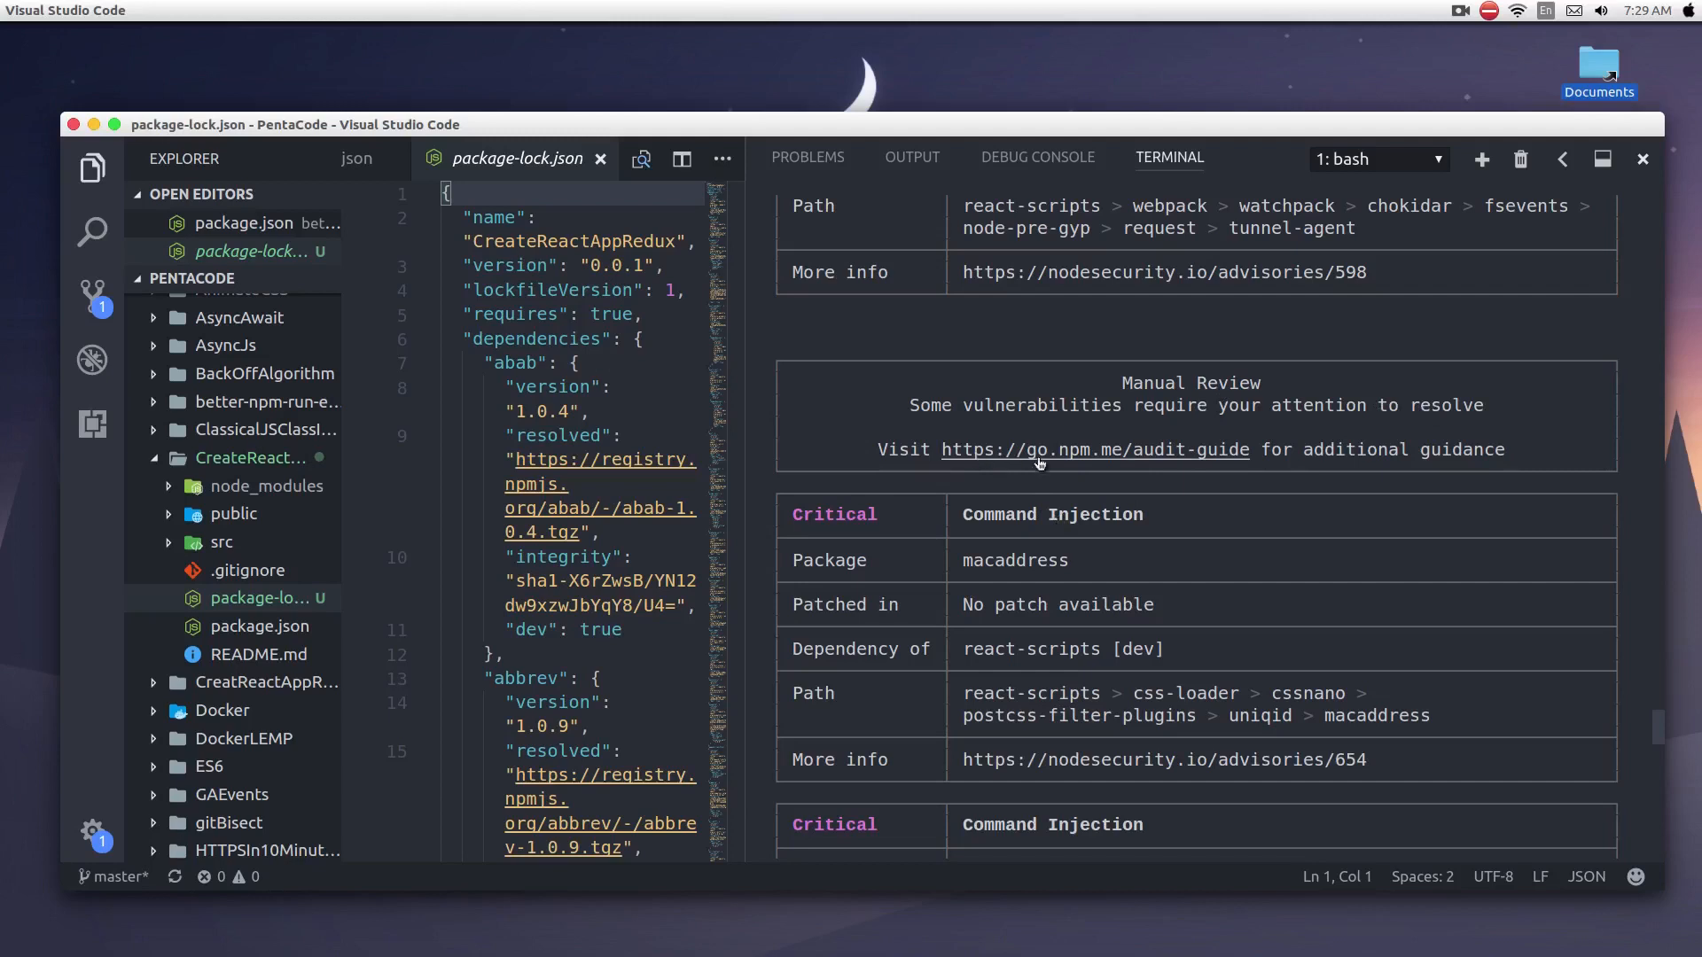
pyautogui.moveTo(1101, 511)
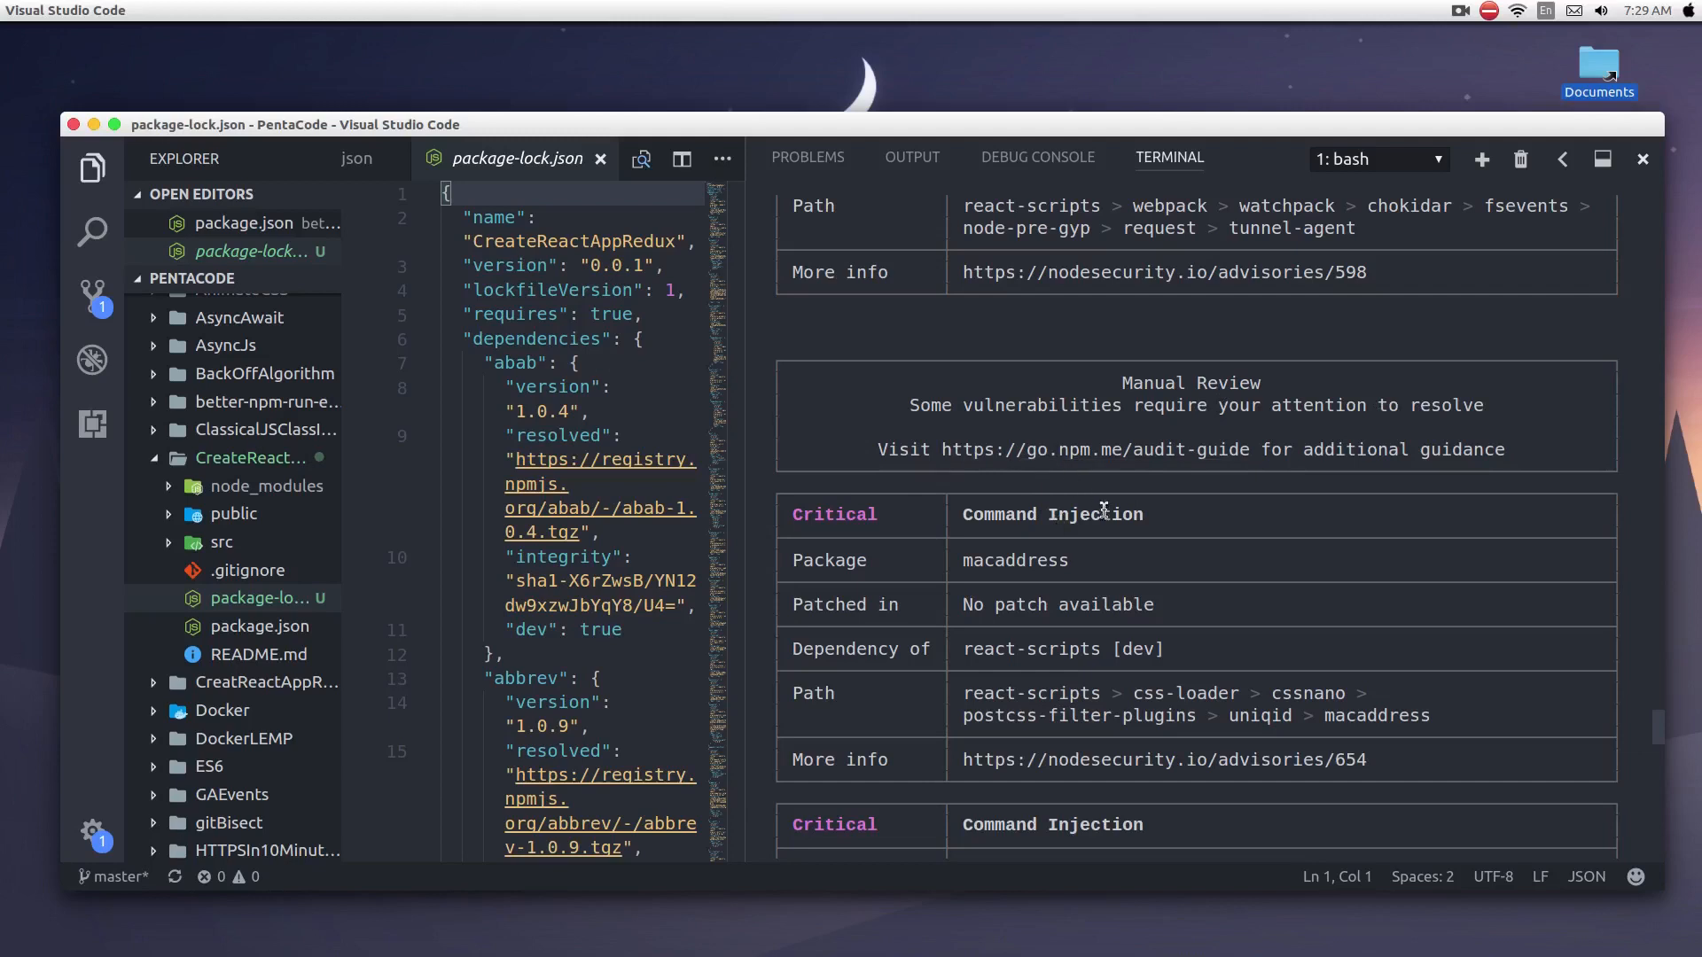
# Step: Scroll to the report's end: 40 vulnerabilities, 5 low, 29 moderate, 4 high, 2 critical
pyautogui.scroll(-3)
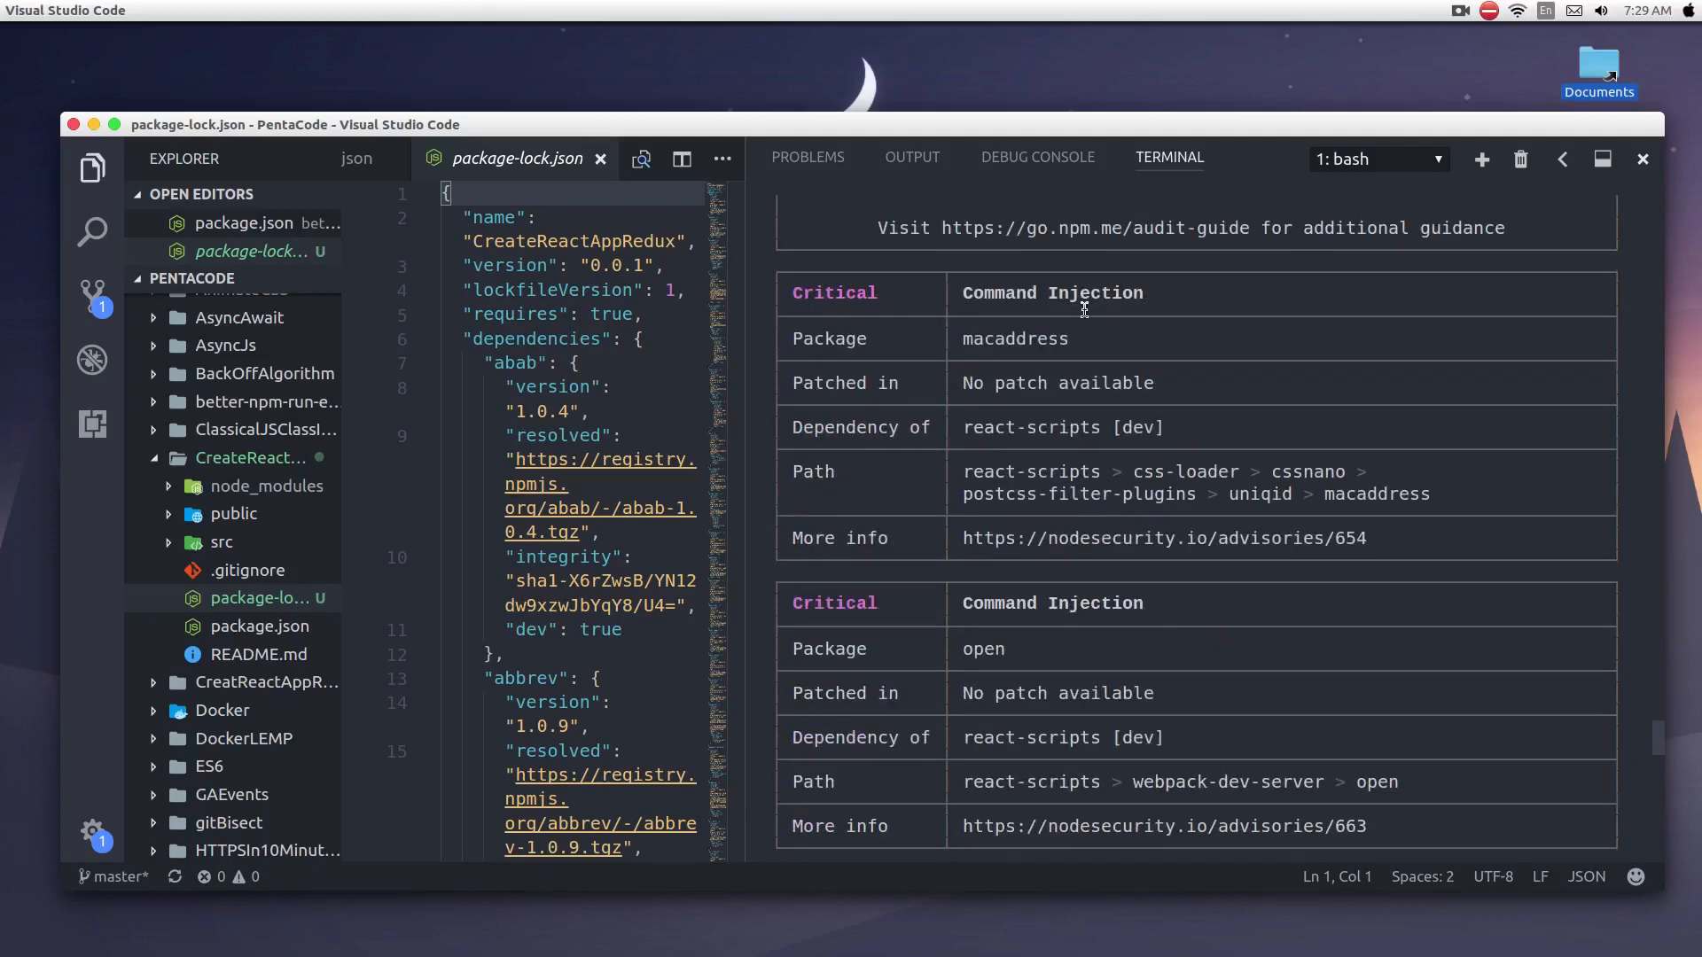
pyautogui.moveTo(973, 301)
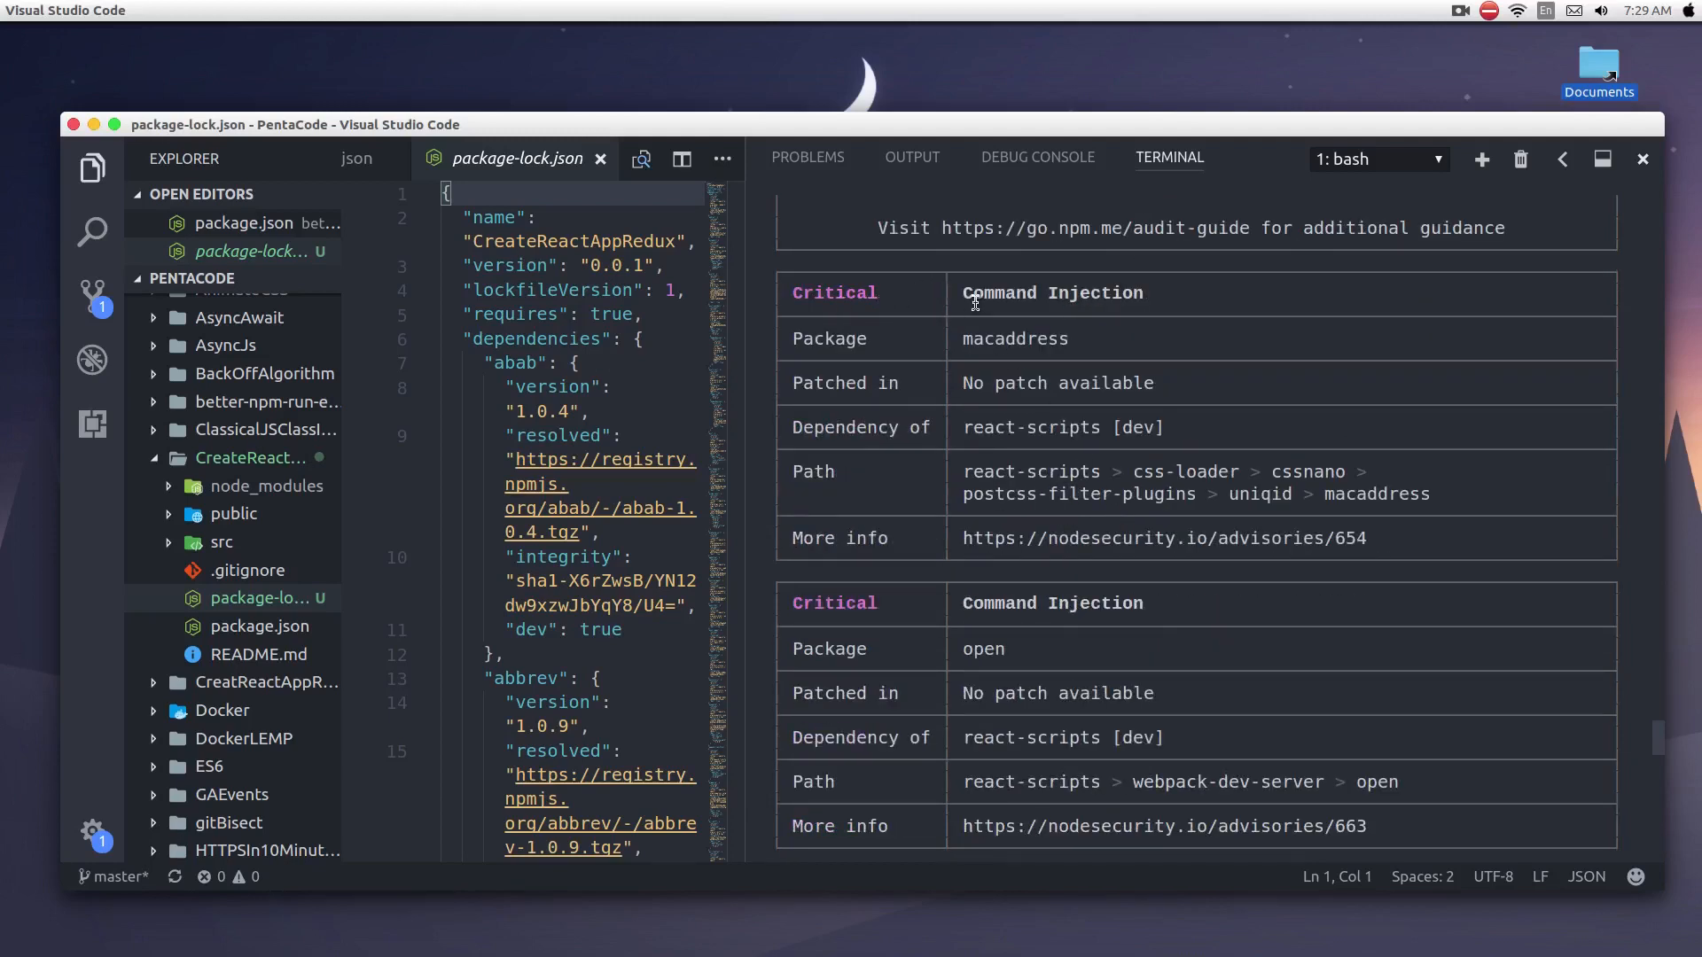
pyautogui.moveTo(1095, 305)
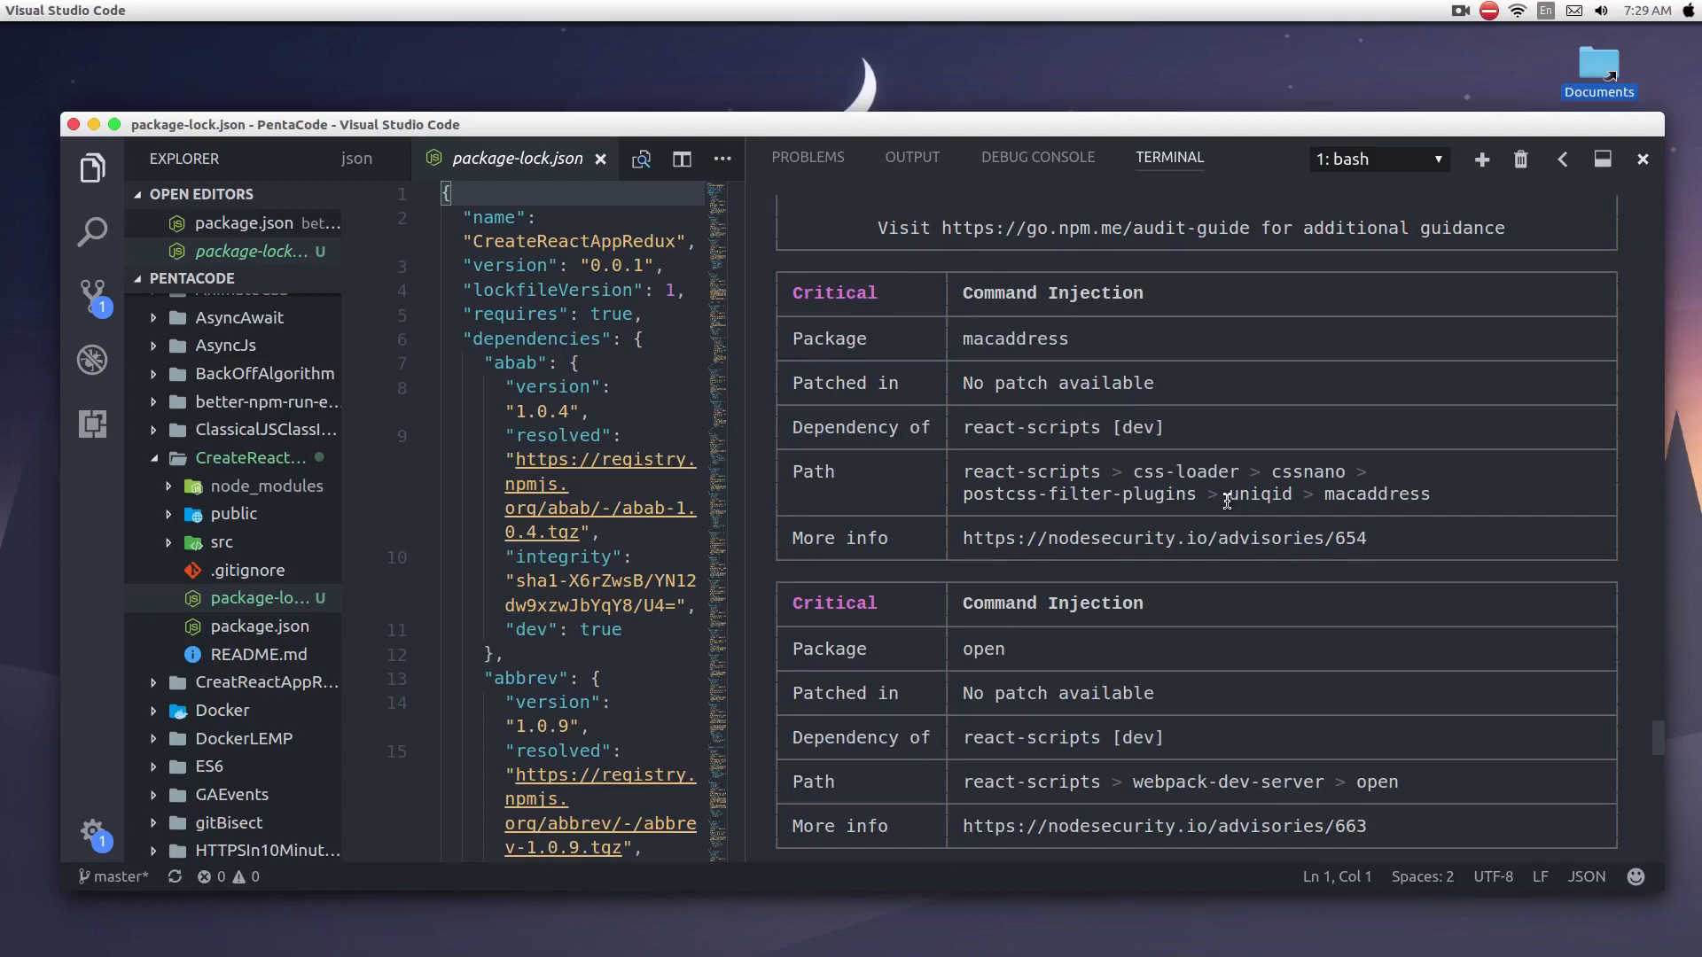
pyautogui.scroll(-3)
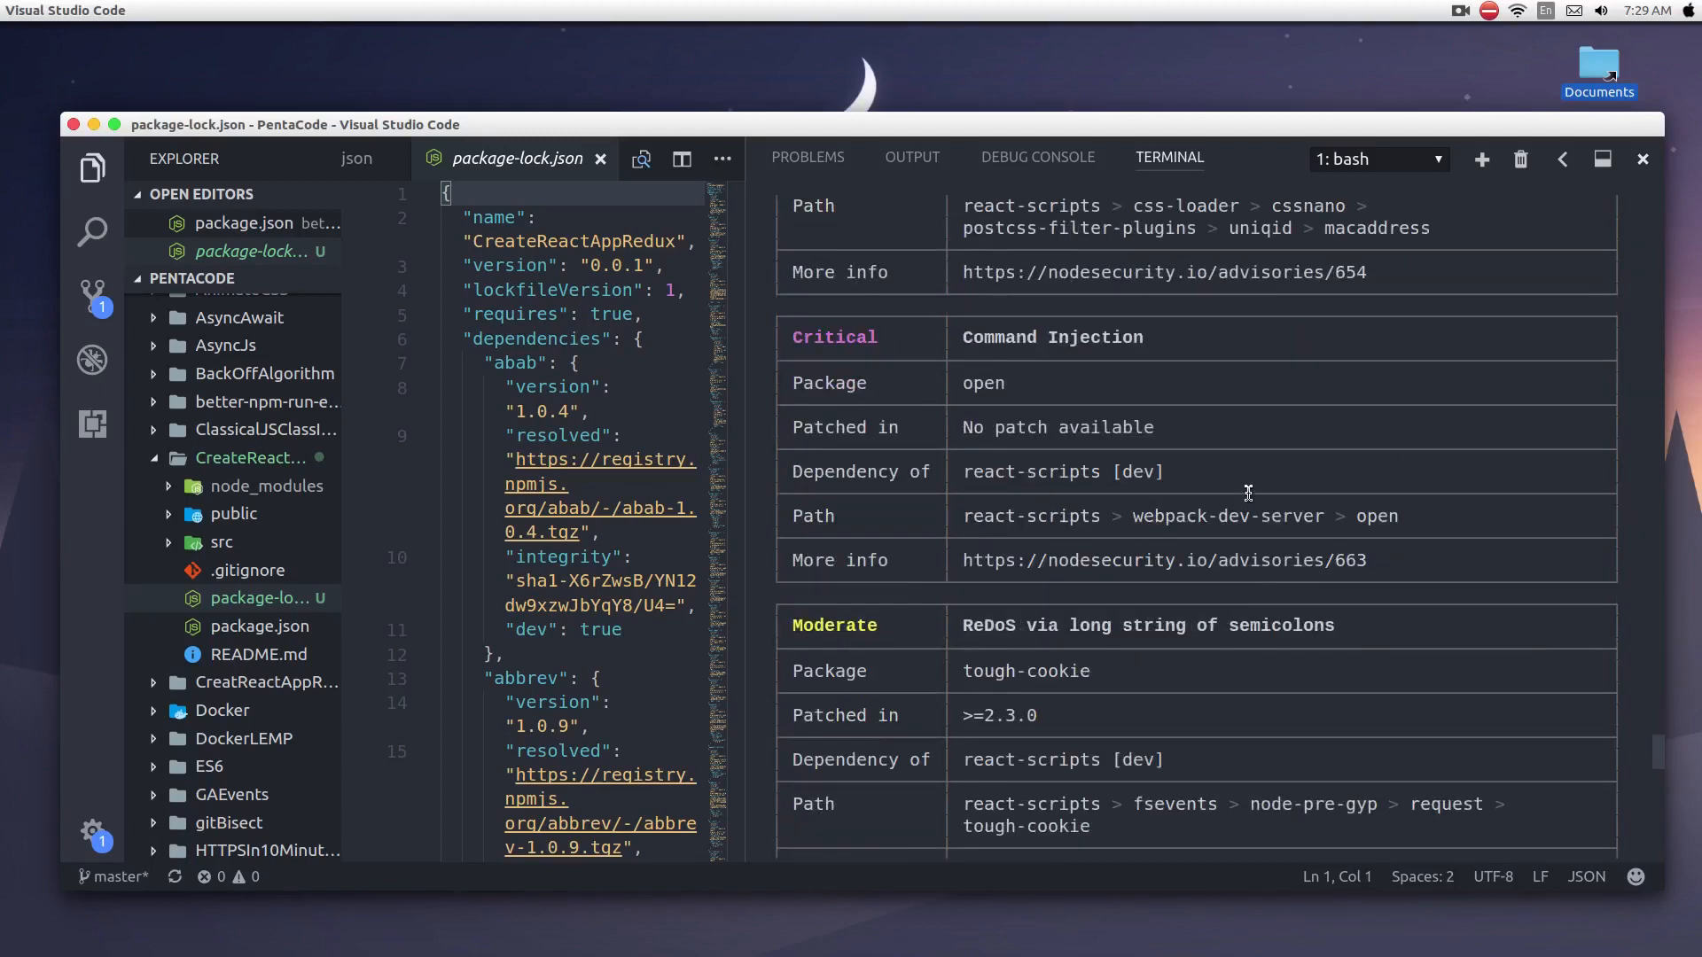
pyautogui.scroll(-3)
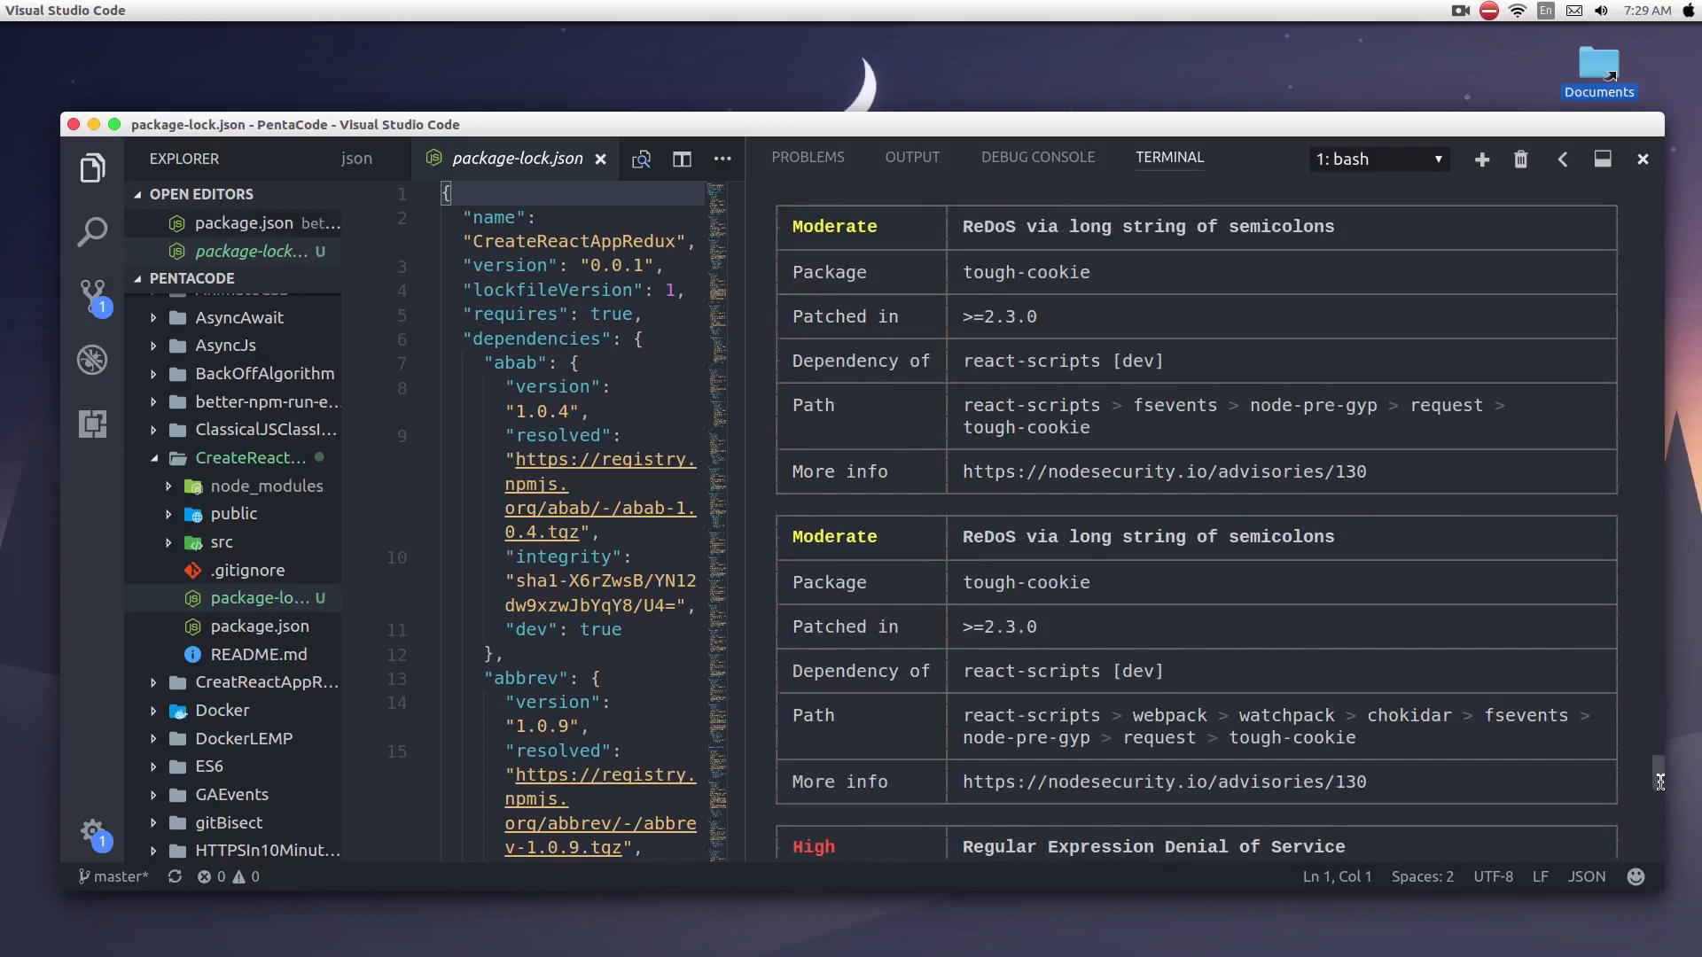
pyautogui.scroll(-3)
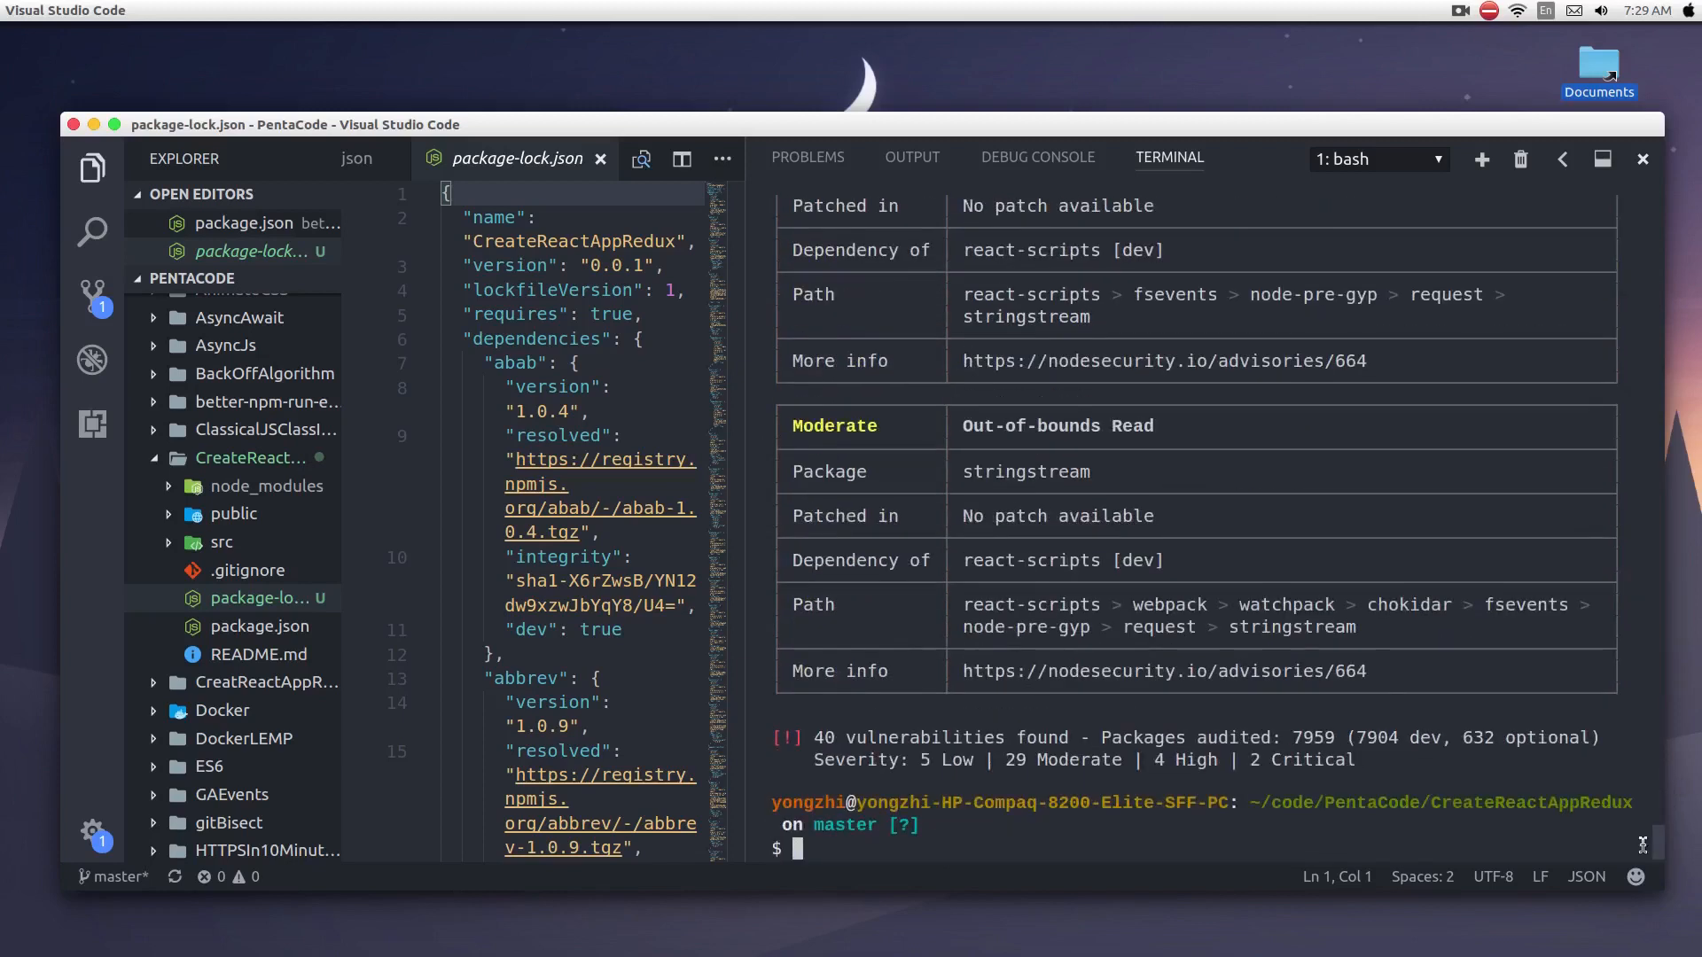
pyautogui.moveTo(1372, 651)
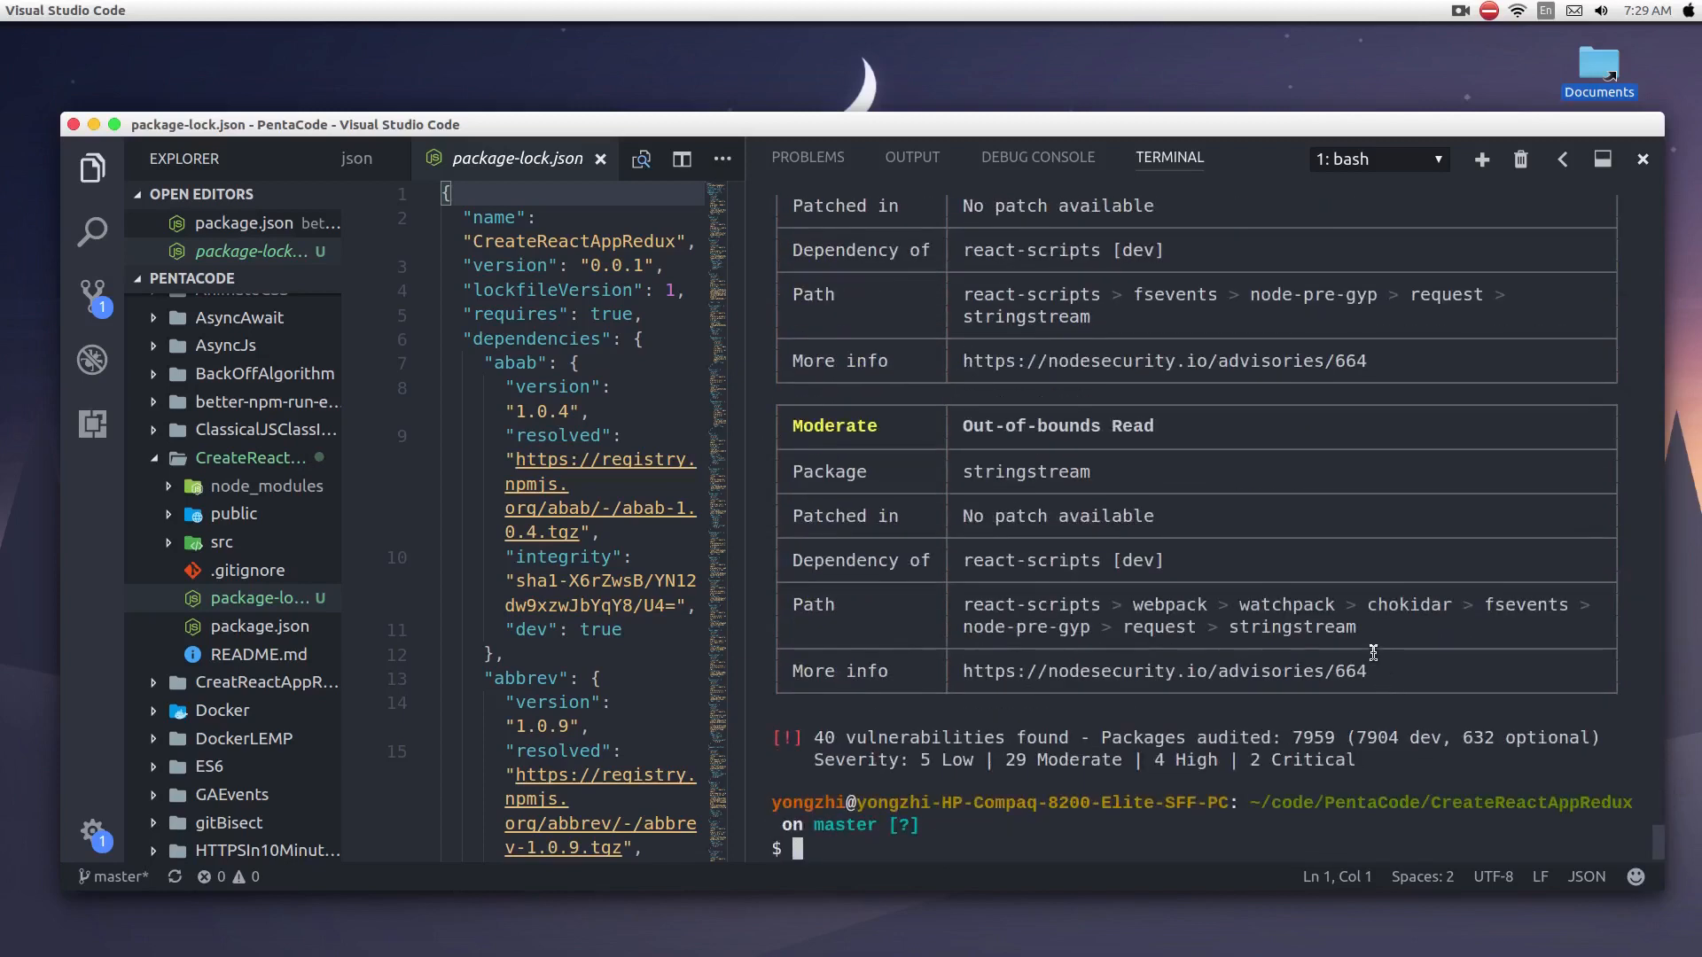